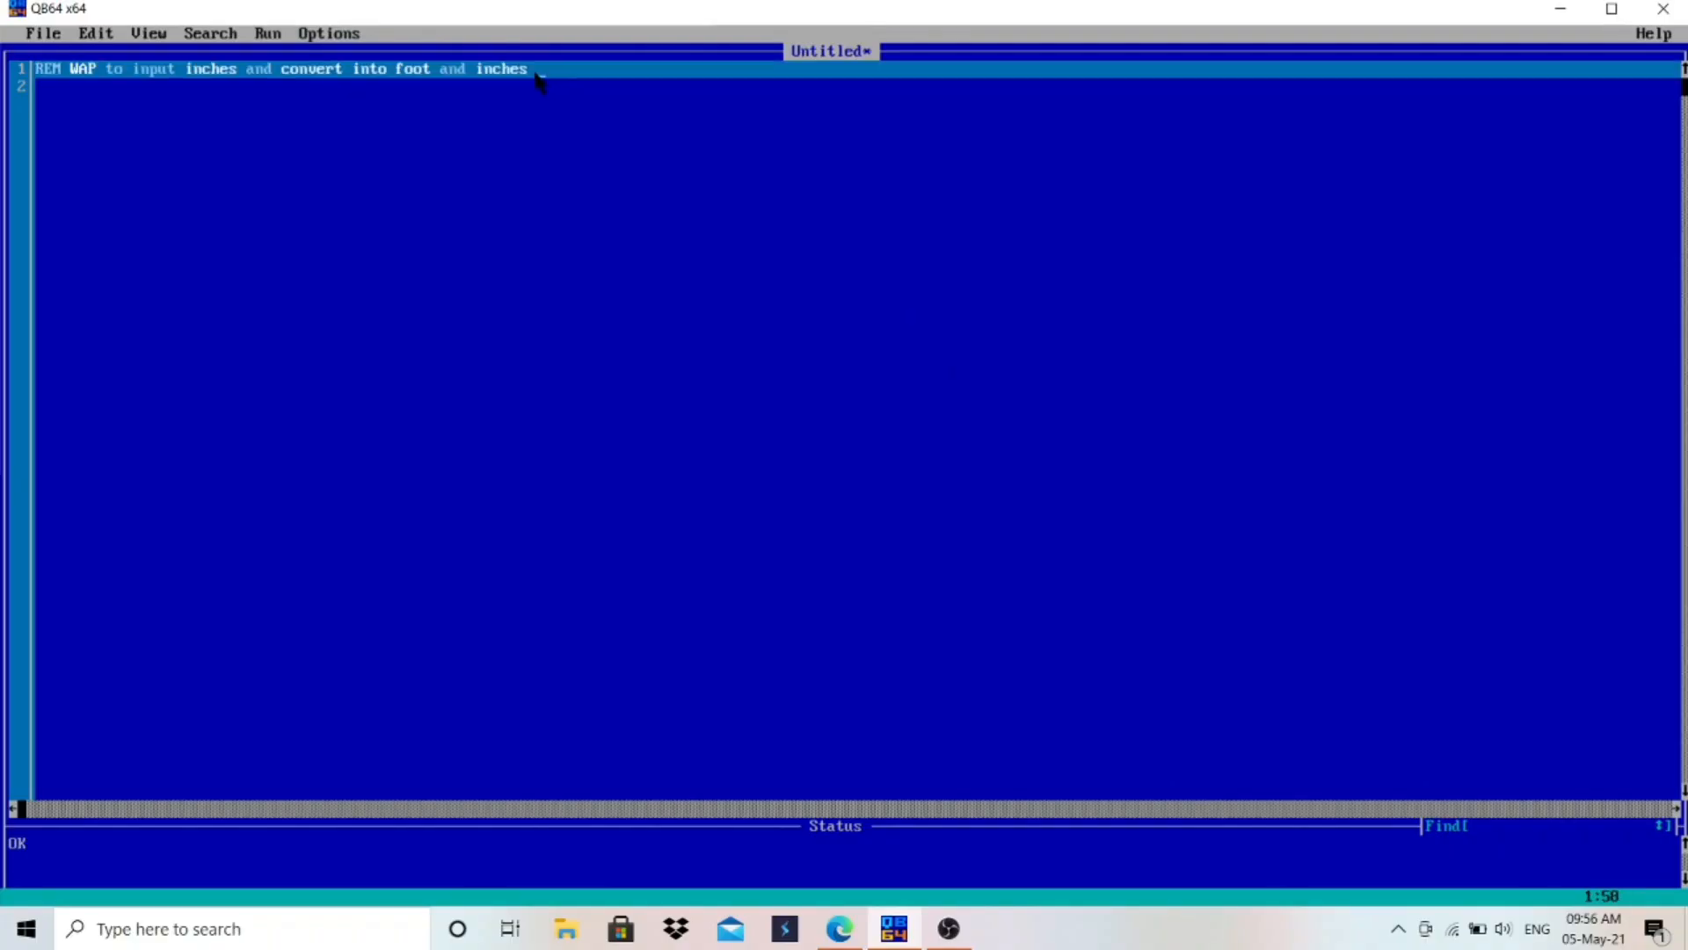
# Highlight phrases of the REM comment (WAP to input inches, inches) to explain the task
pyautogui.moveTo(528, 69); pyautogui.dragTo(35, 68)
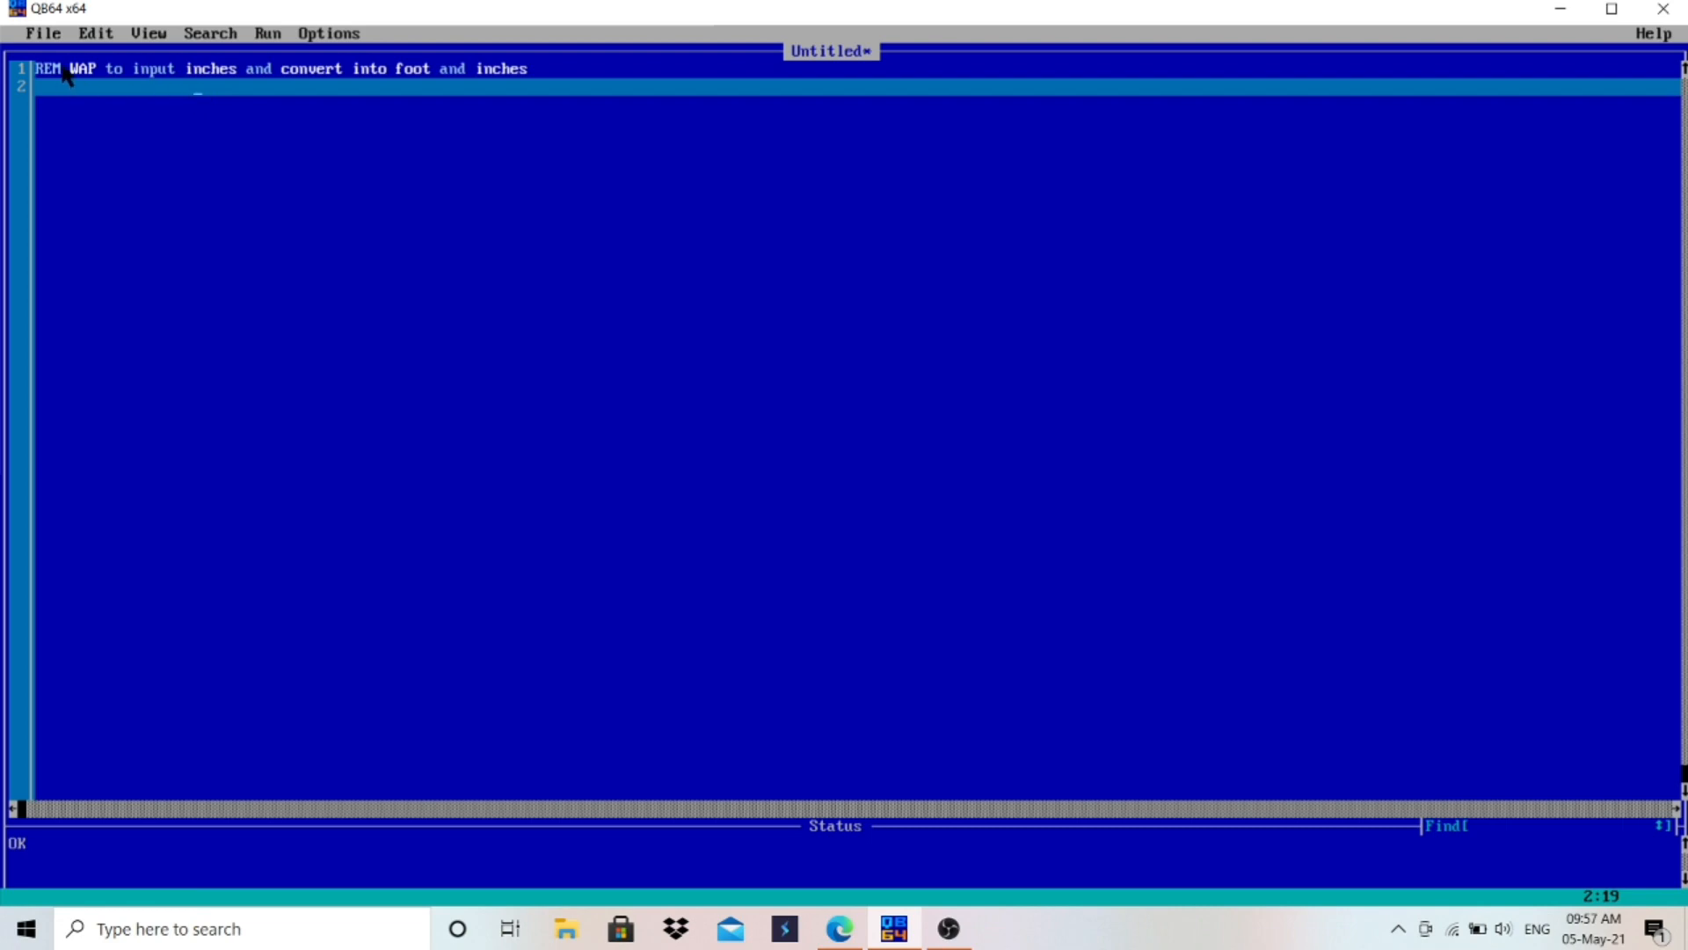
pyautogui.moveTo(38, 68); pyautogui.dragTo(178, 68)
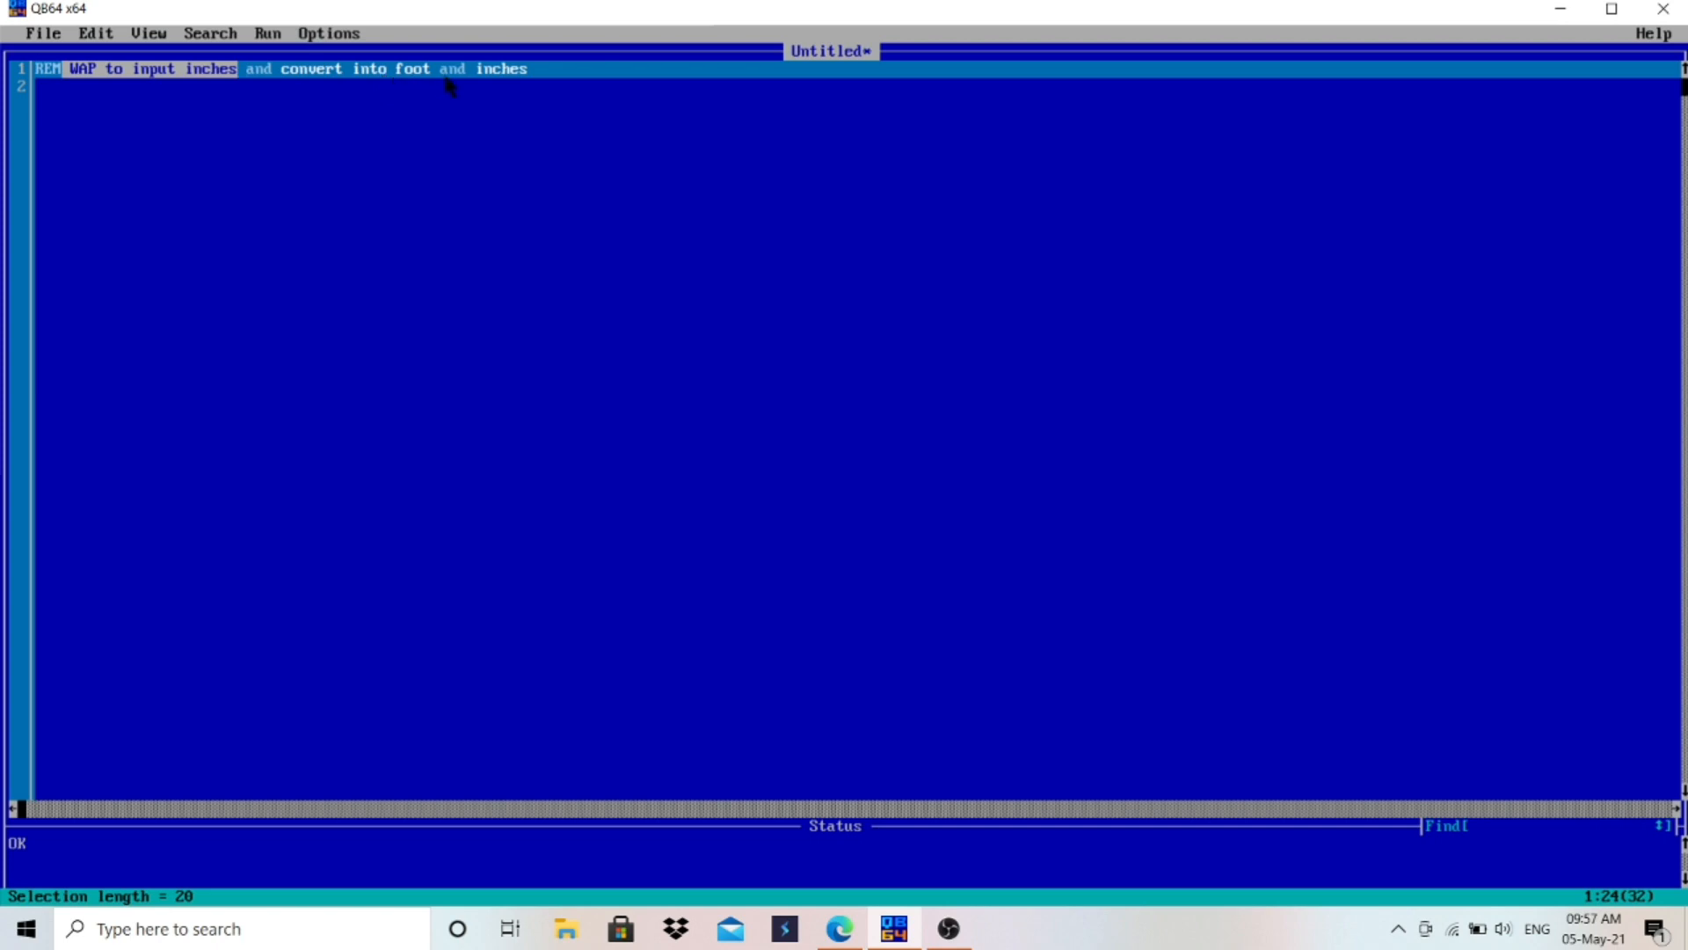
pyautogui.click(538, 69)
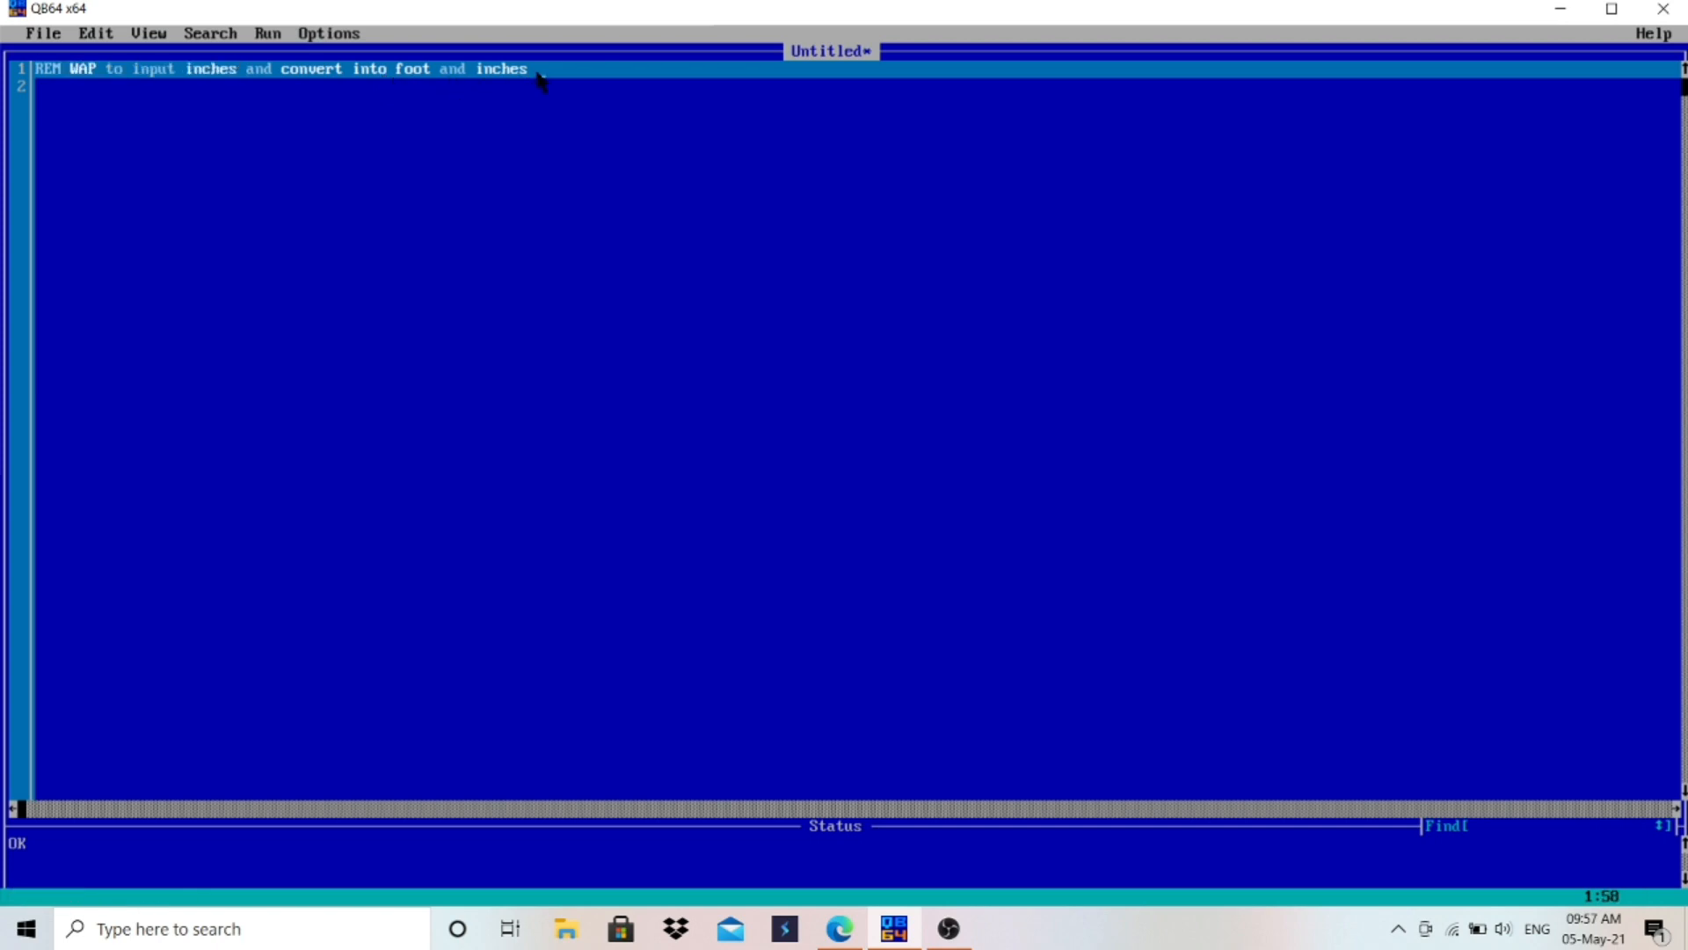
pyautogui.moveTo(184, 81)
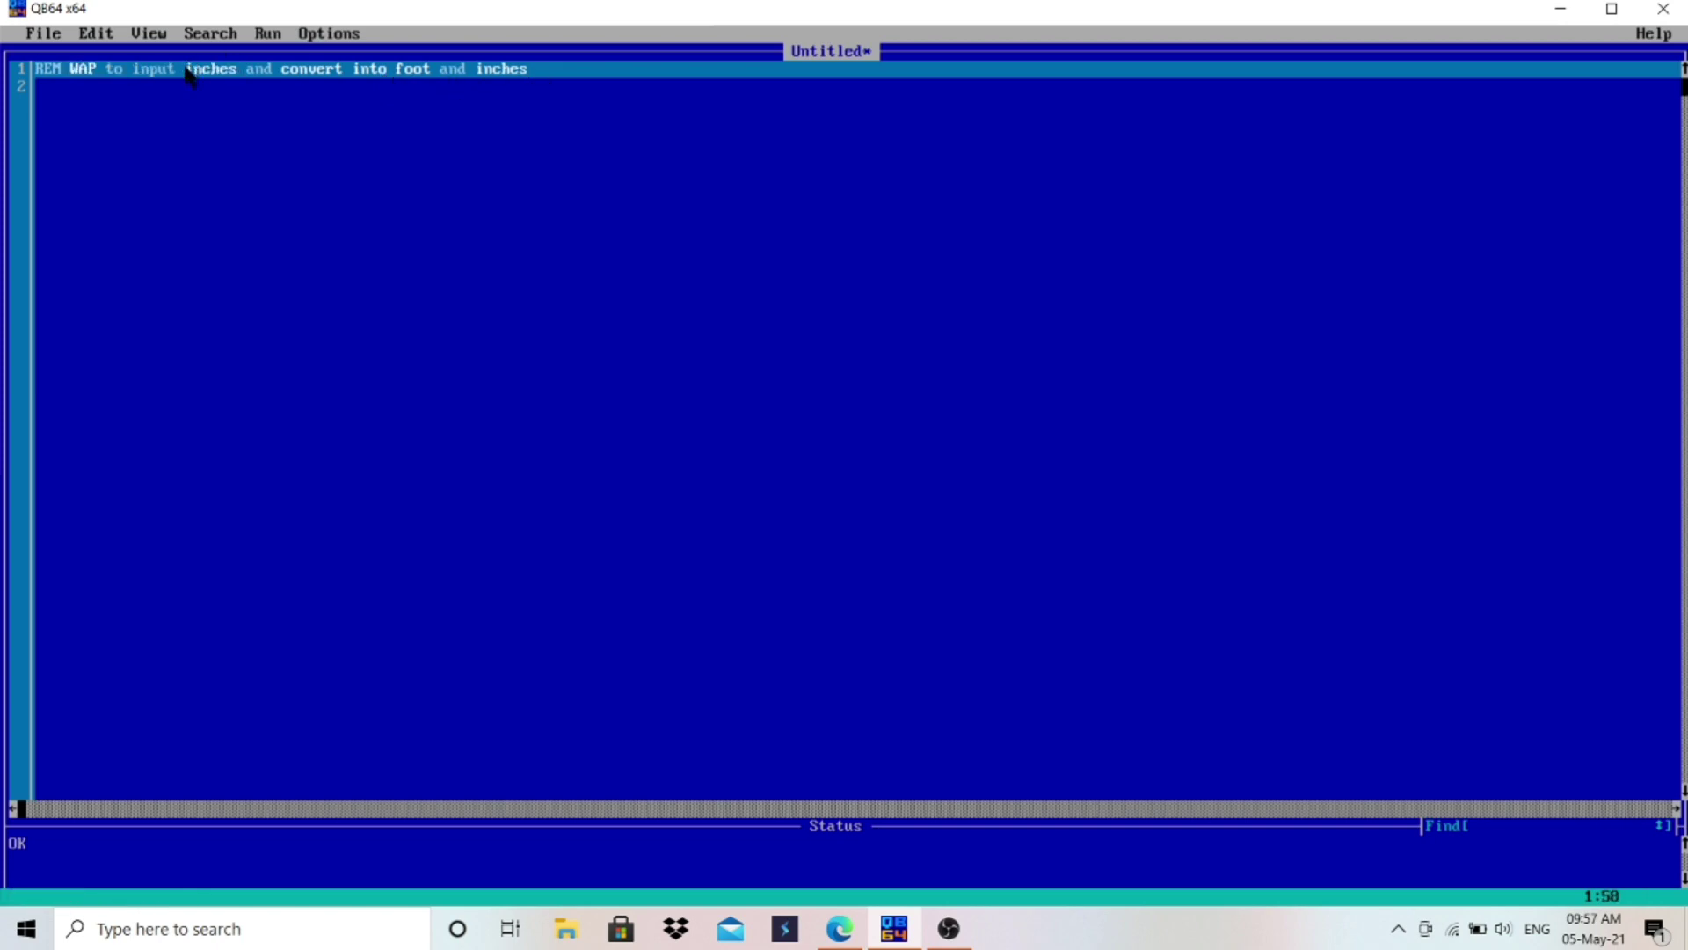
pyautogui.doubleClick(212, 93)
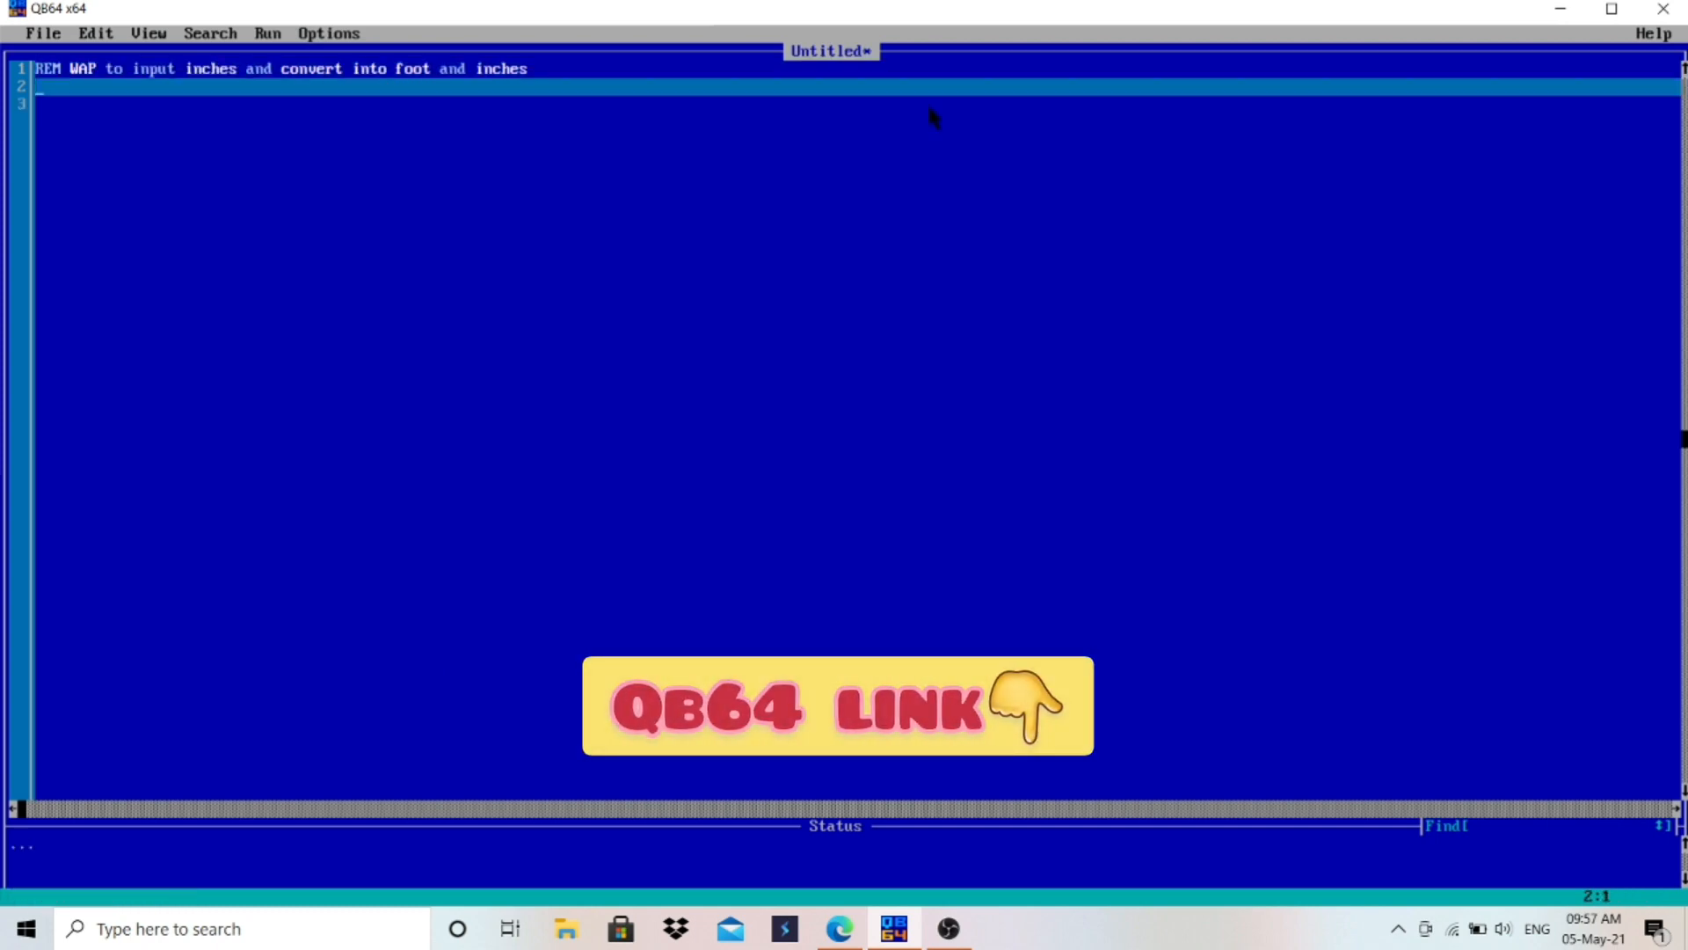
# Add CLS on line 2 and INPUT "Enter inches"; i on line 3
pyautogui.write('CLS')
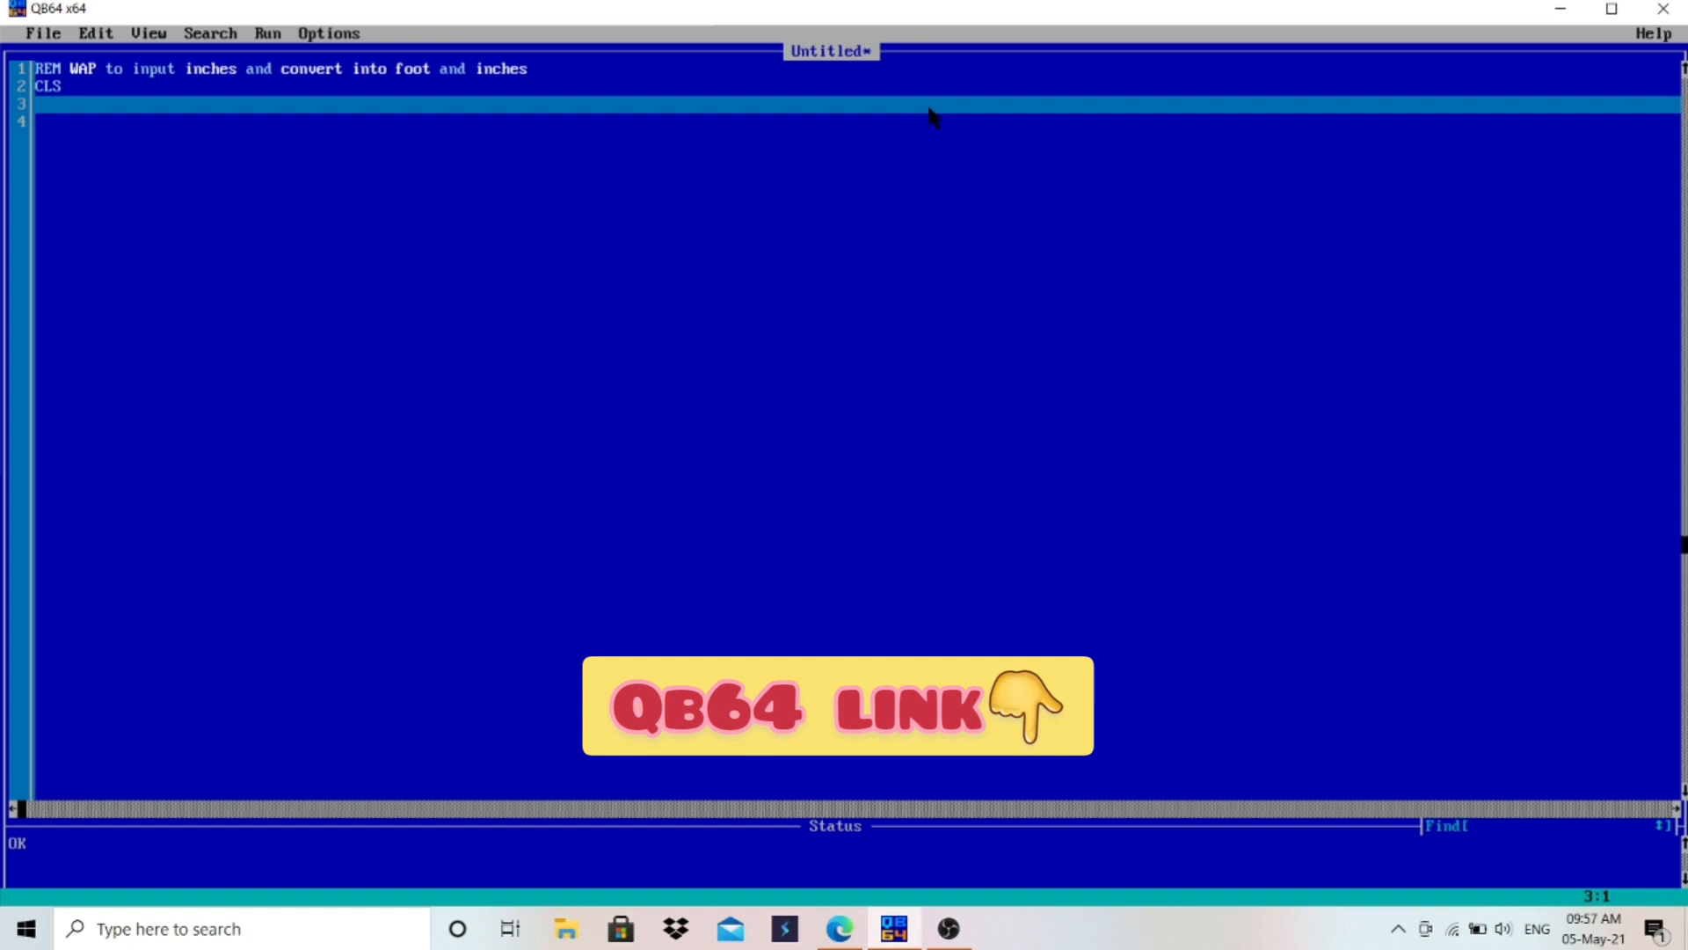
pyautogui.write('input')
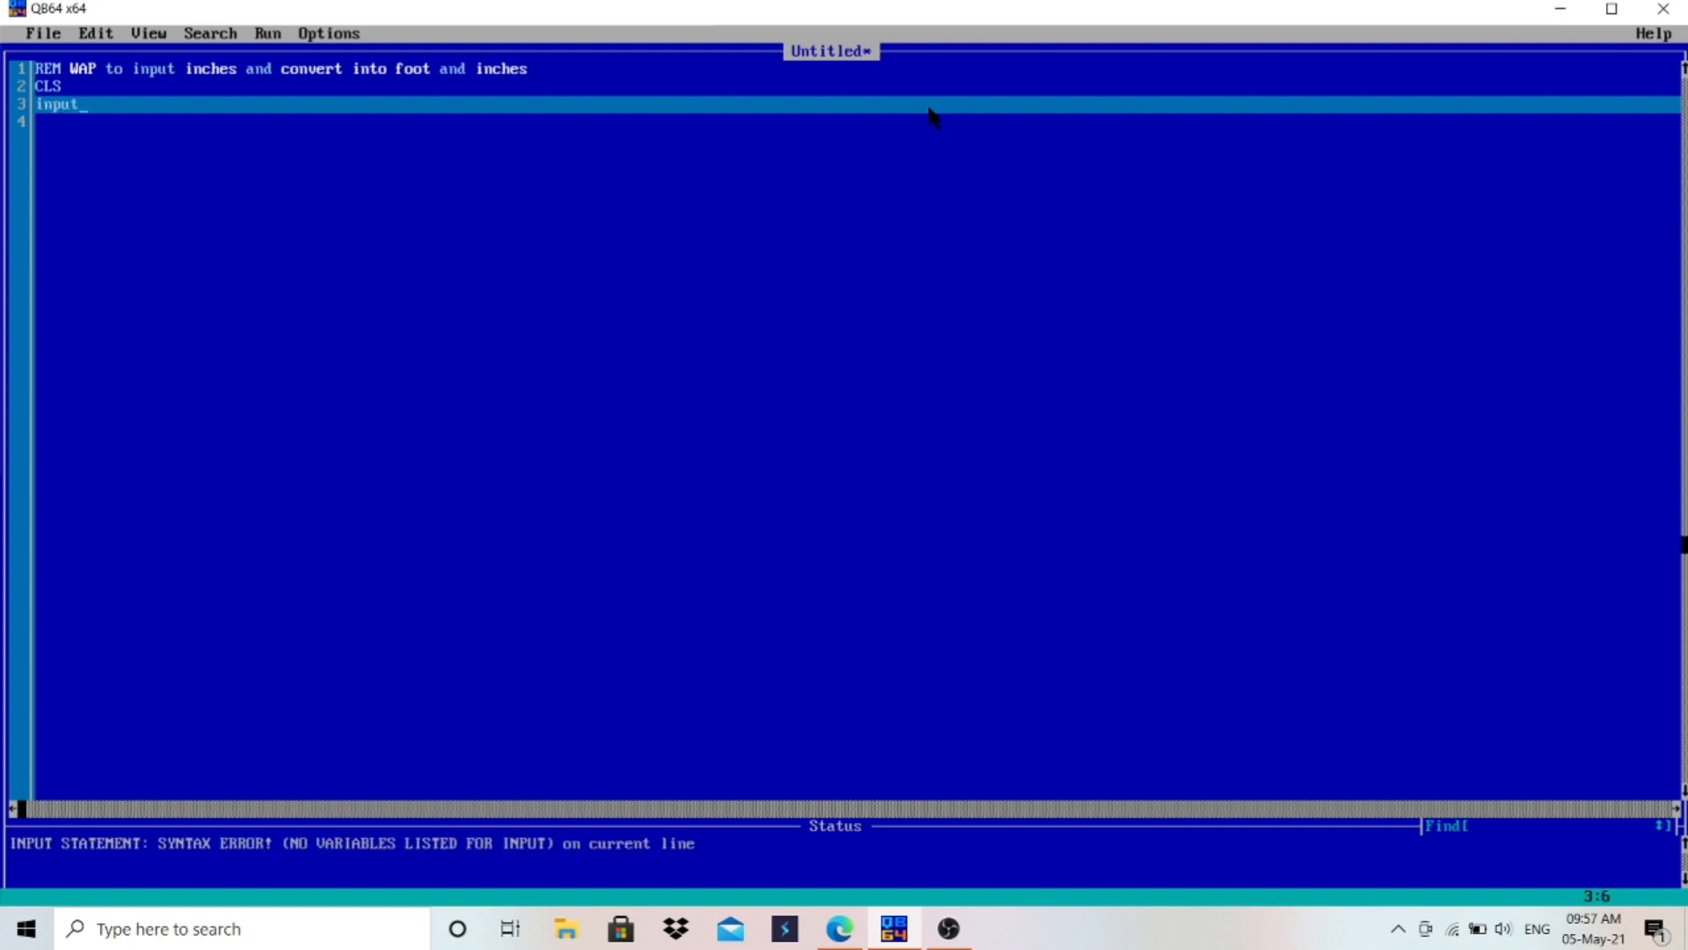
pyautogui.write('""')
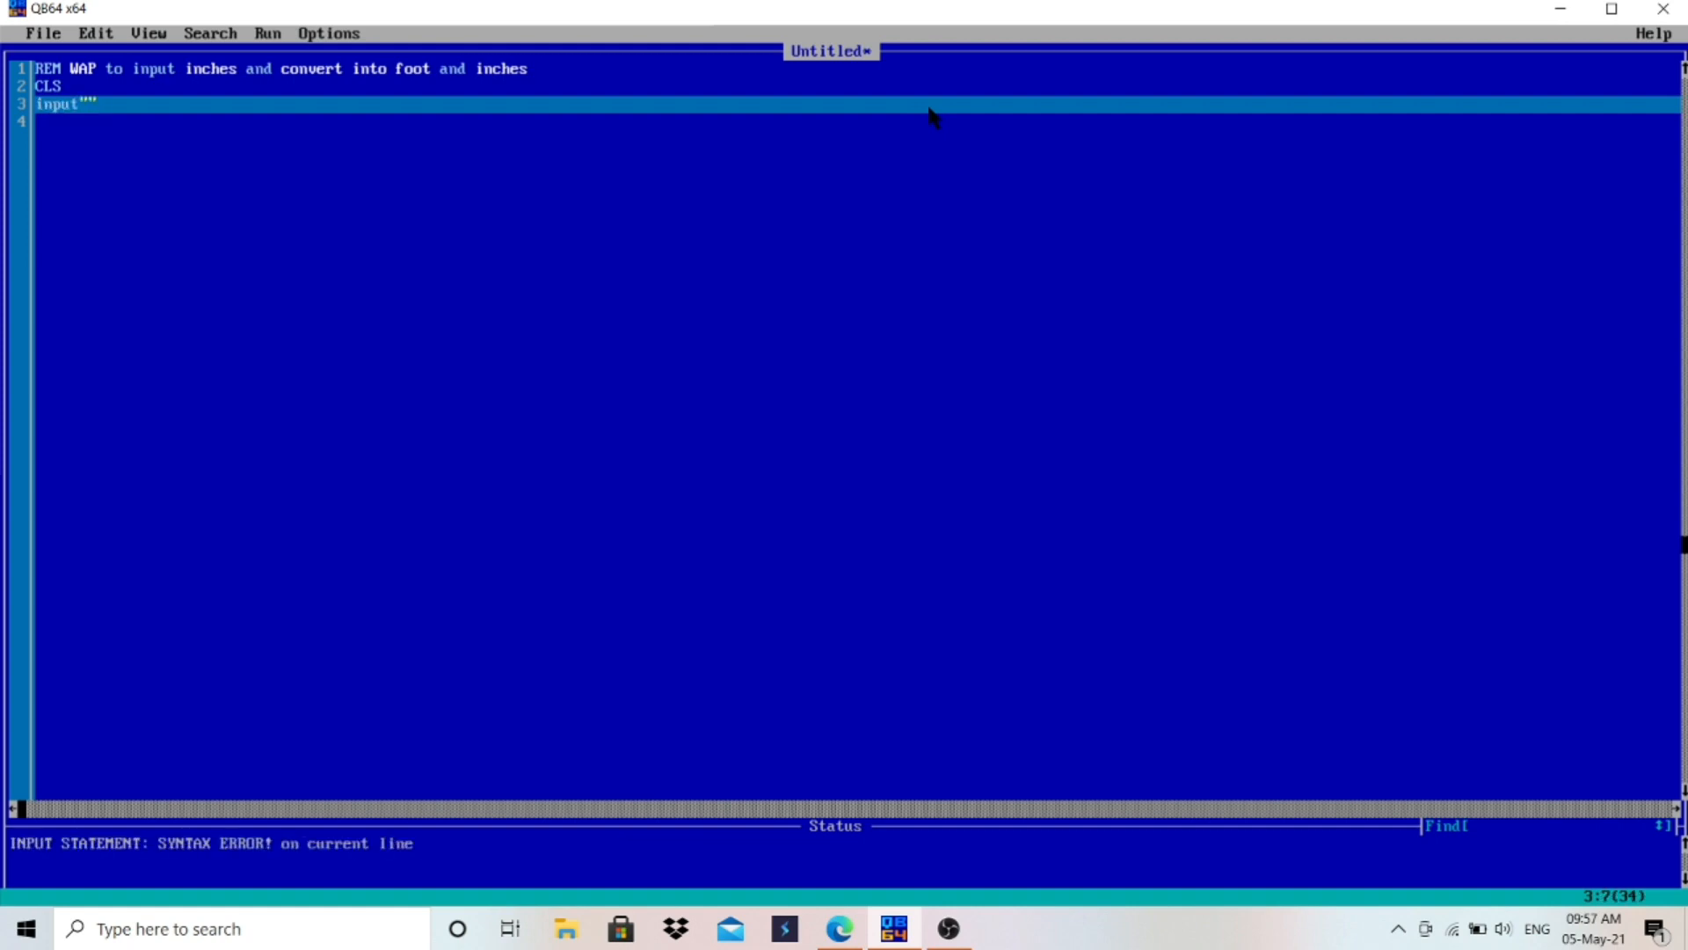
pyautogui.write('Enter')
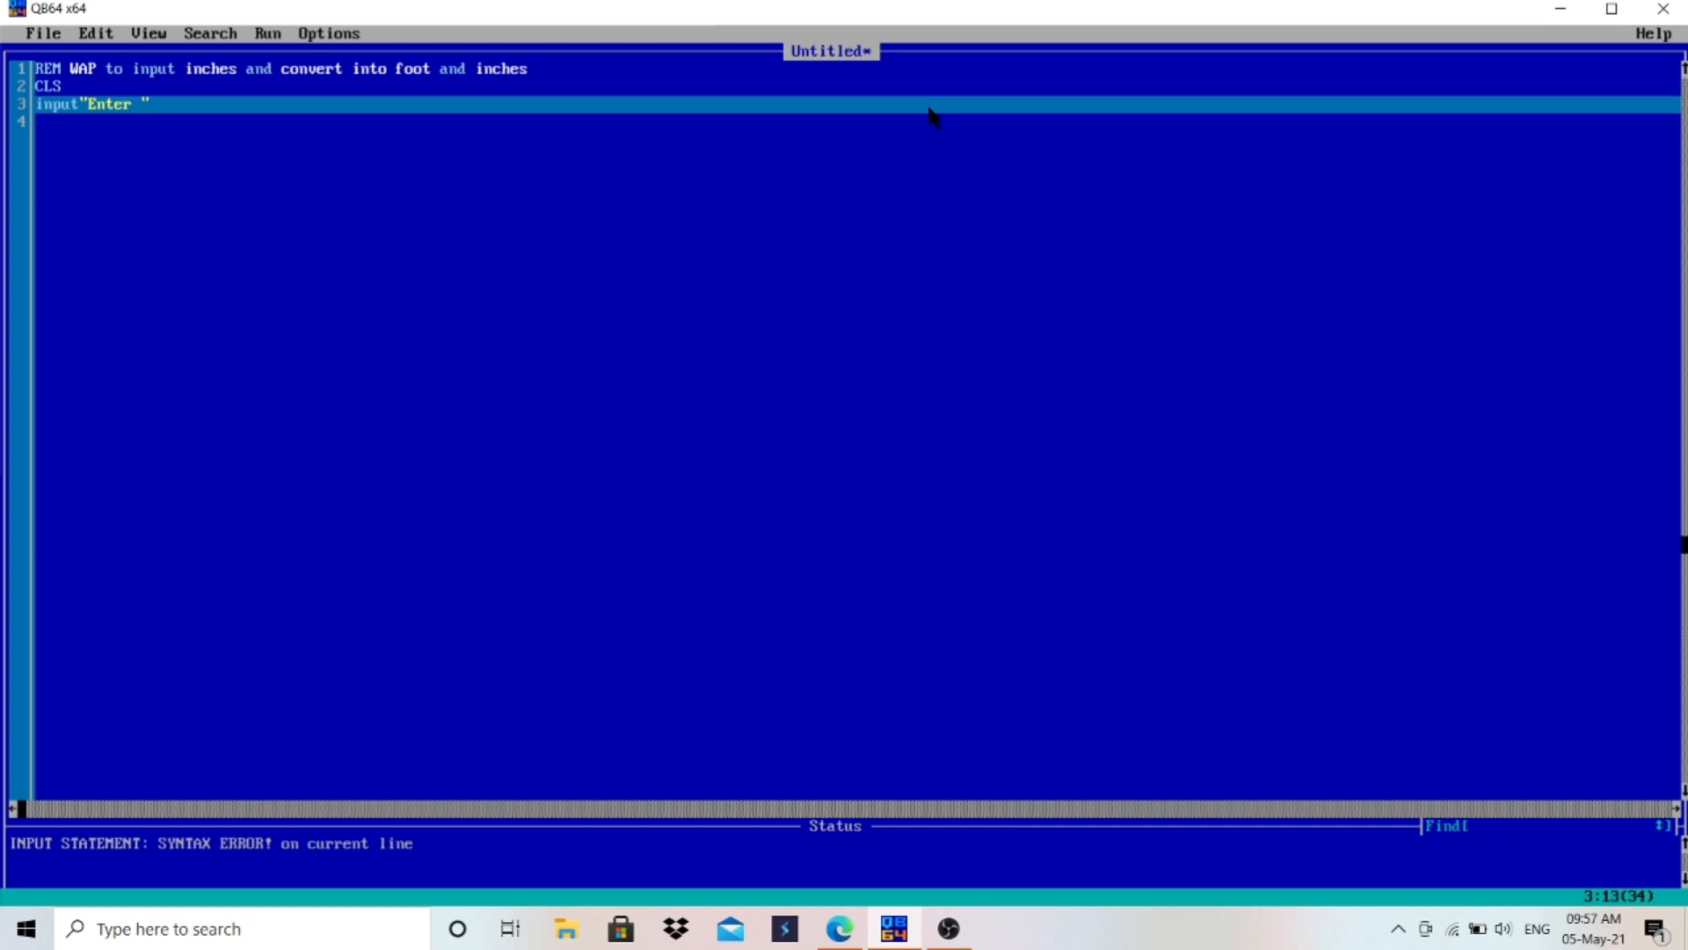
pyautogui.write('incle')
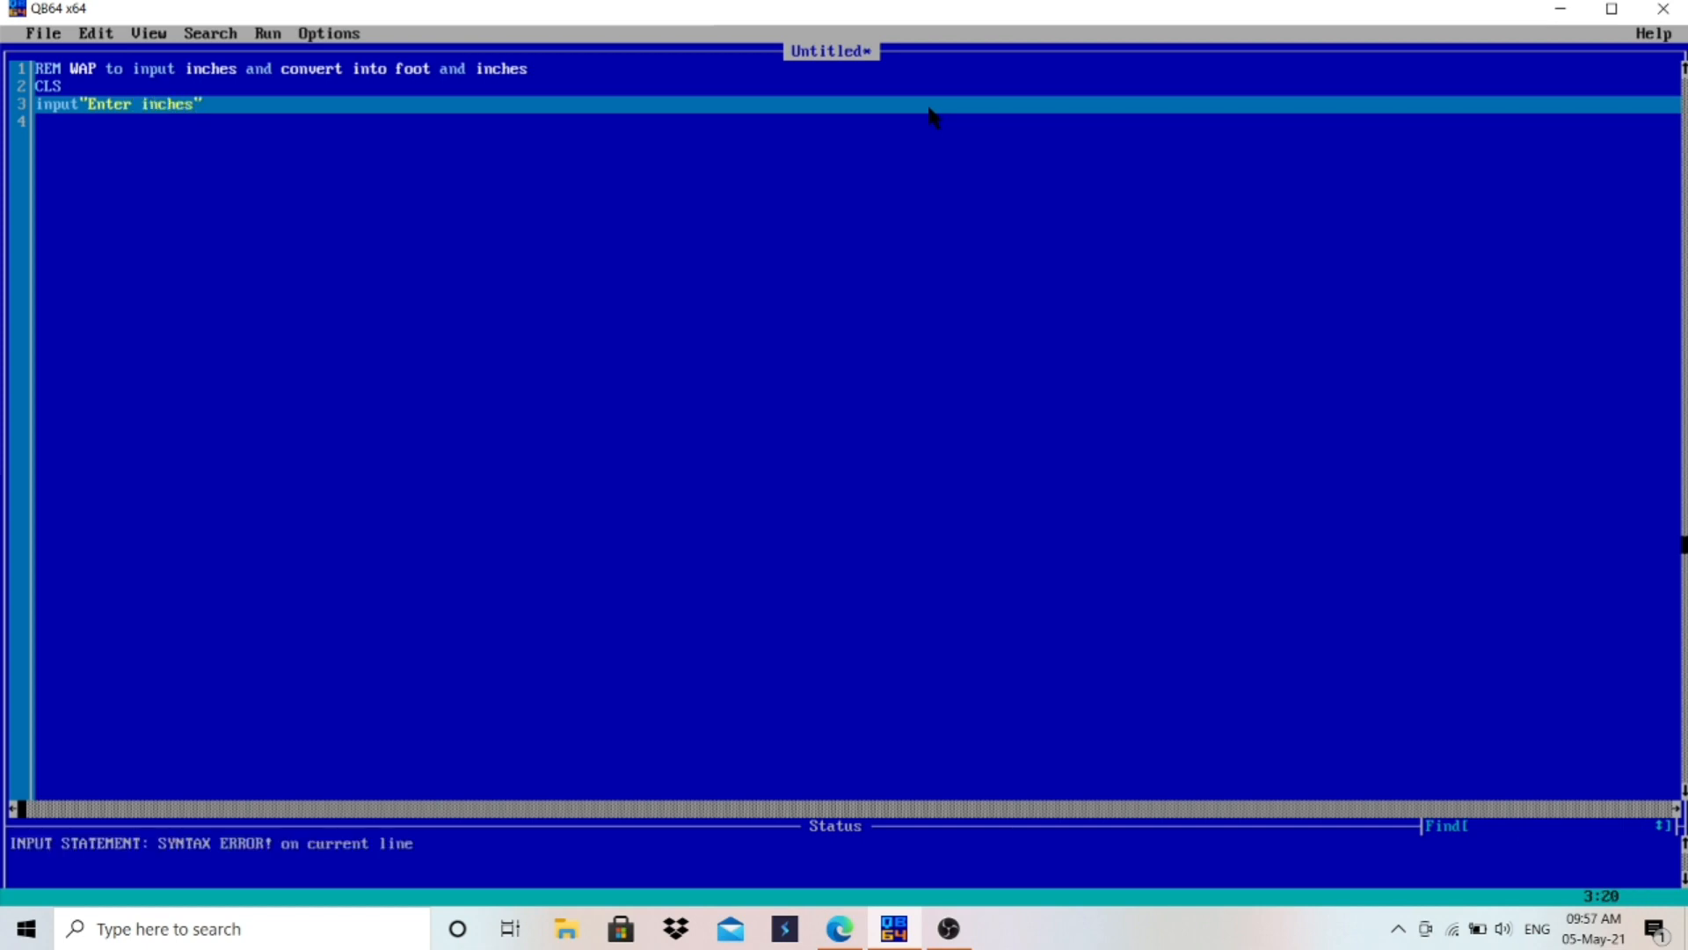
pyautogui.write(';')
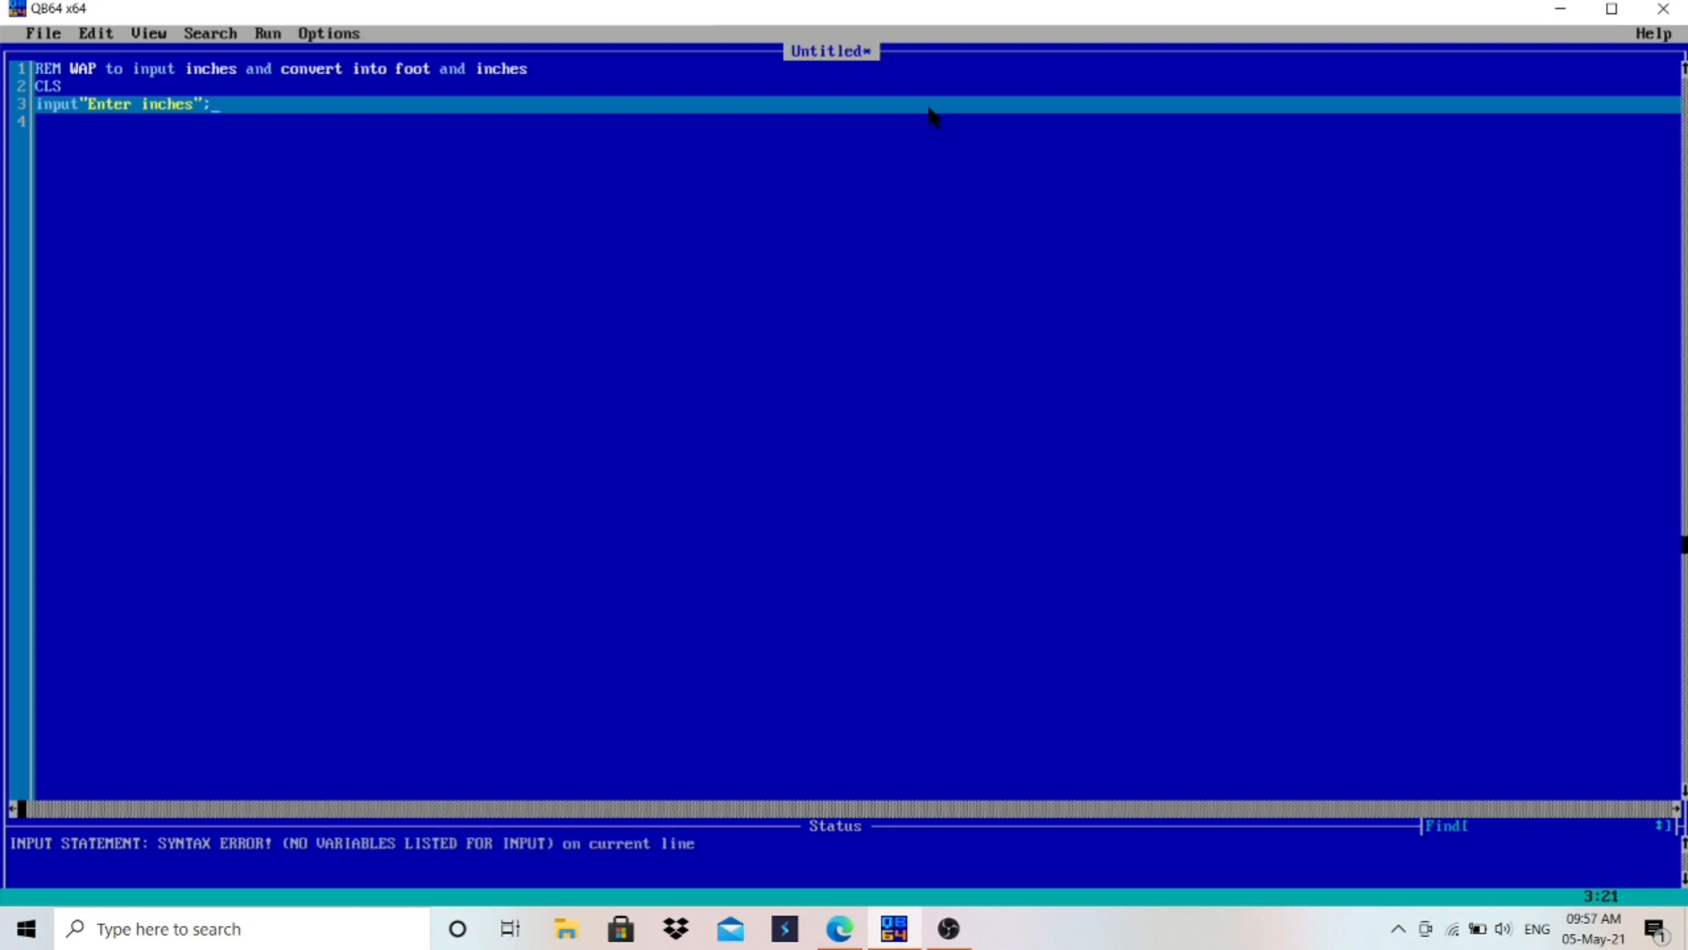
pyautogui.write('i')
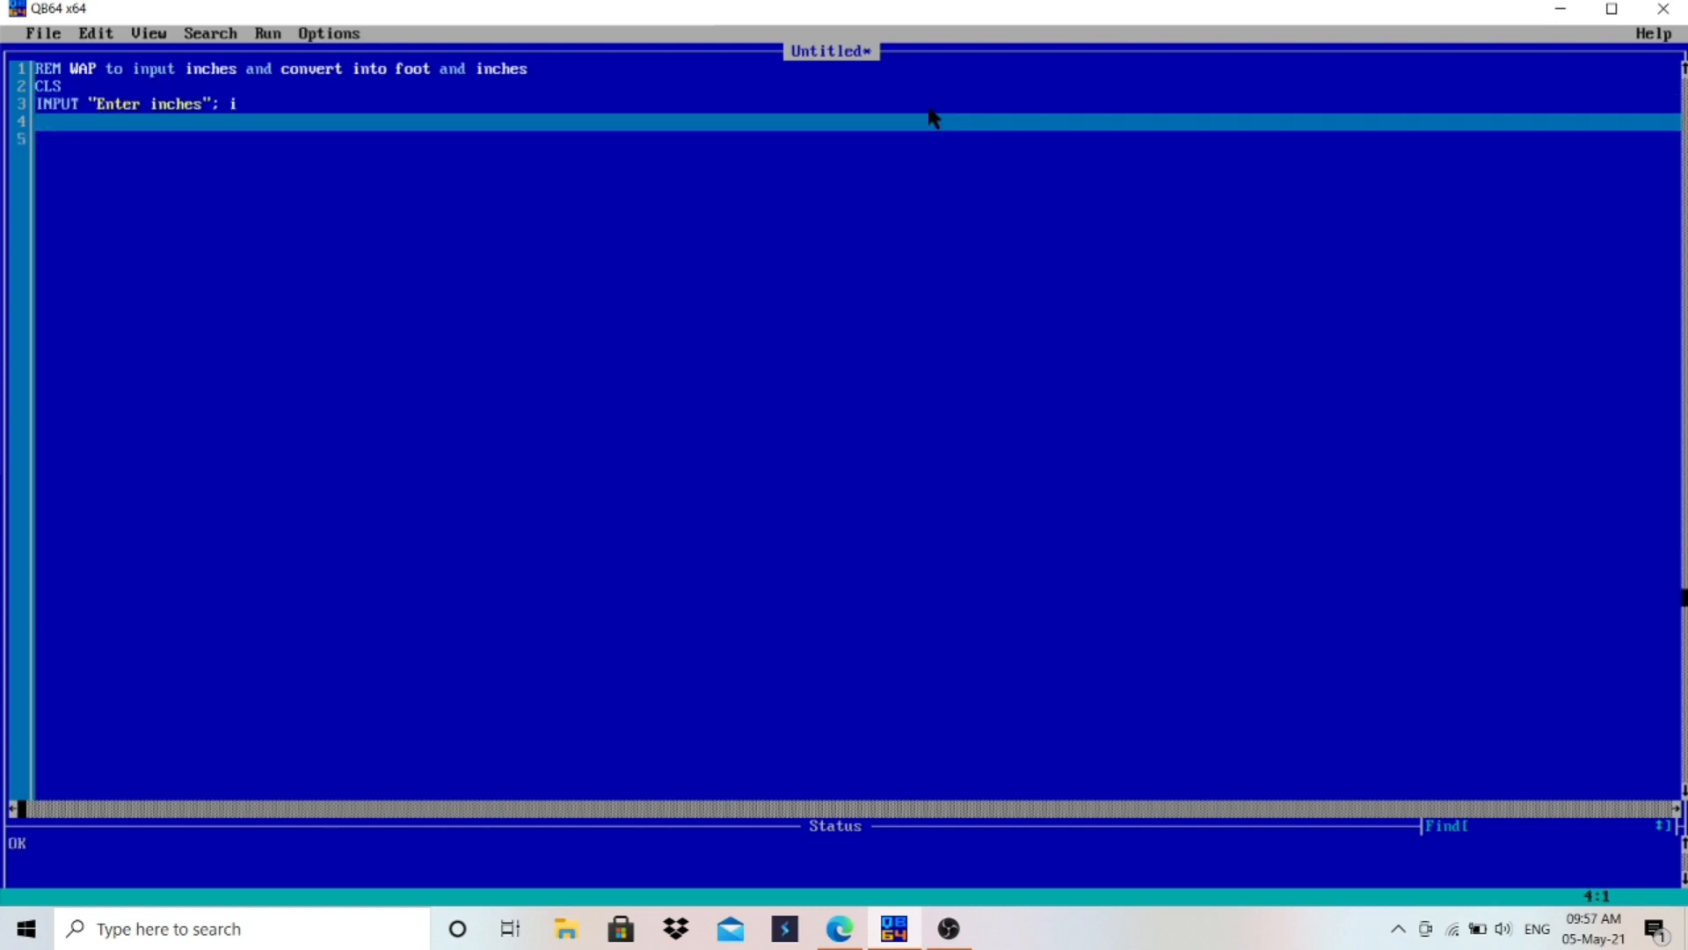
pyautogui.moveTo(242, 129)
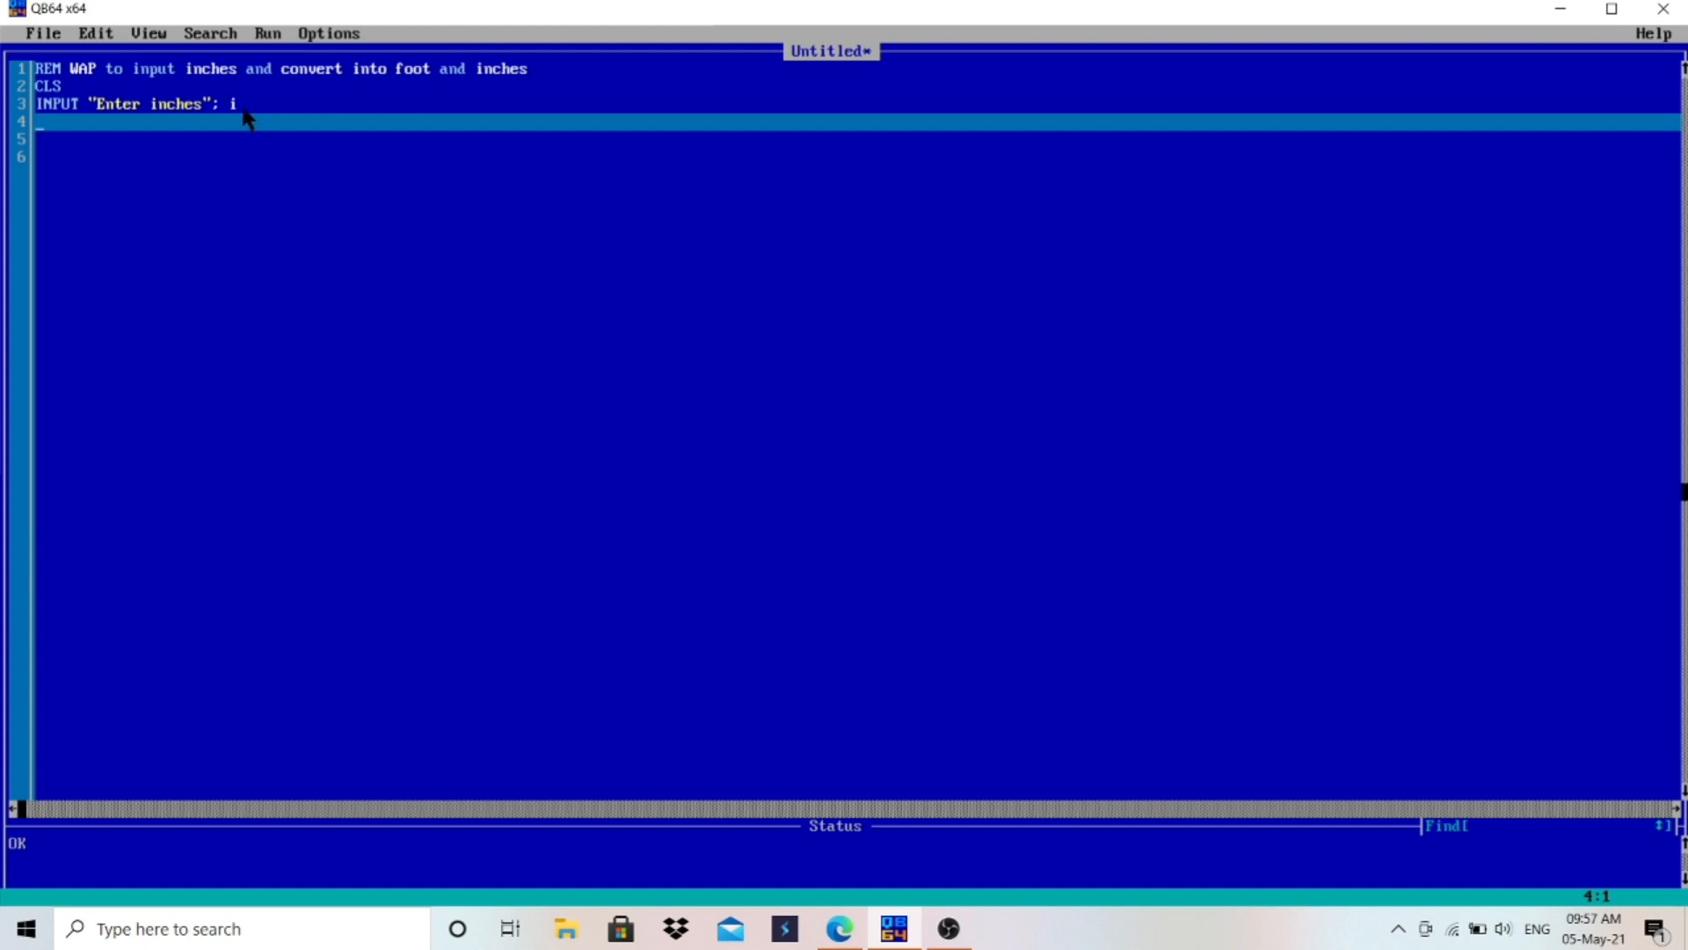
pyautogui.moveTo(347, 79)
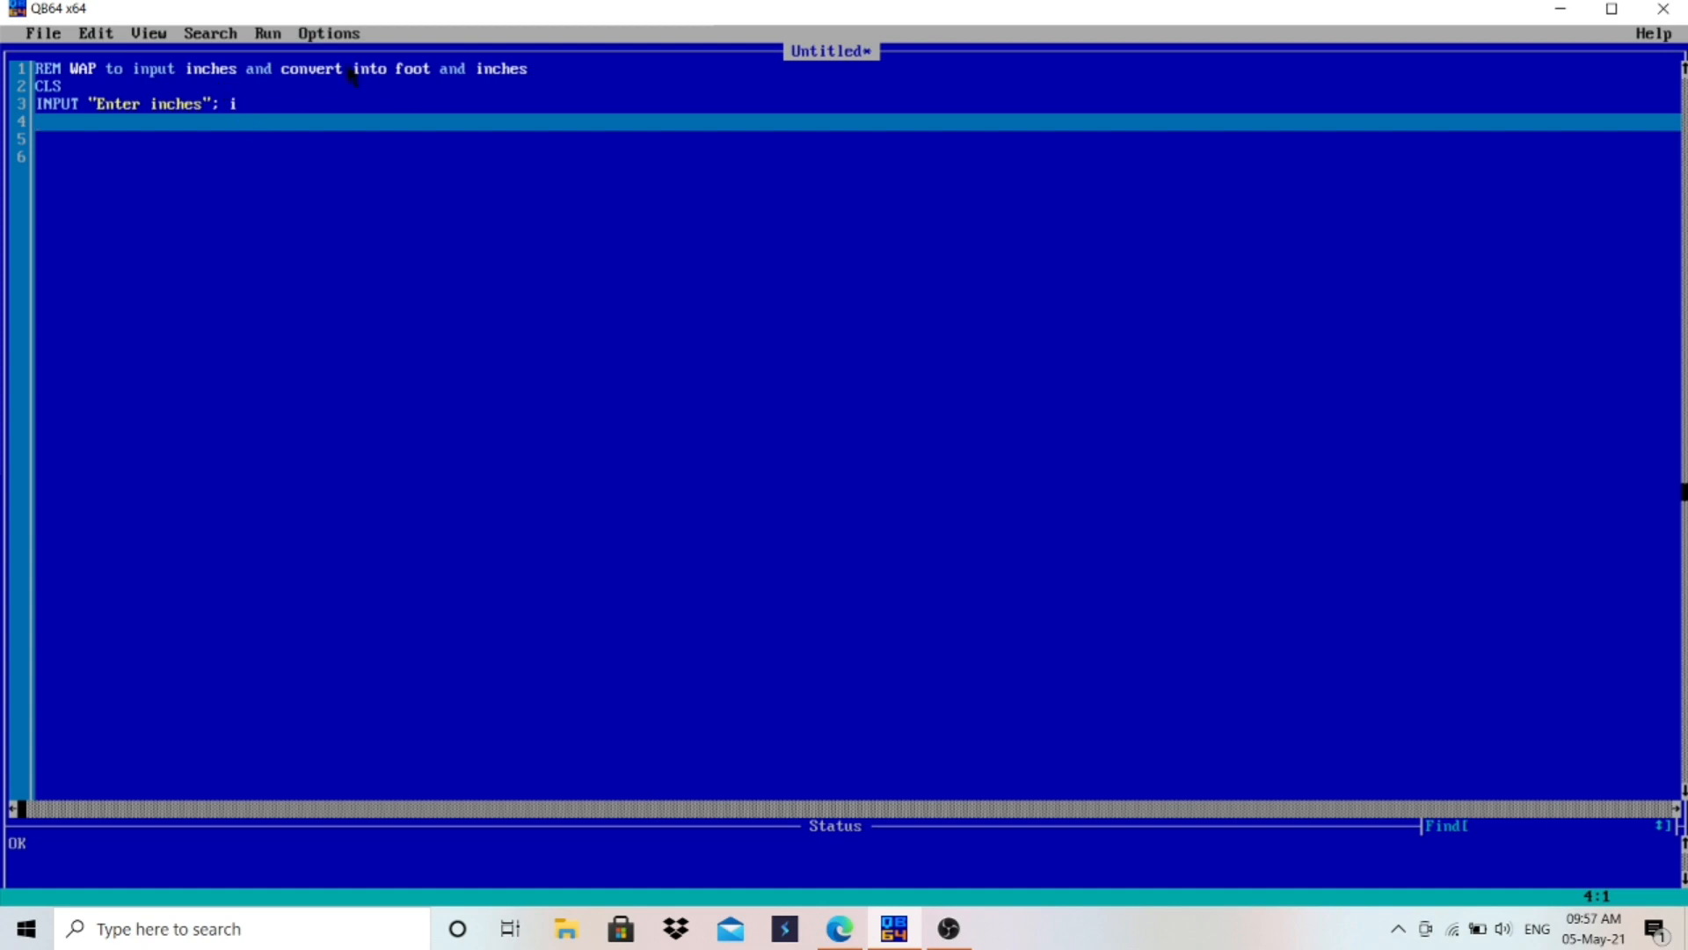
# Highlight the word foot in the comment and switch over to the browser's unit converter
pyautogui.doubleClick(415, 69)
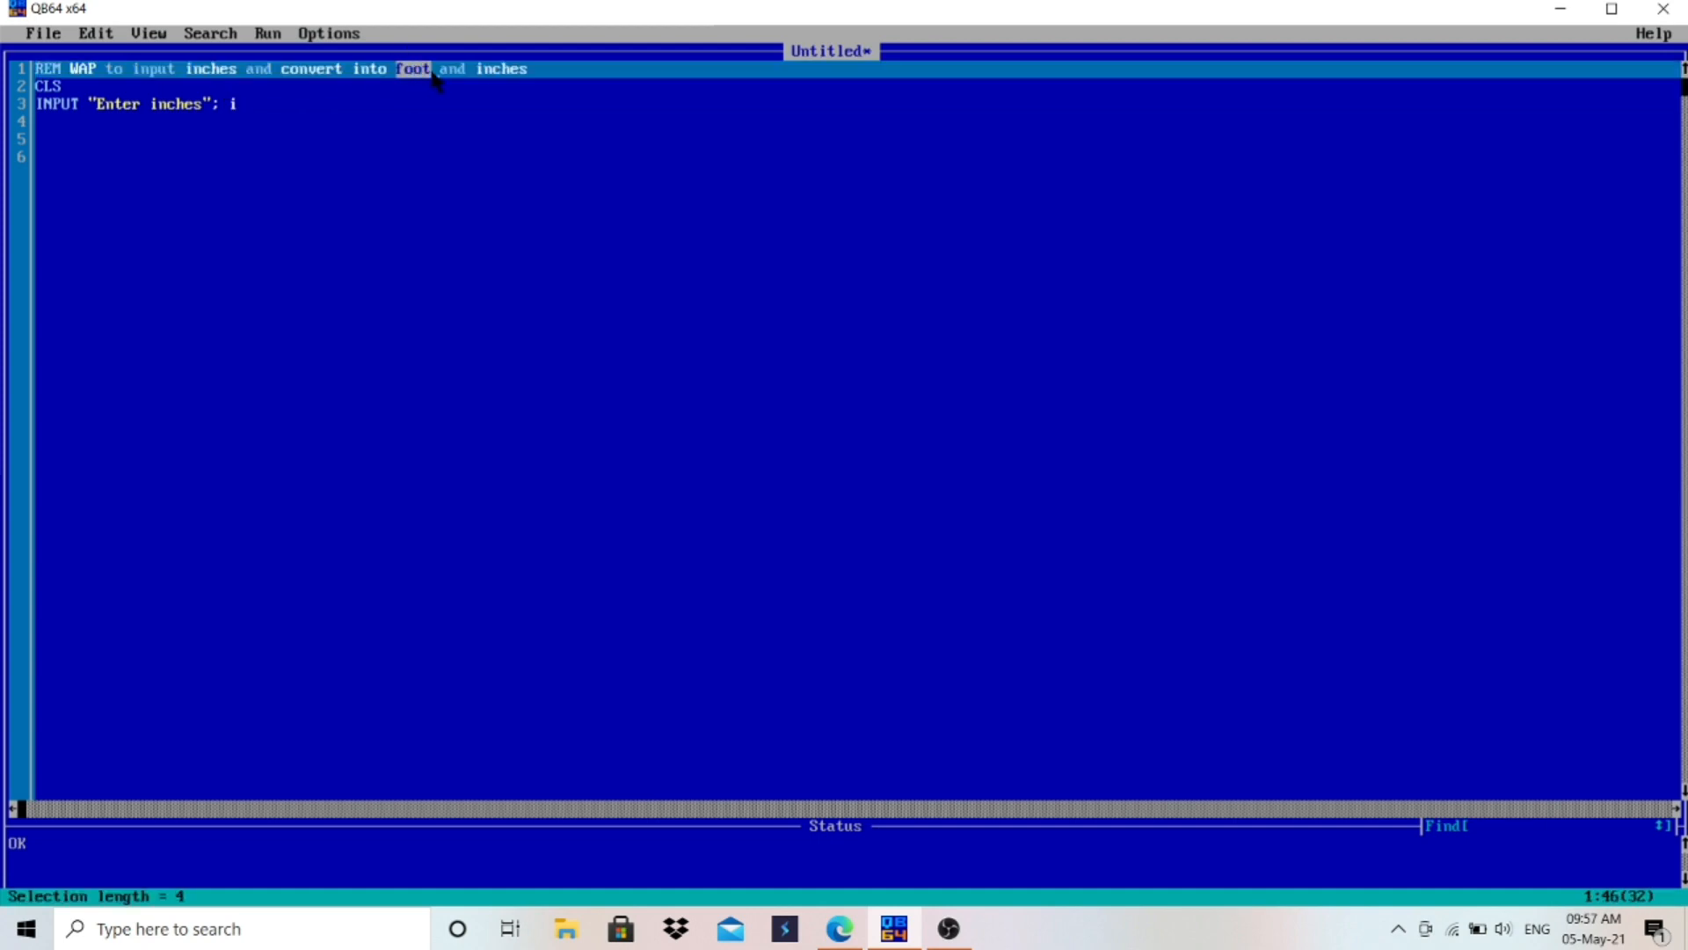
pyautogui.moveTo(414, 93)
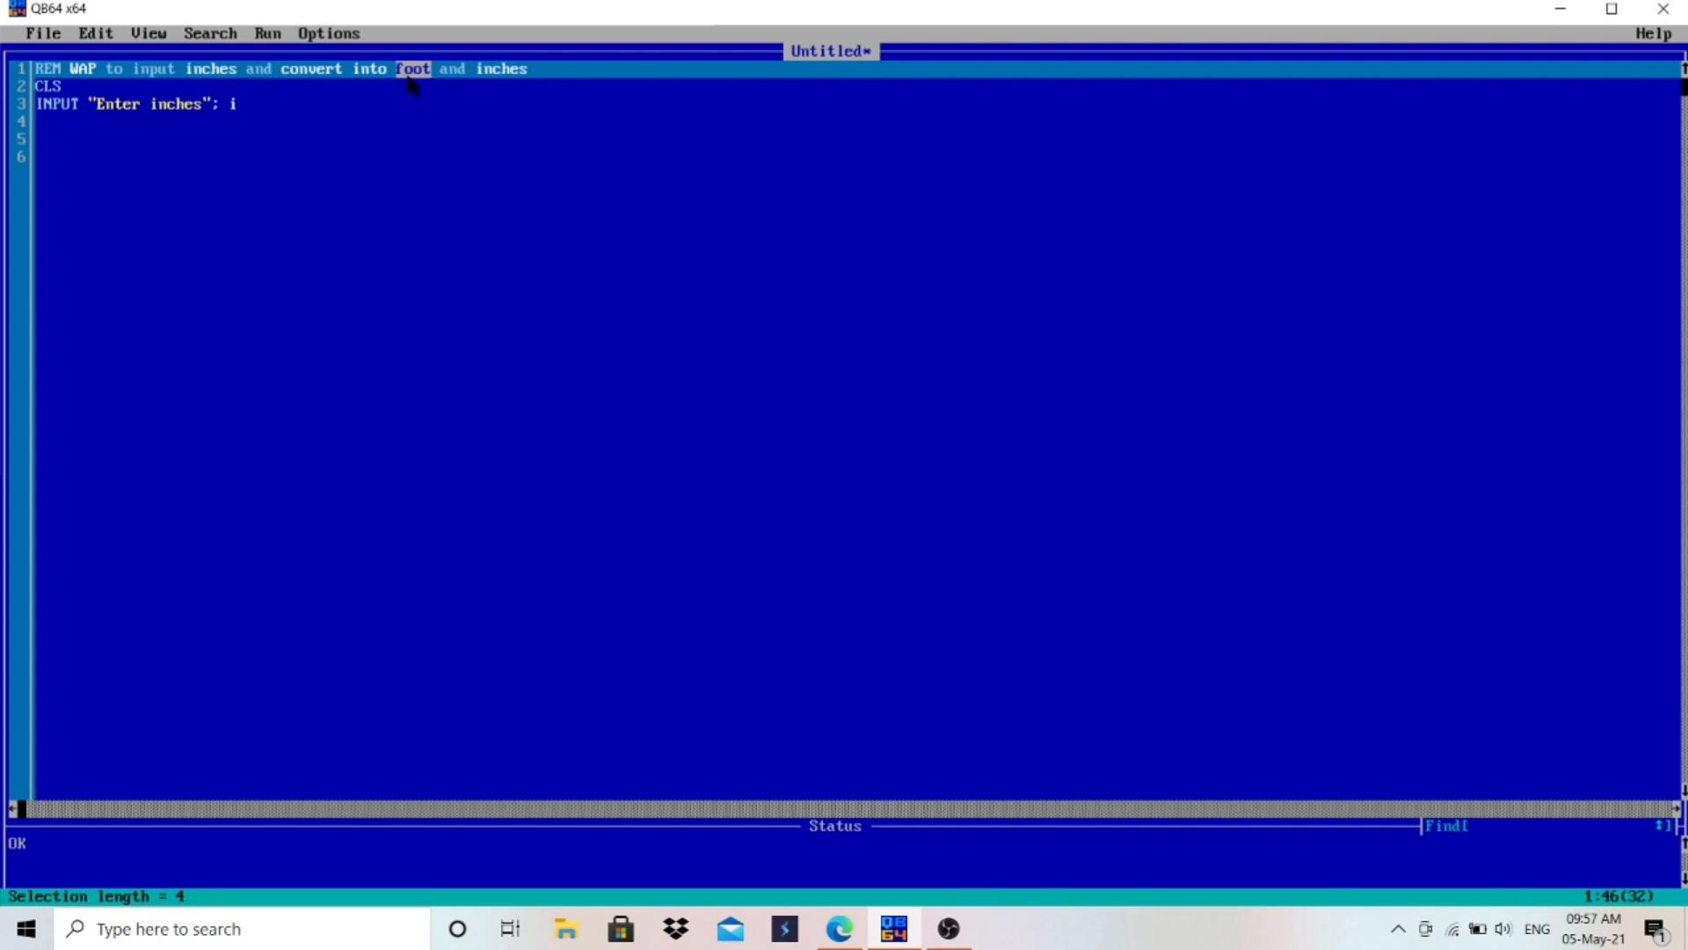
pyautogui.moveTo(655, 170)
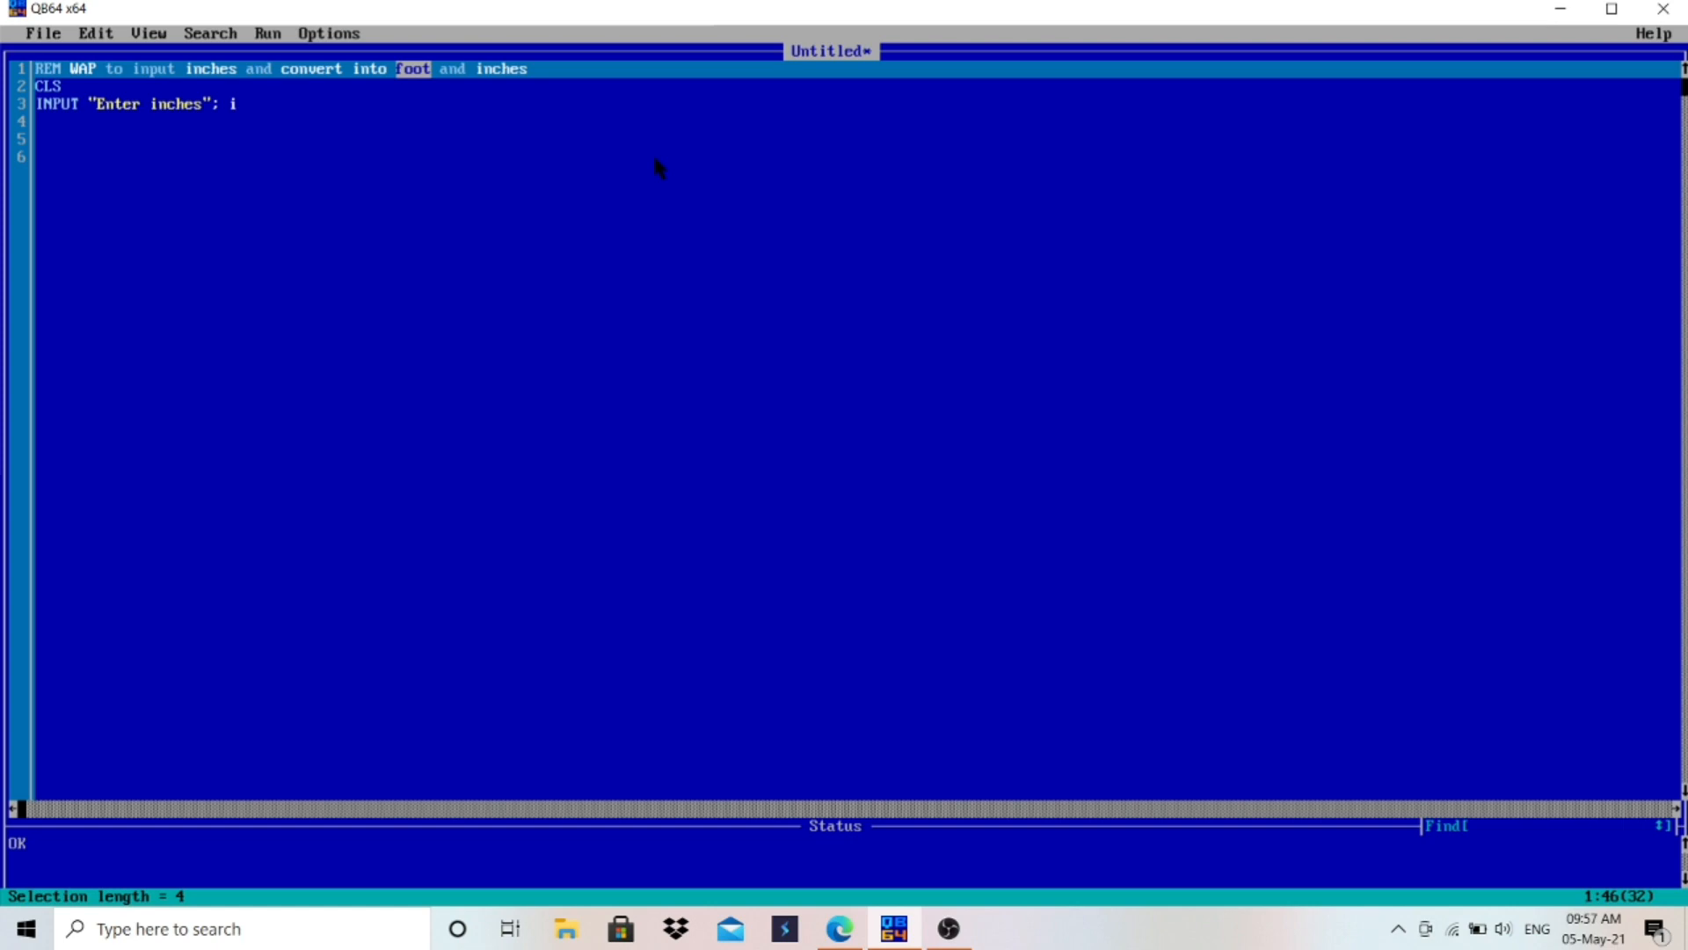
pyautogui.press('alt+tab')
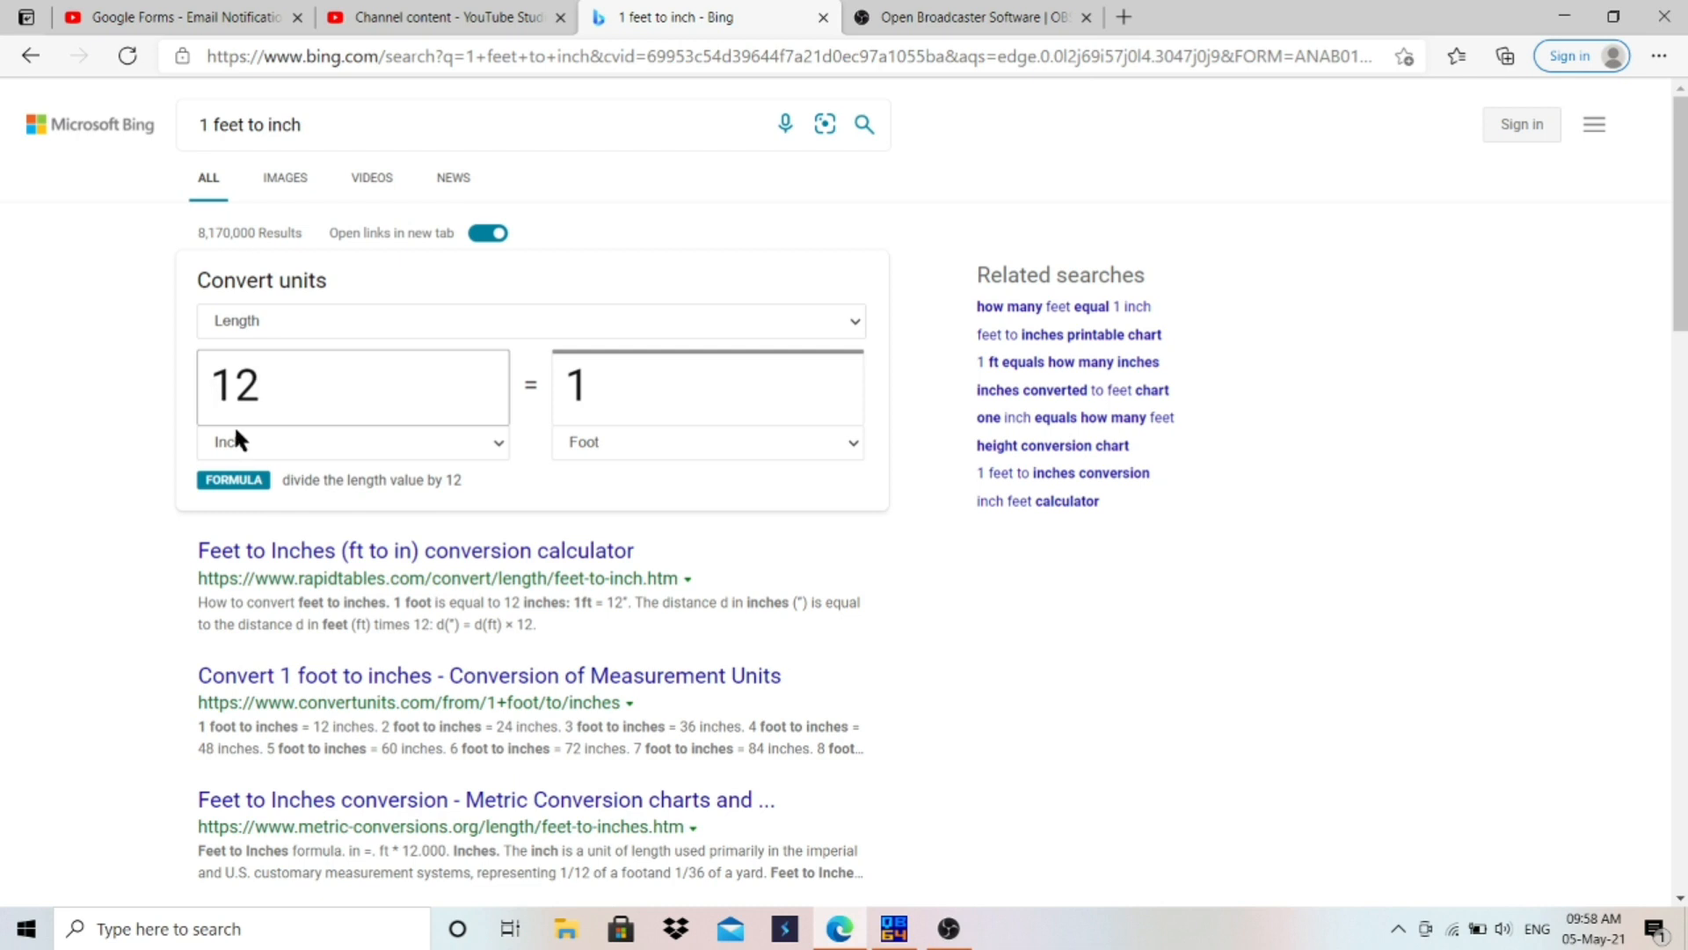
pyautogui.moveTo(528, 477)
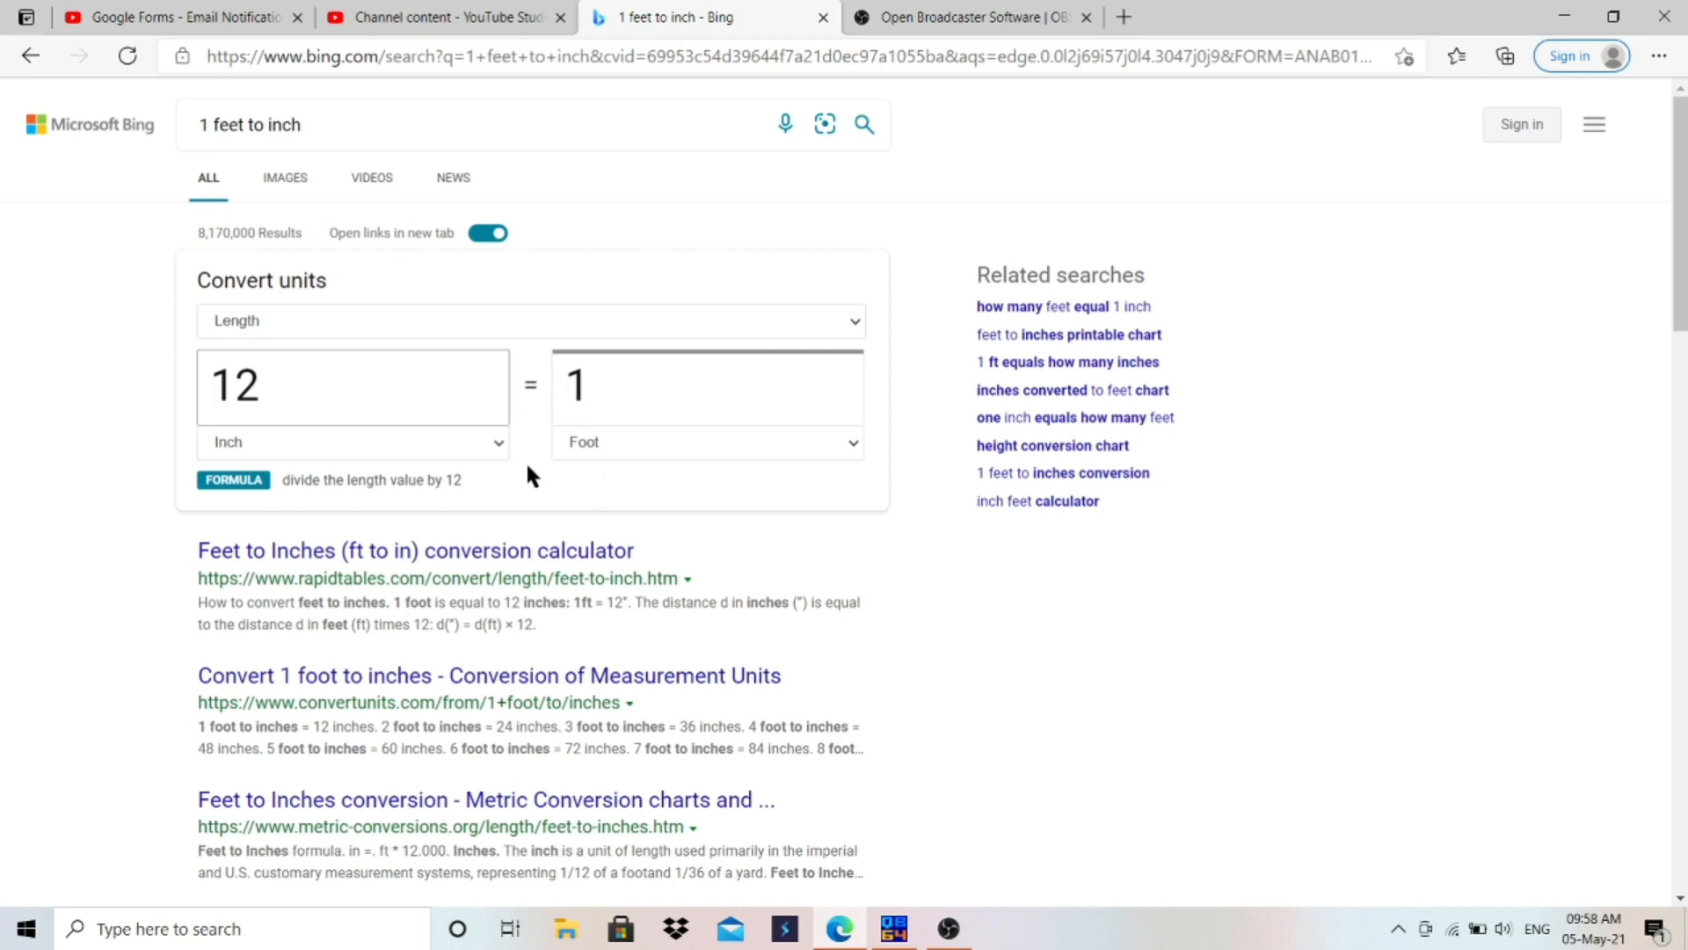
# Point out 12 Inch = 1 Foot in Bing's converter and return to the QB64 editor
pyautogui.moveTo(288, 480); pyautogui.dragTo(428, 479)
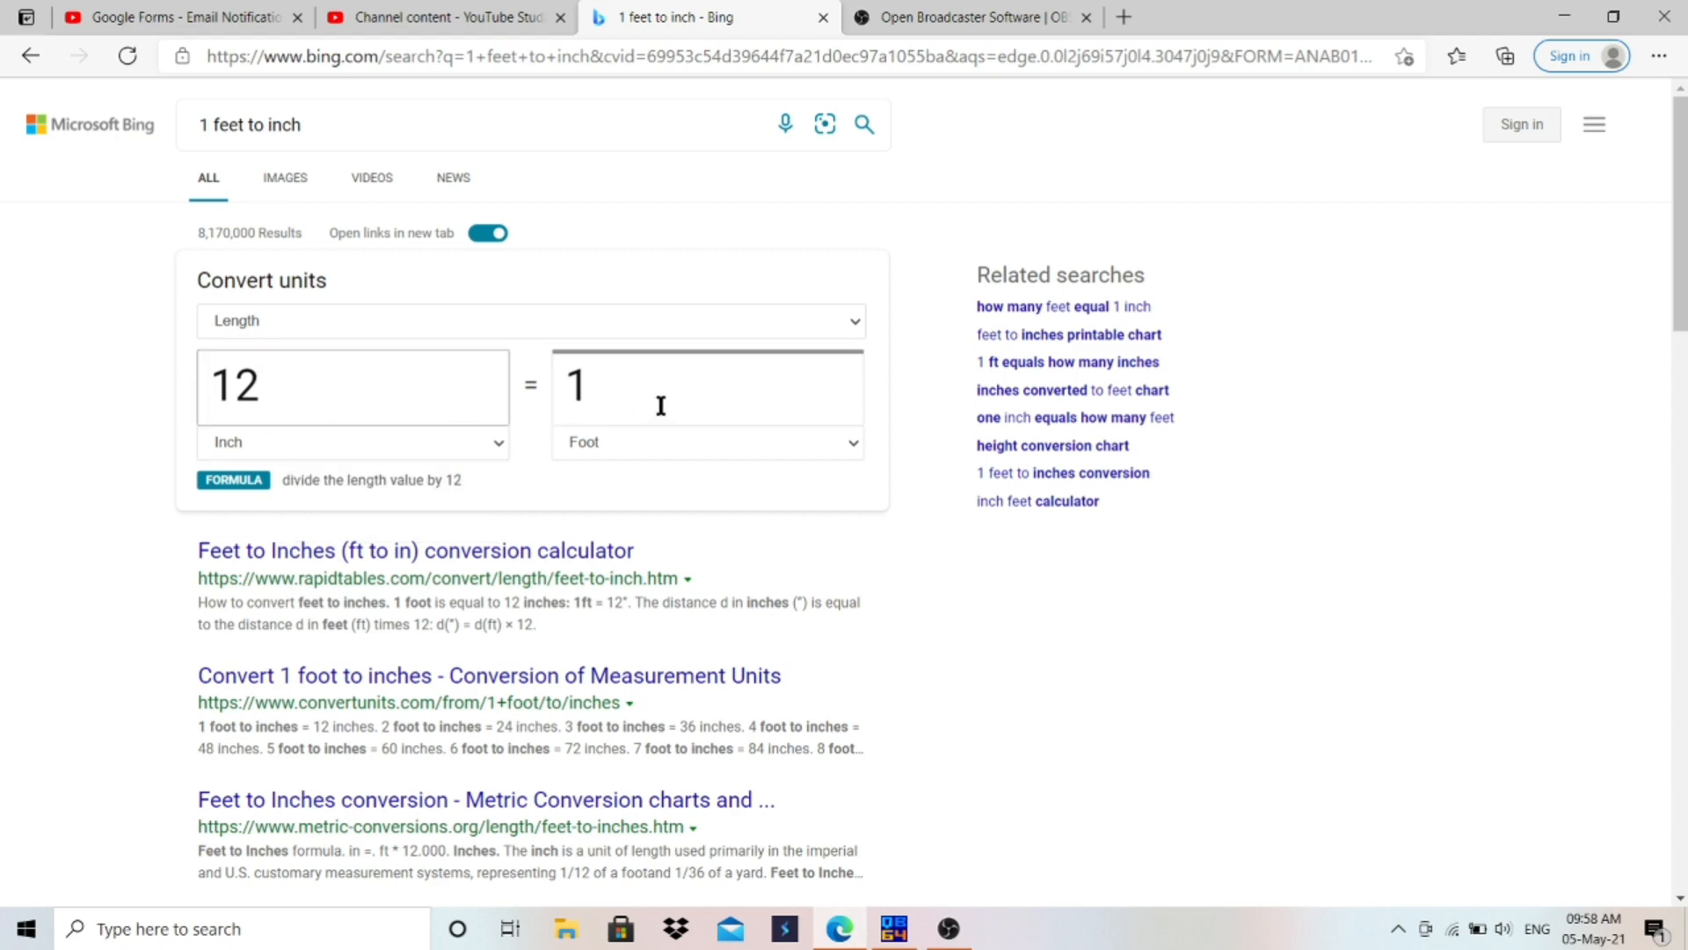
pyautogui.press('alt+tab')
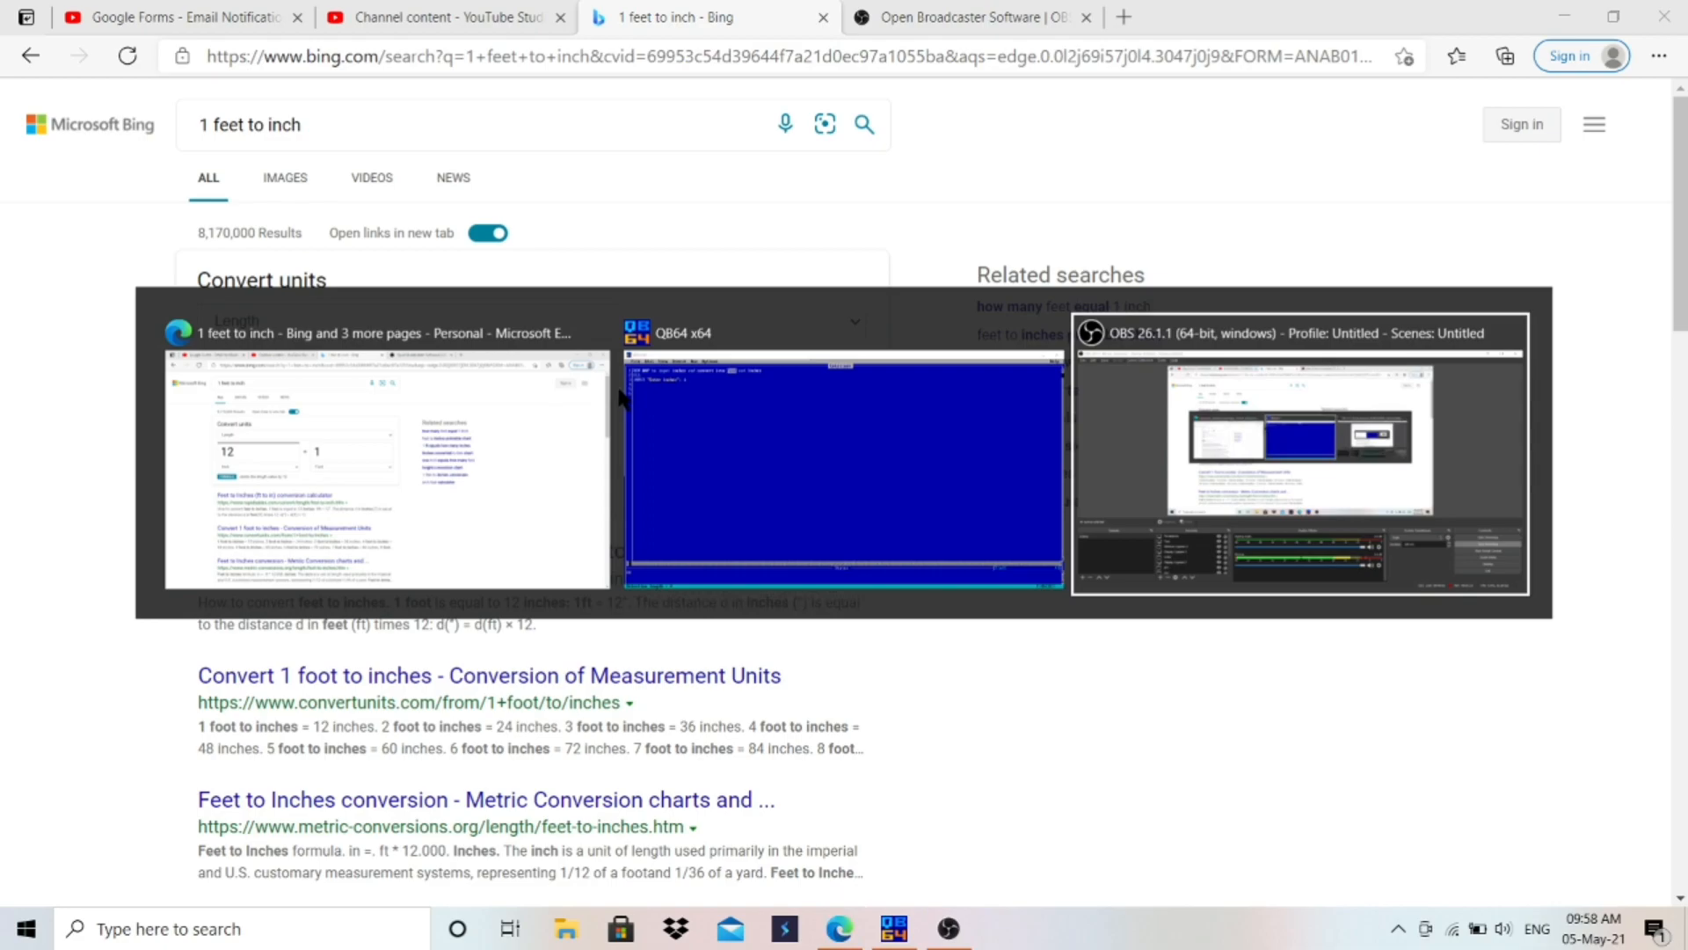
pyautogui.click(844, 471)
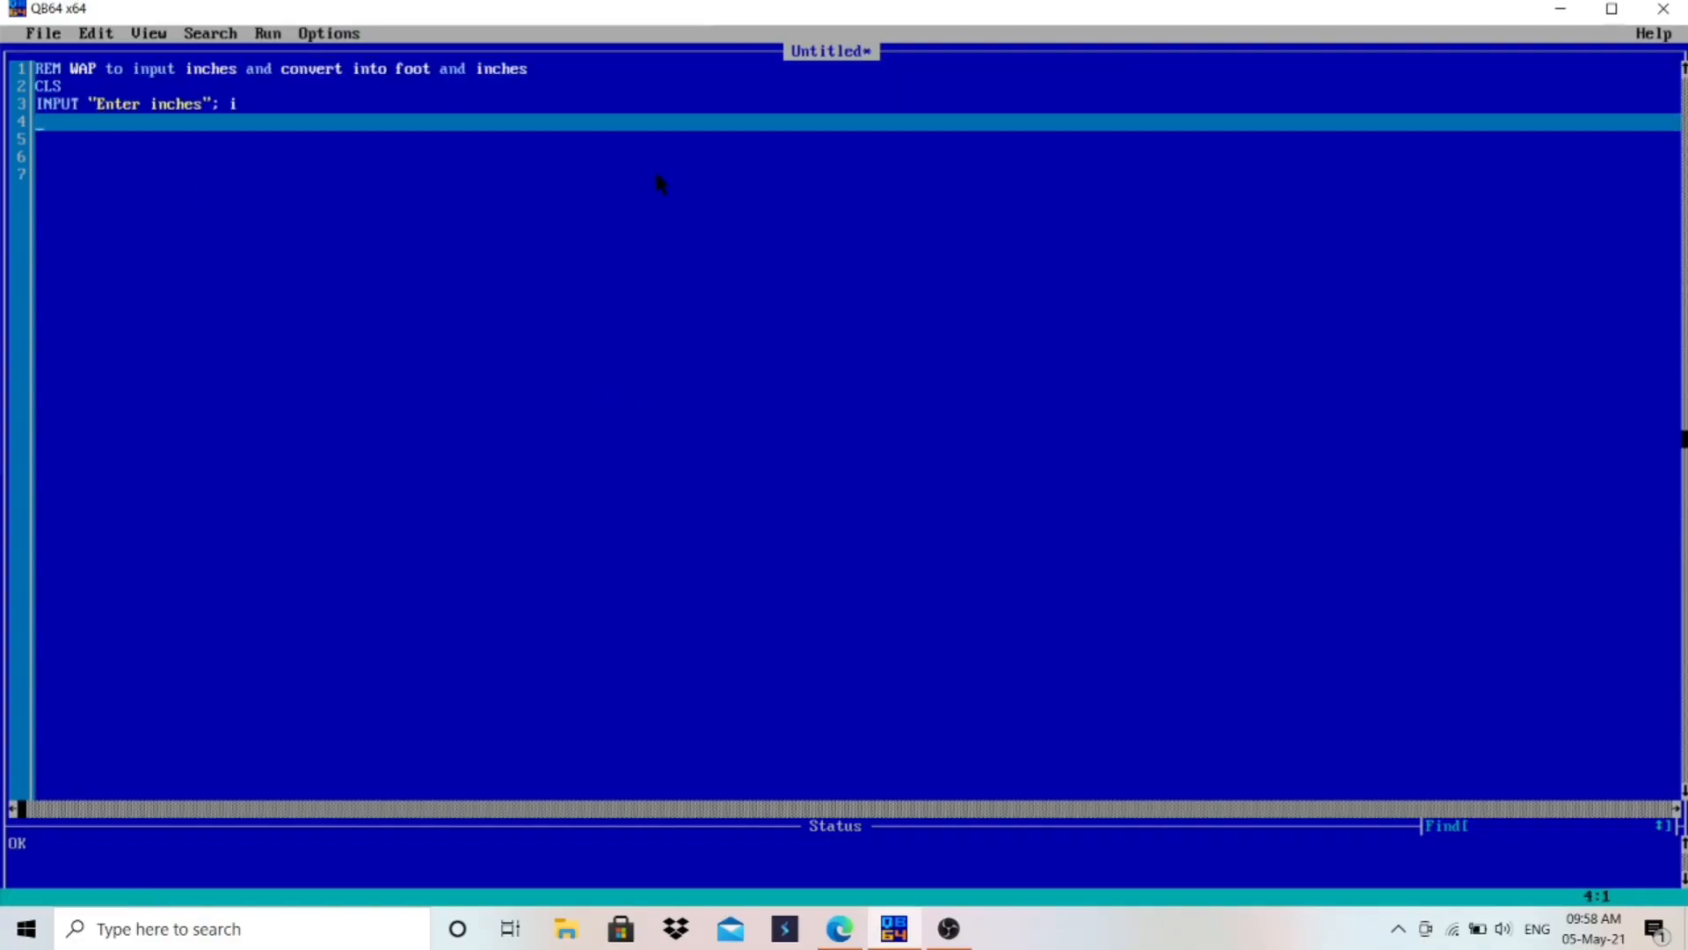
# Write foot = i \ 12 on line 4 using integer division
pyautogui.write('foot')
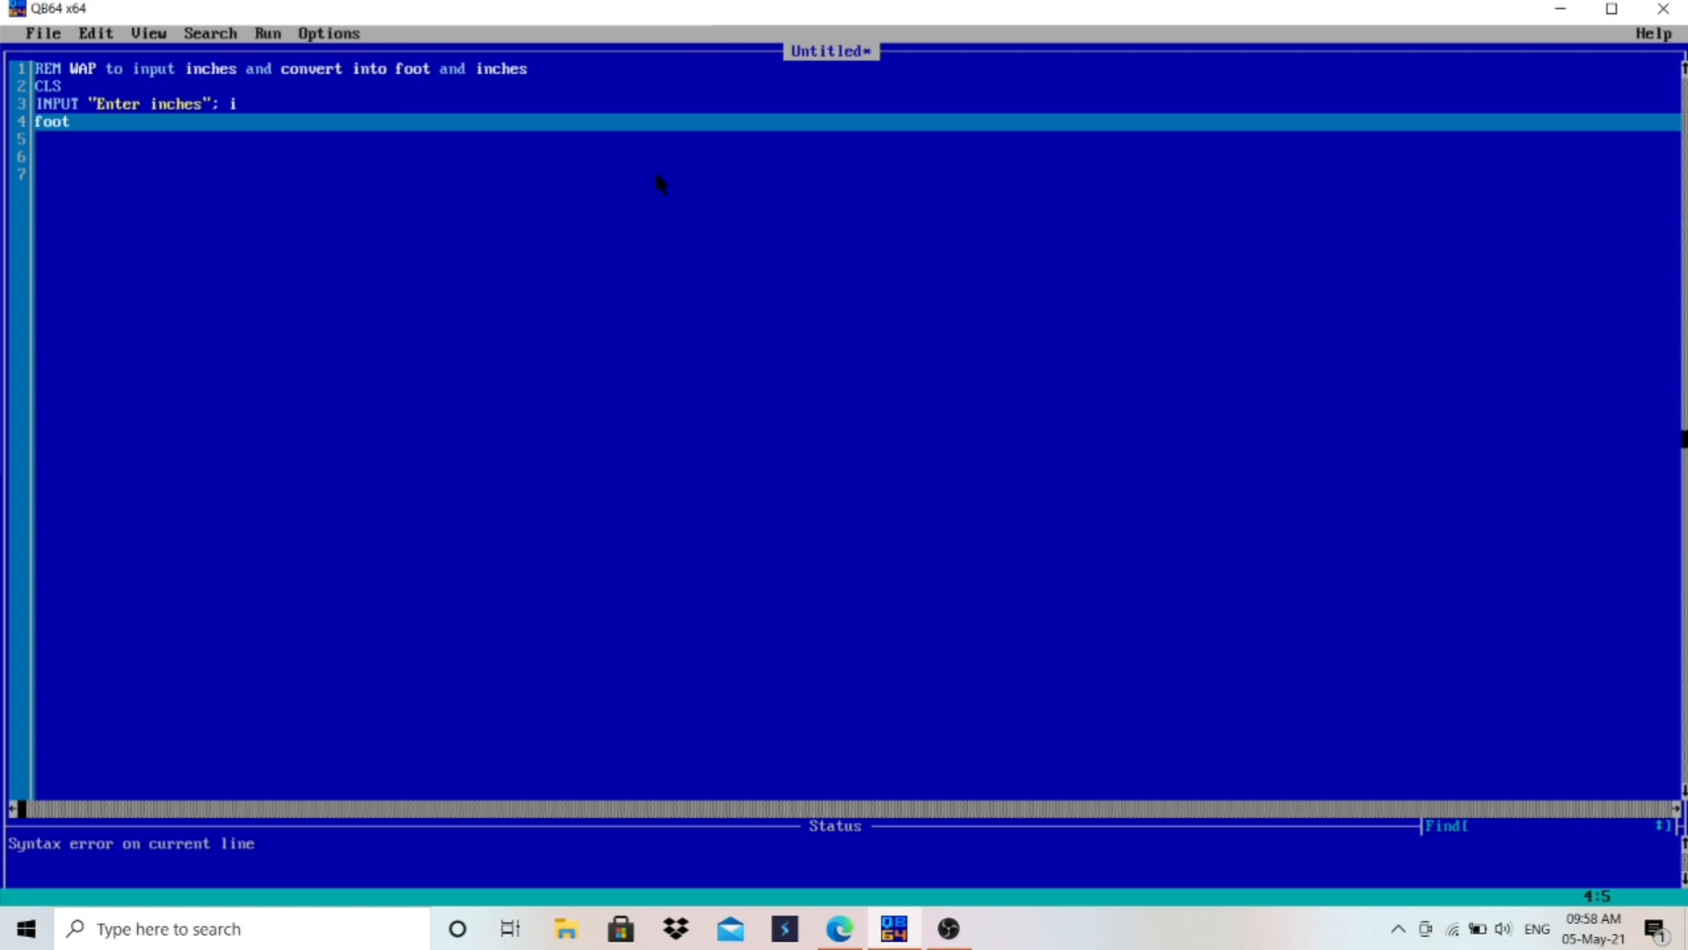
pyautogui.write('=')
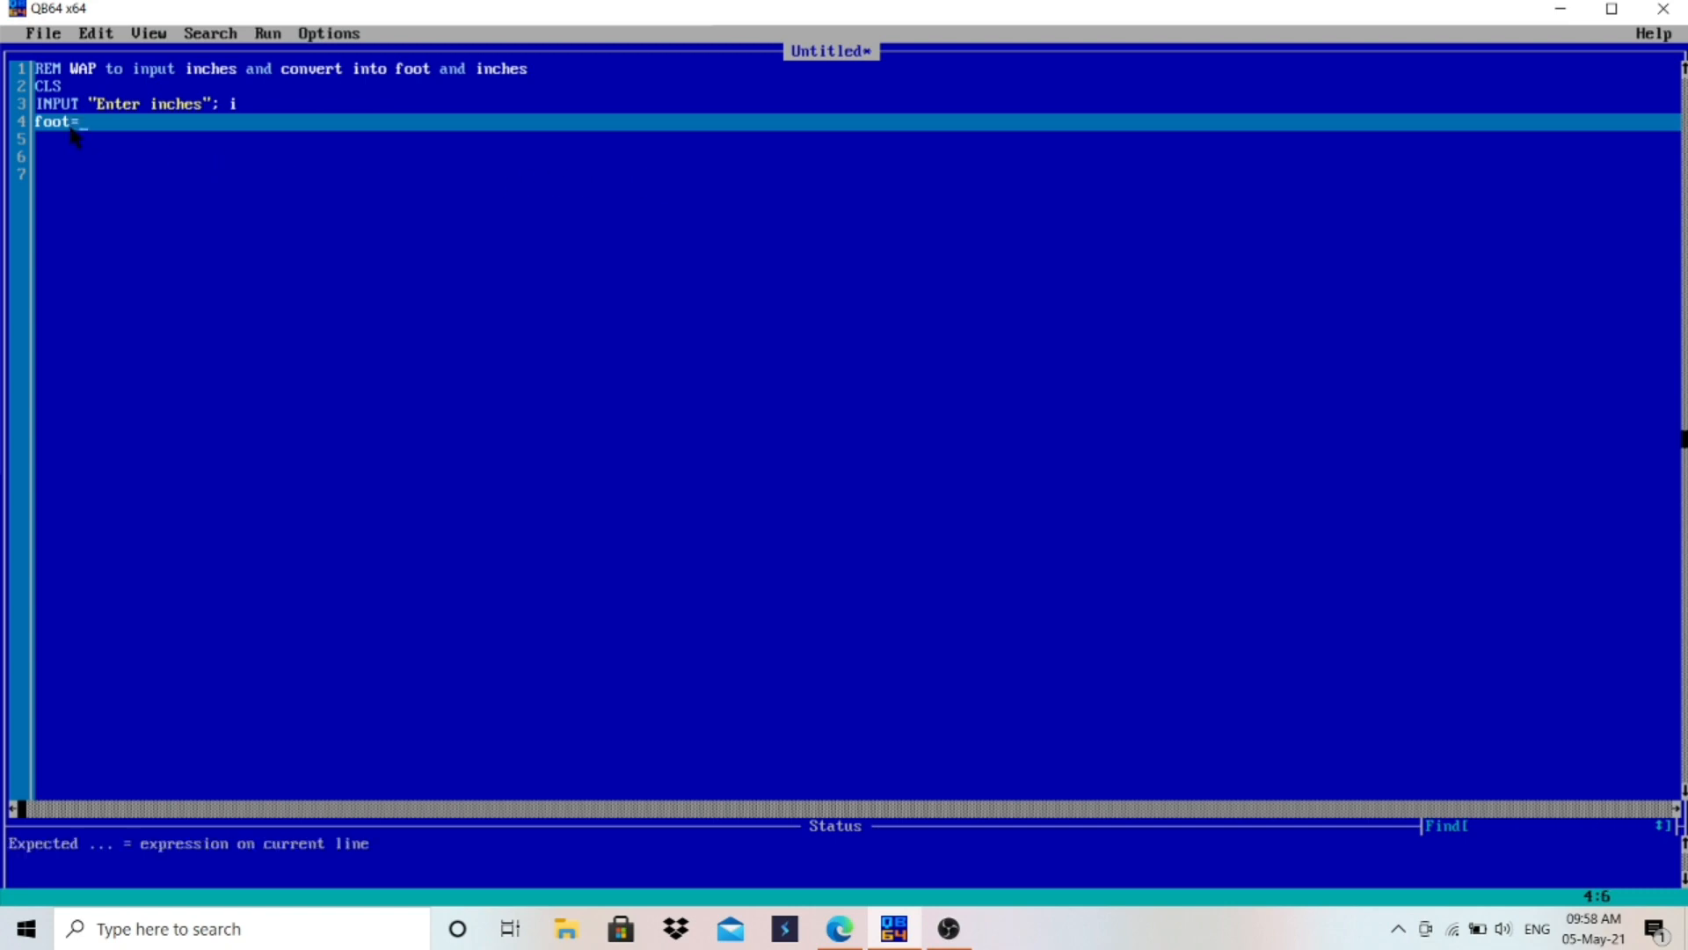
pyautogui.moveTo(184, 138)
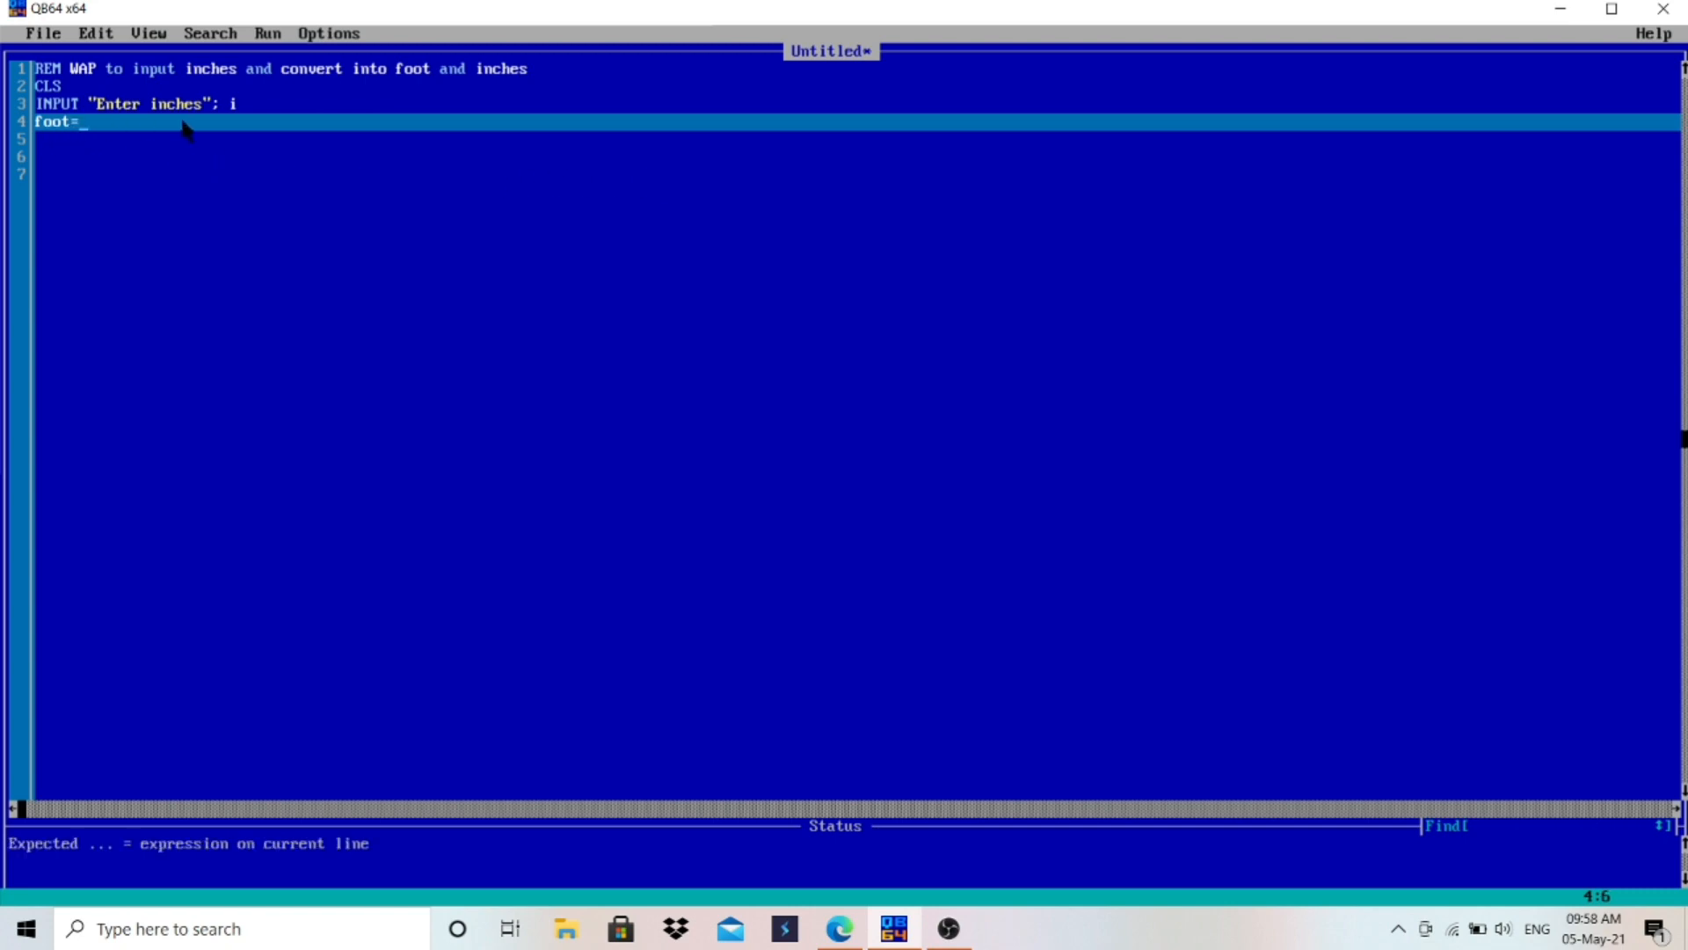
pyautogui.write('i')
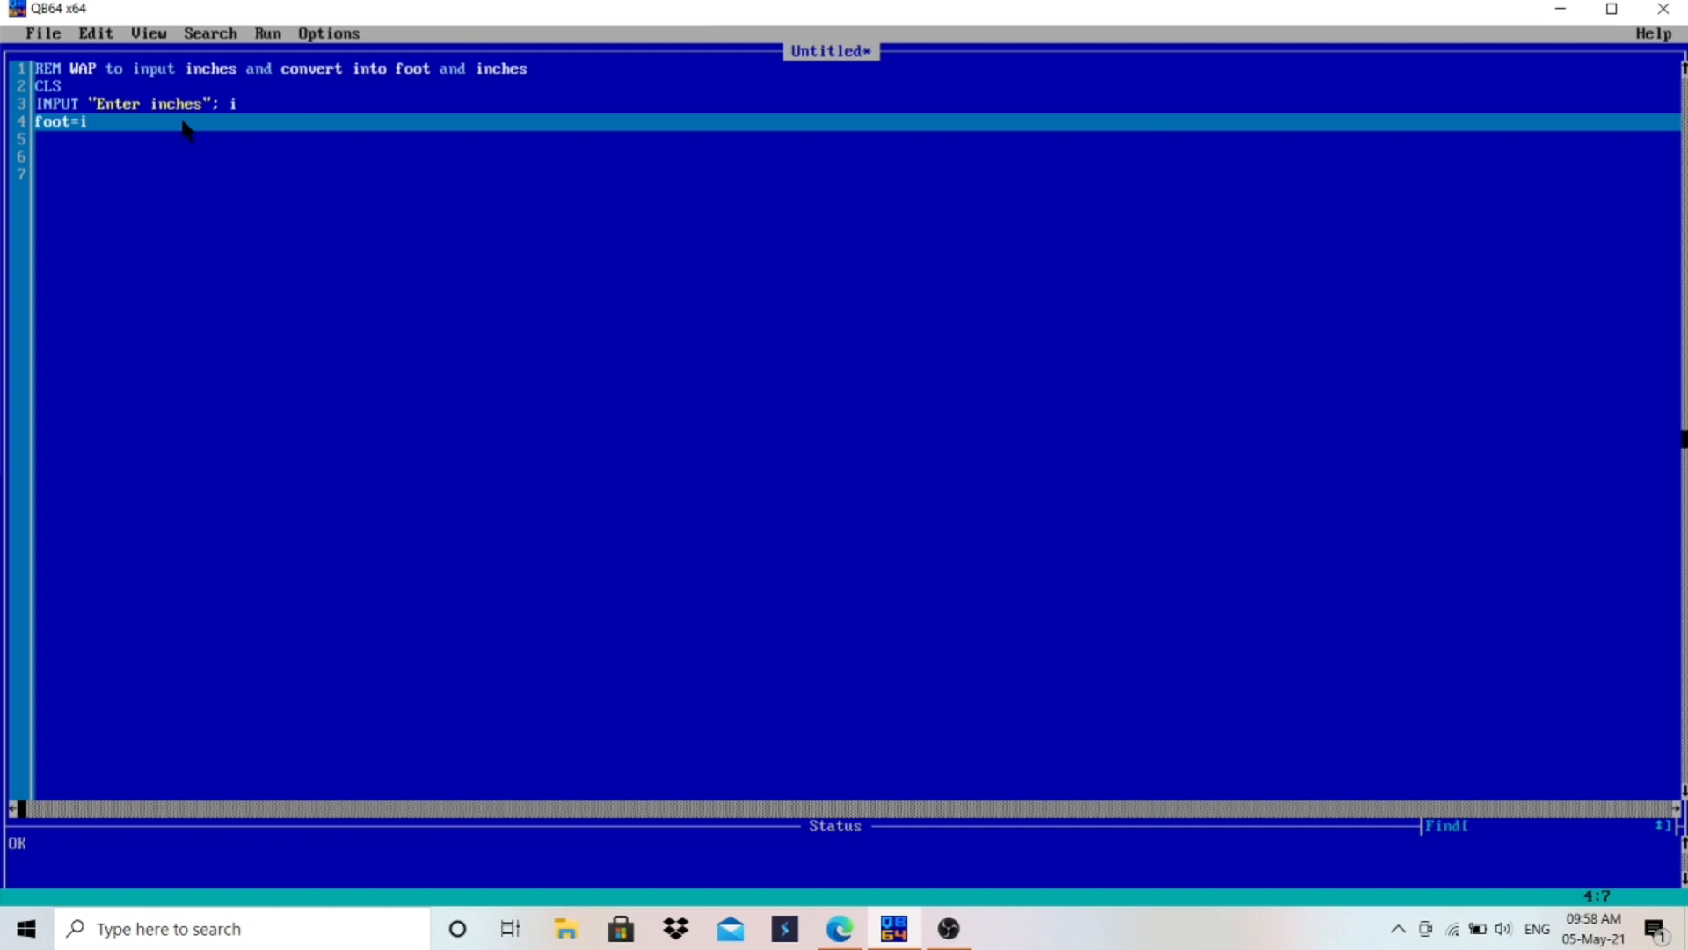
pyautogui.write('\\ 12')
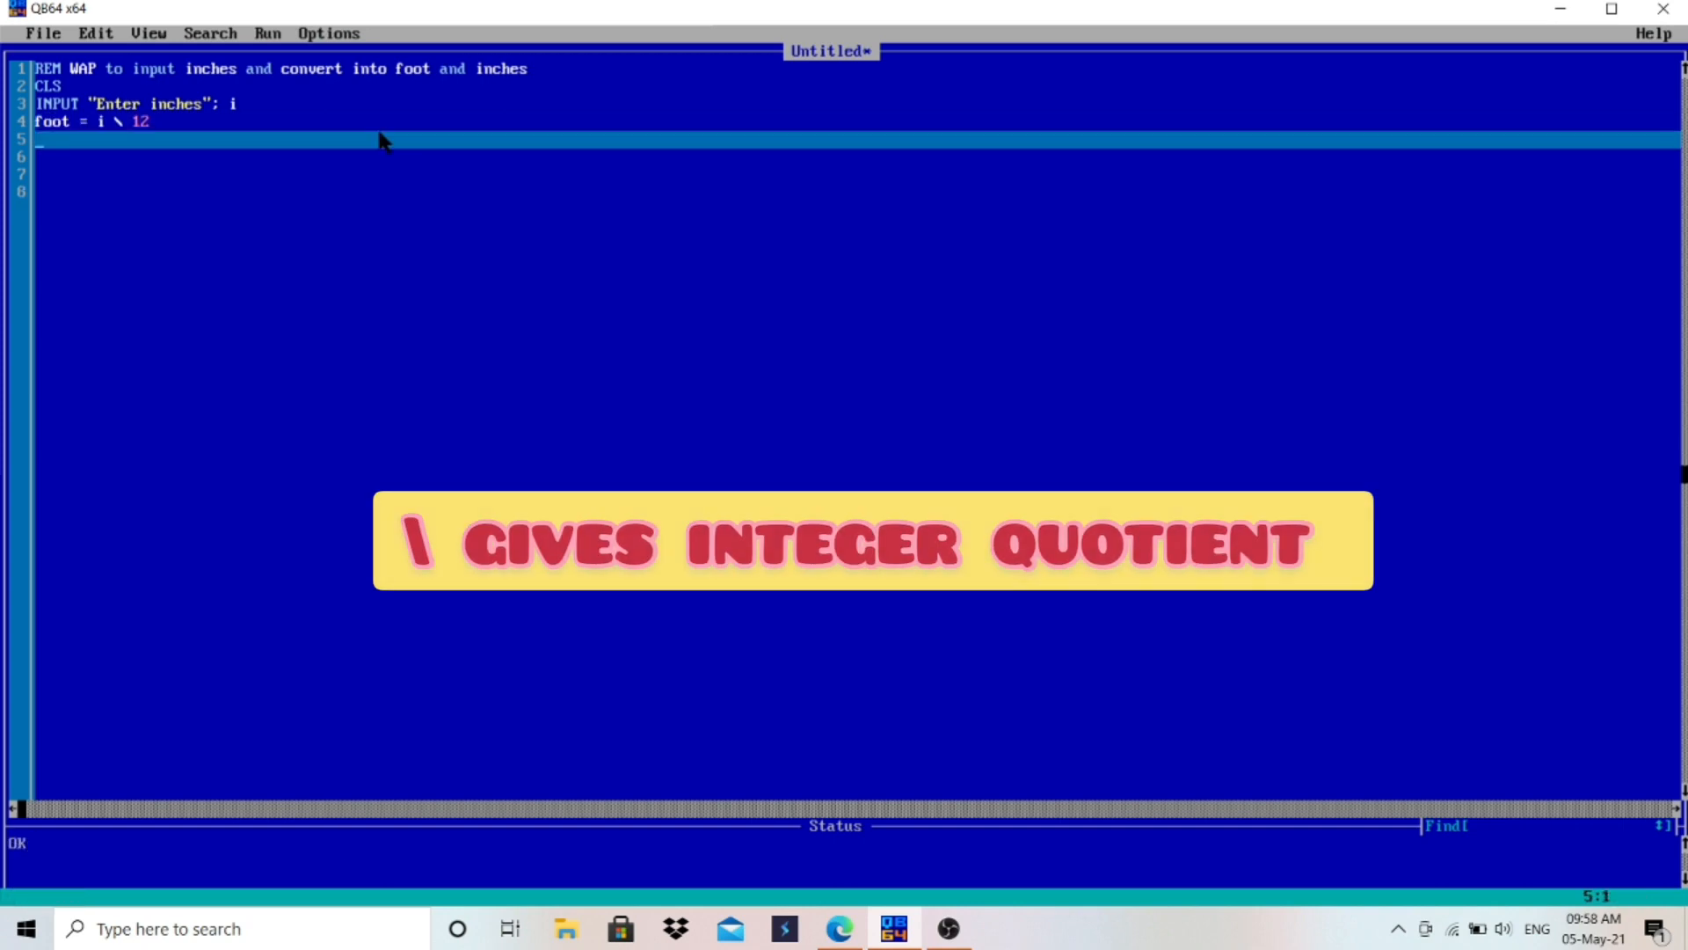
pyautogui.moveTo(121, 132)
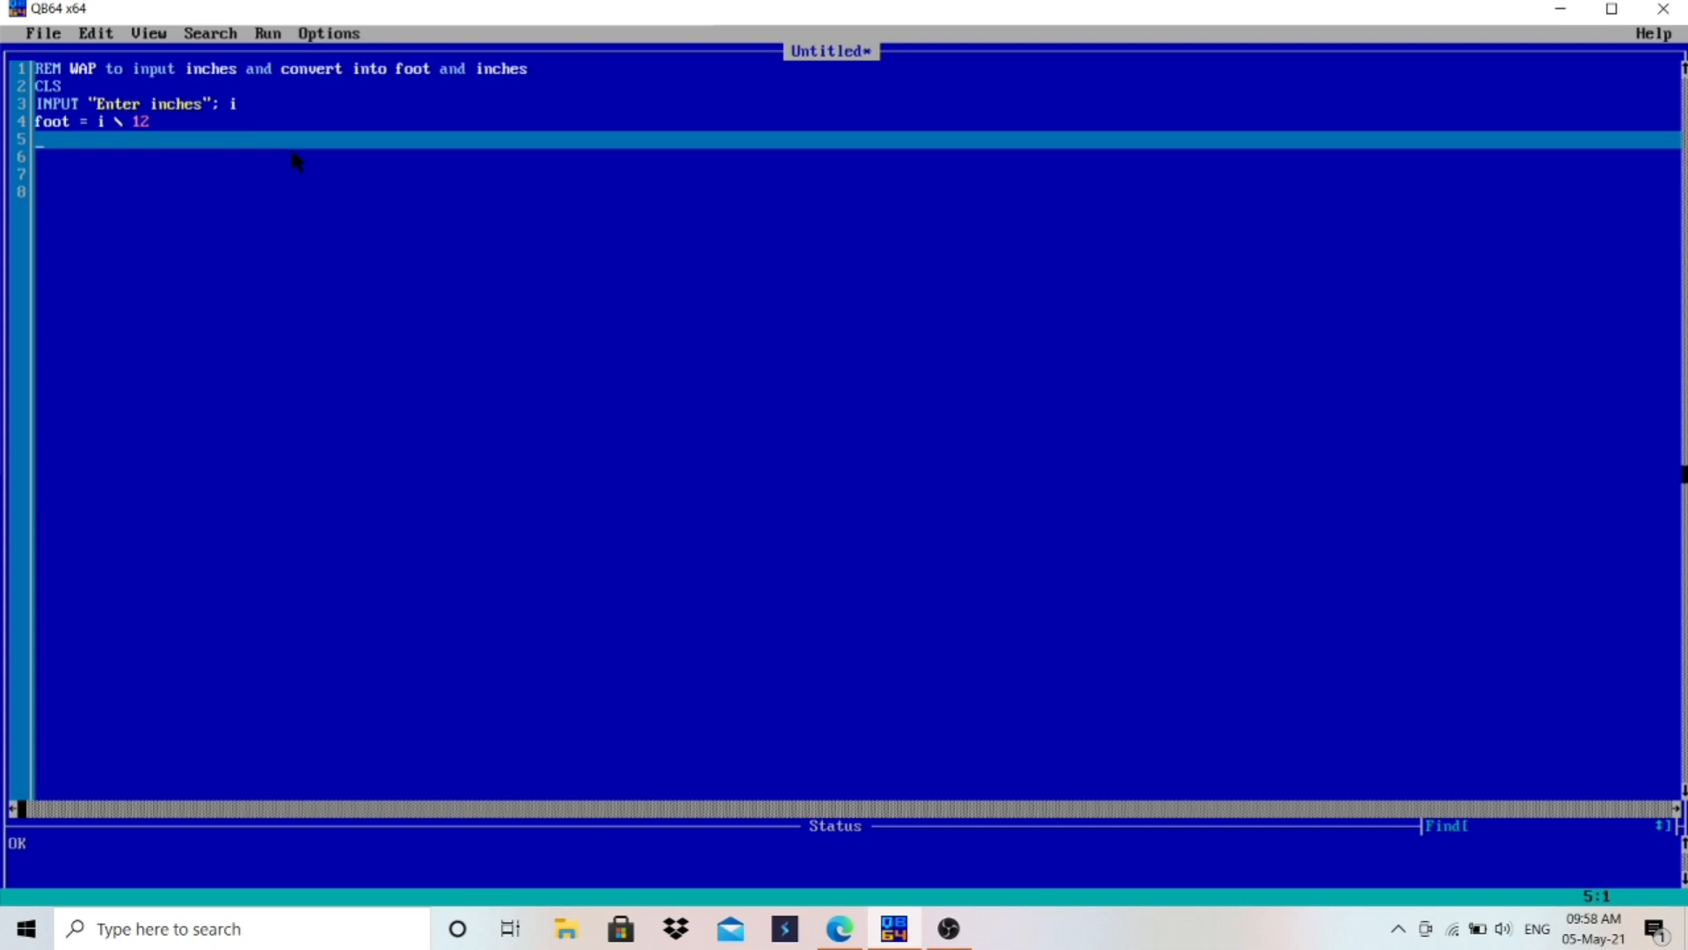
# Write inch = i MOD 12 on line 5 for the leftover inches
pyautogui.write('in')
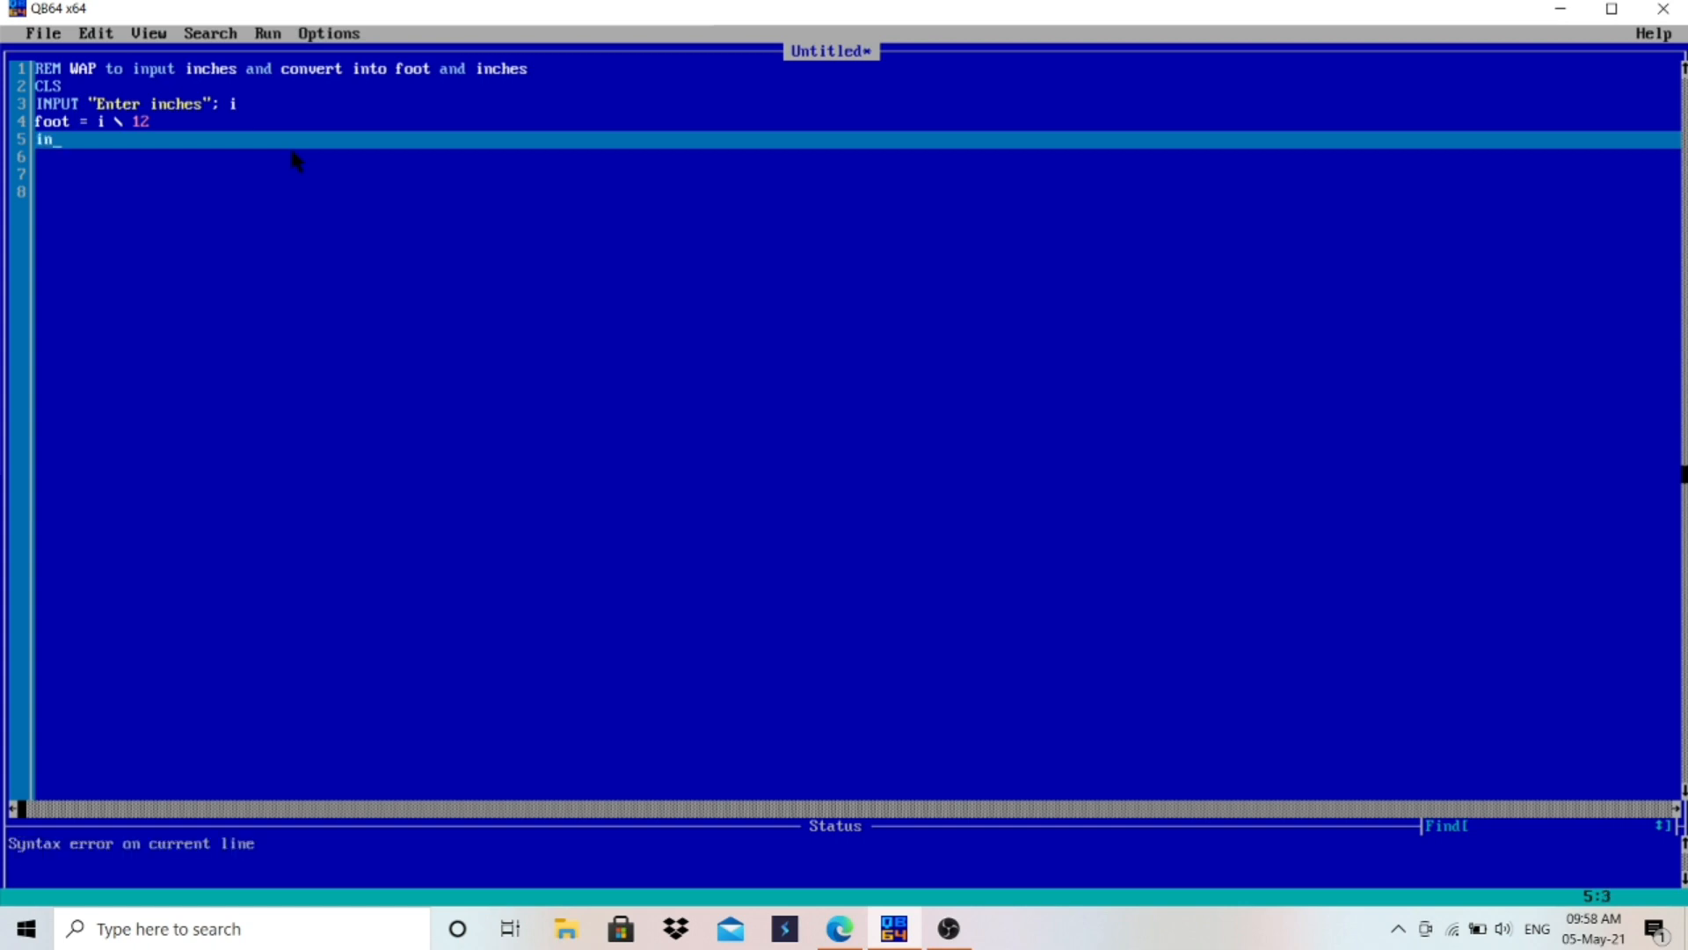
pyautogui.write('ch=')
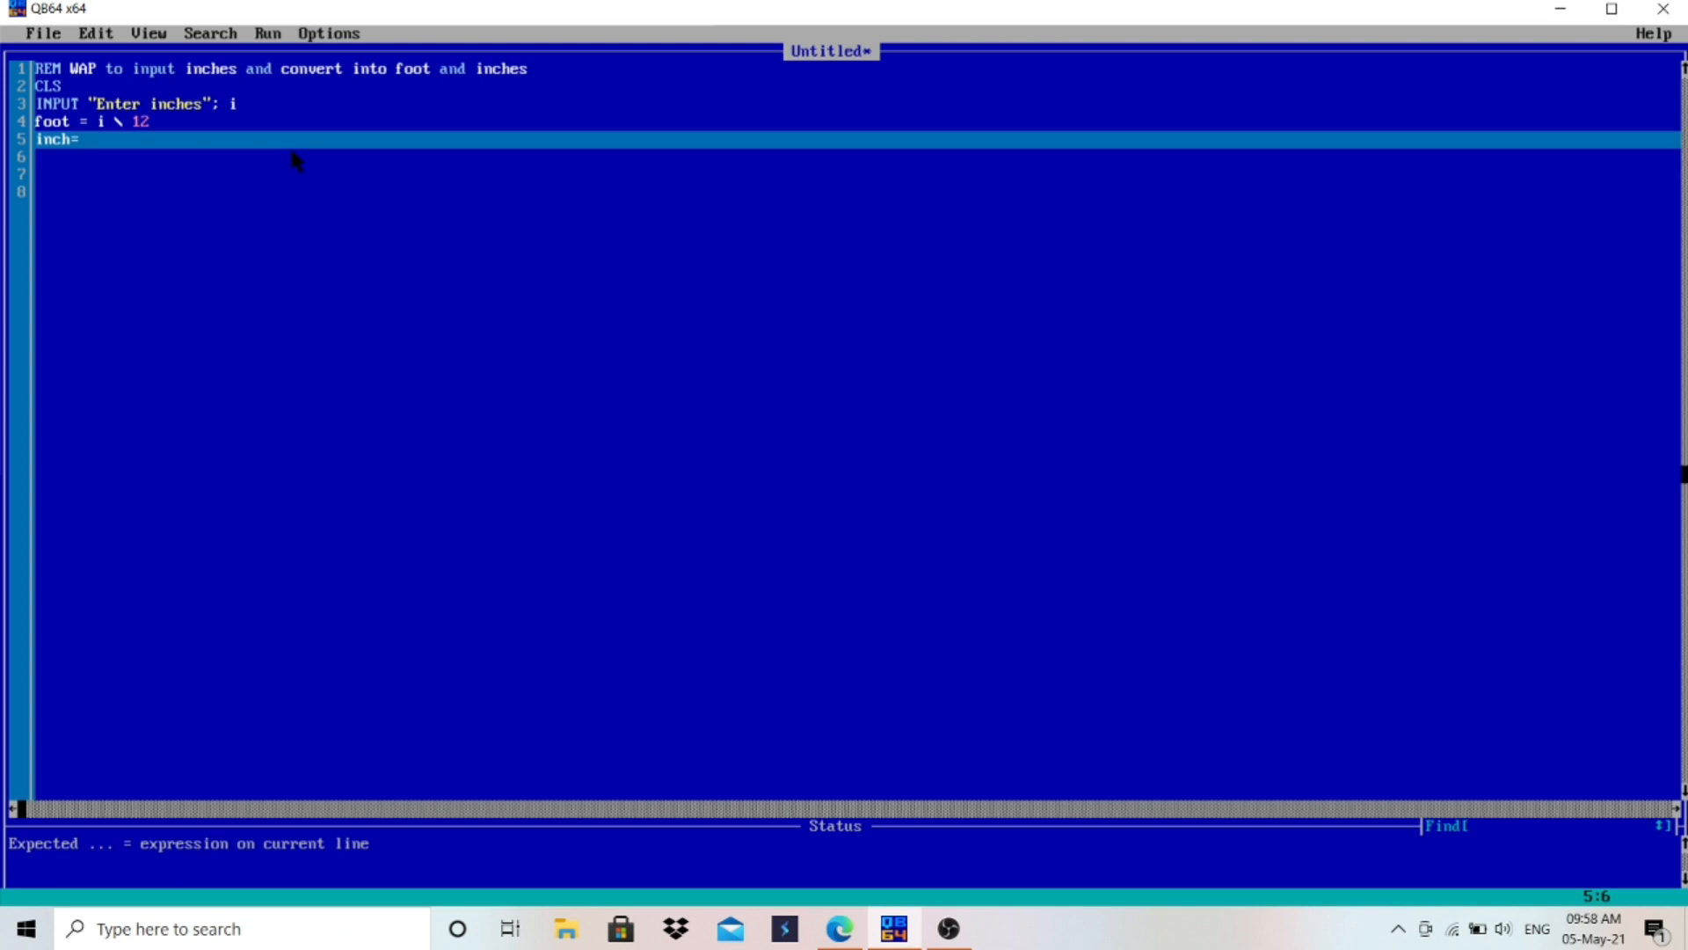
pyautogui.write('i MOD 12')
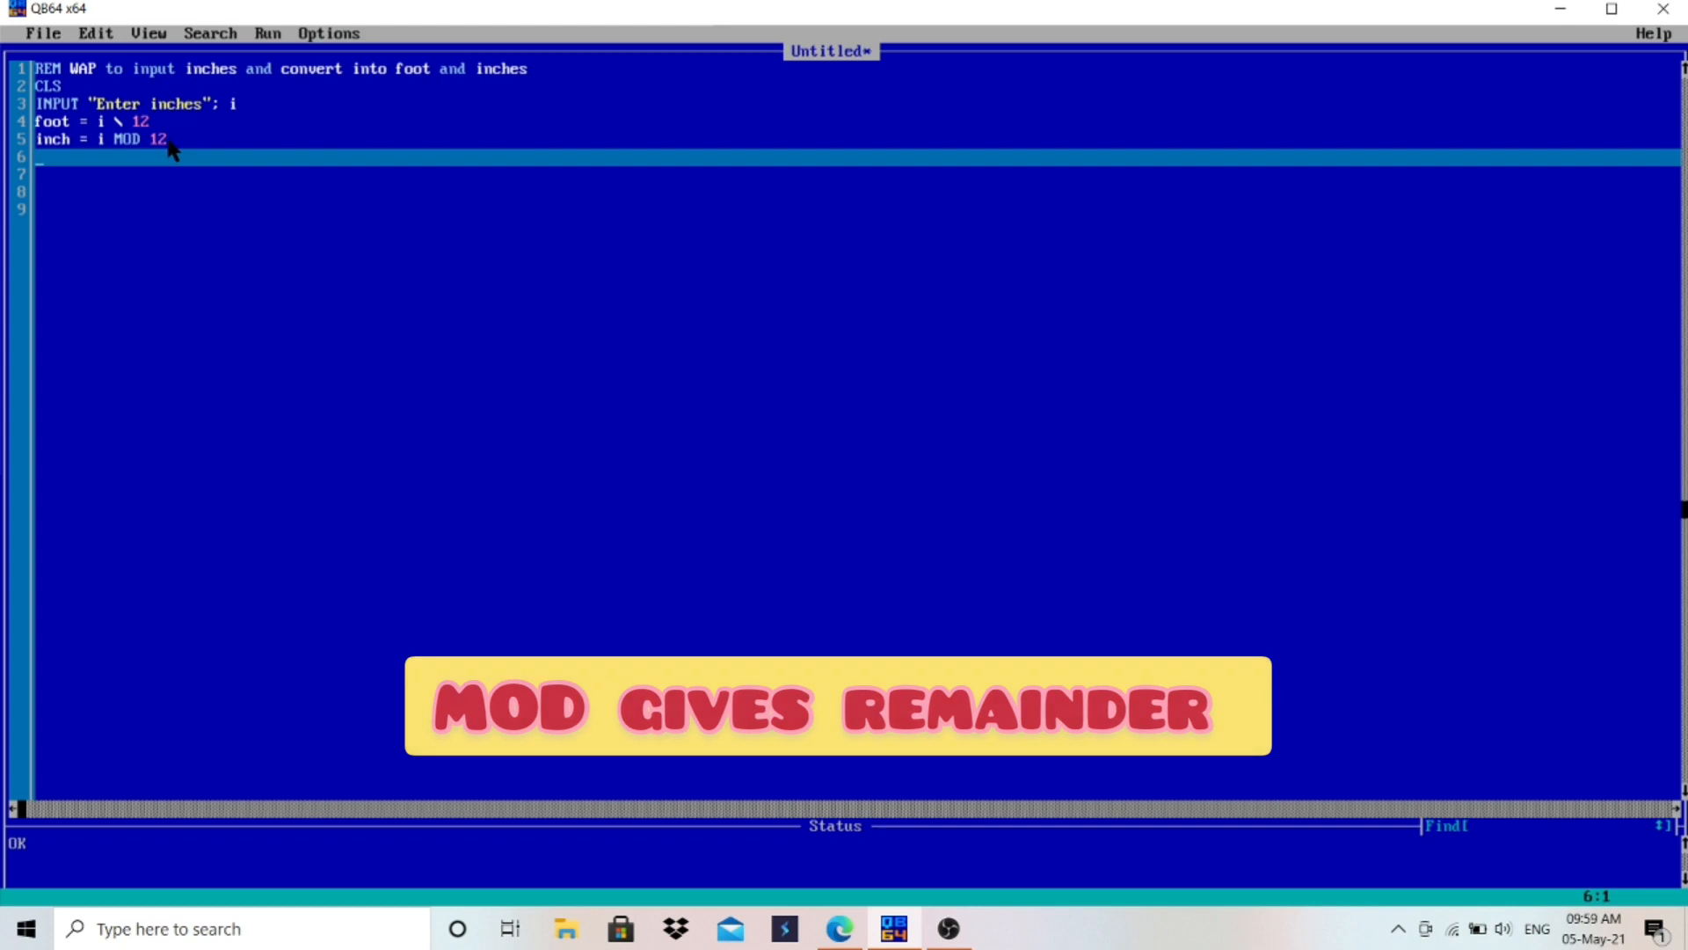
pyautogui.moveTo(271, 172)
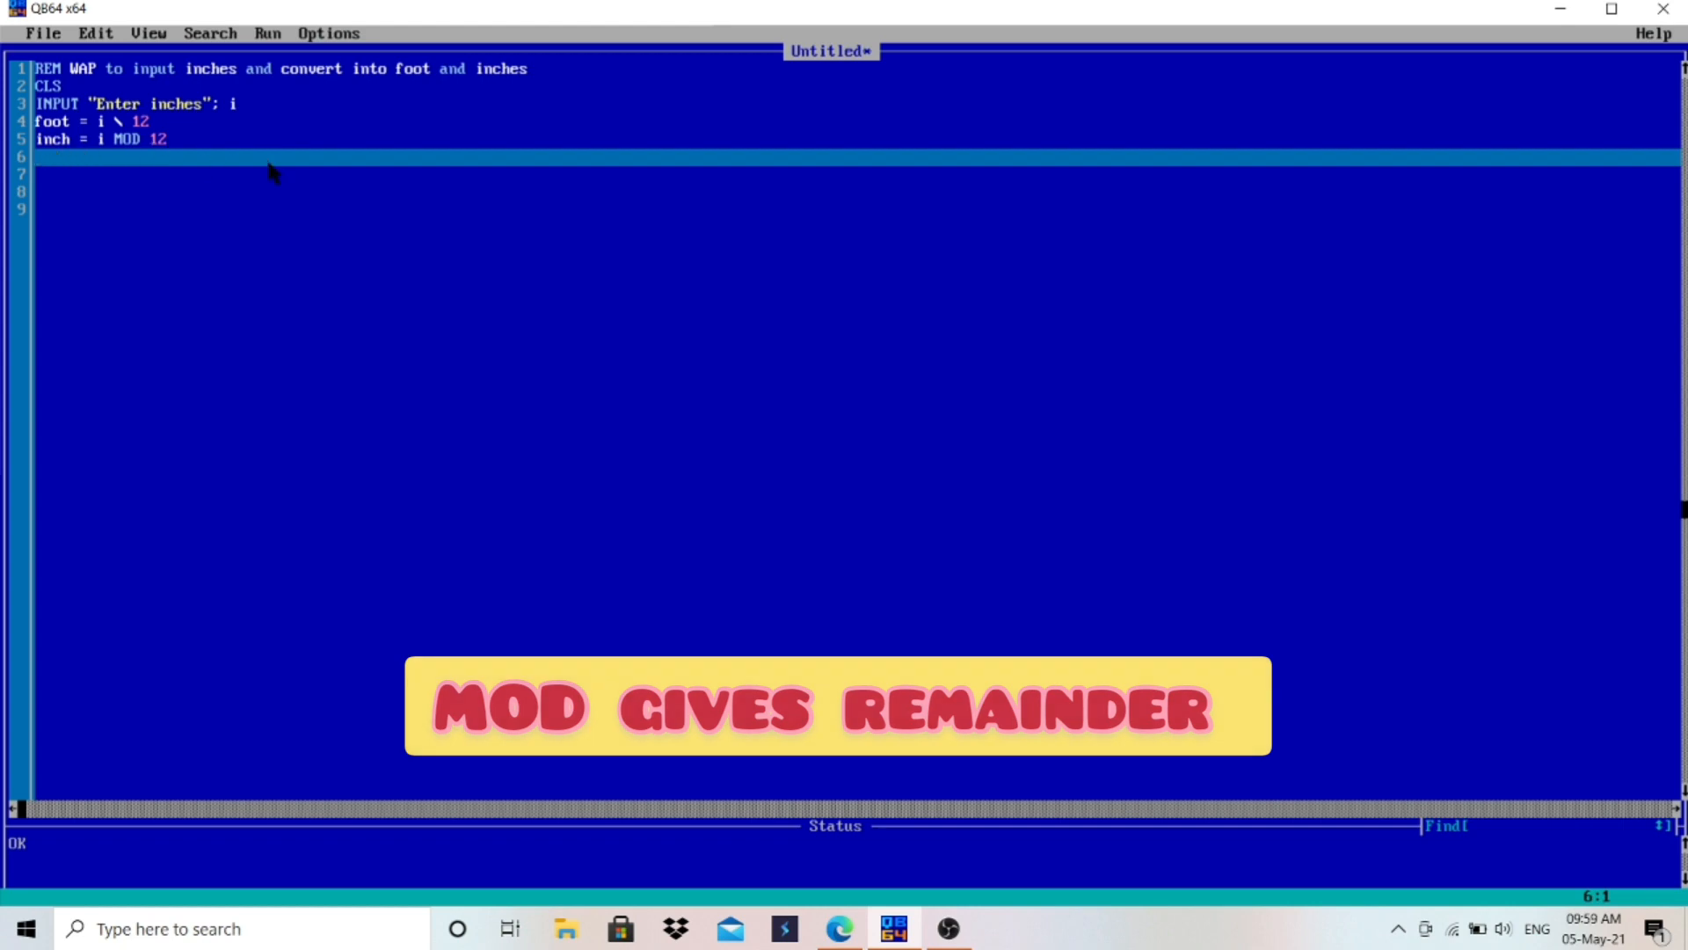
# Write PRINT "foot is"; foot and PRINT "Inches is"; inch on lines 6 and 7
pyautogui.write('p')
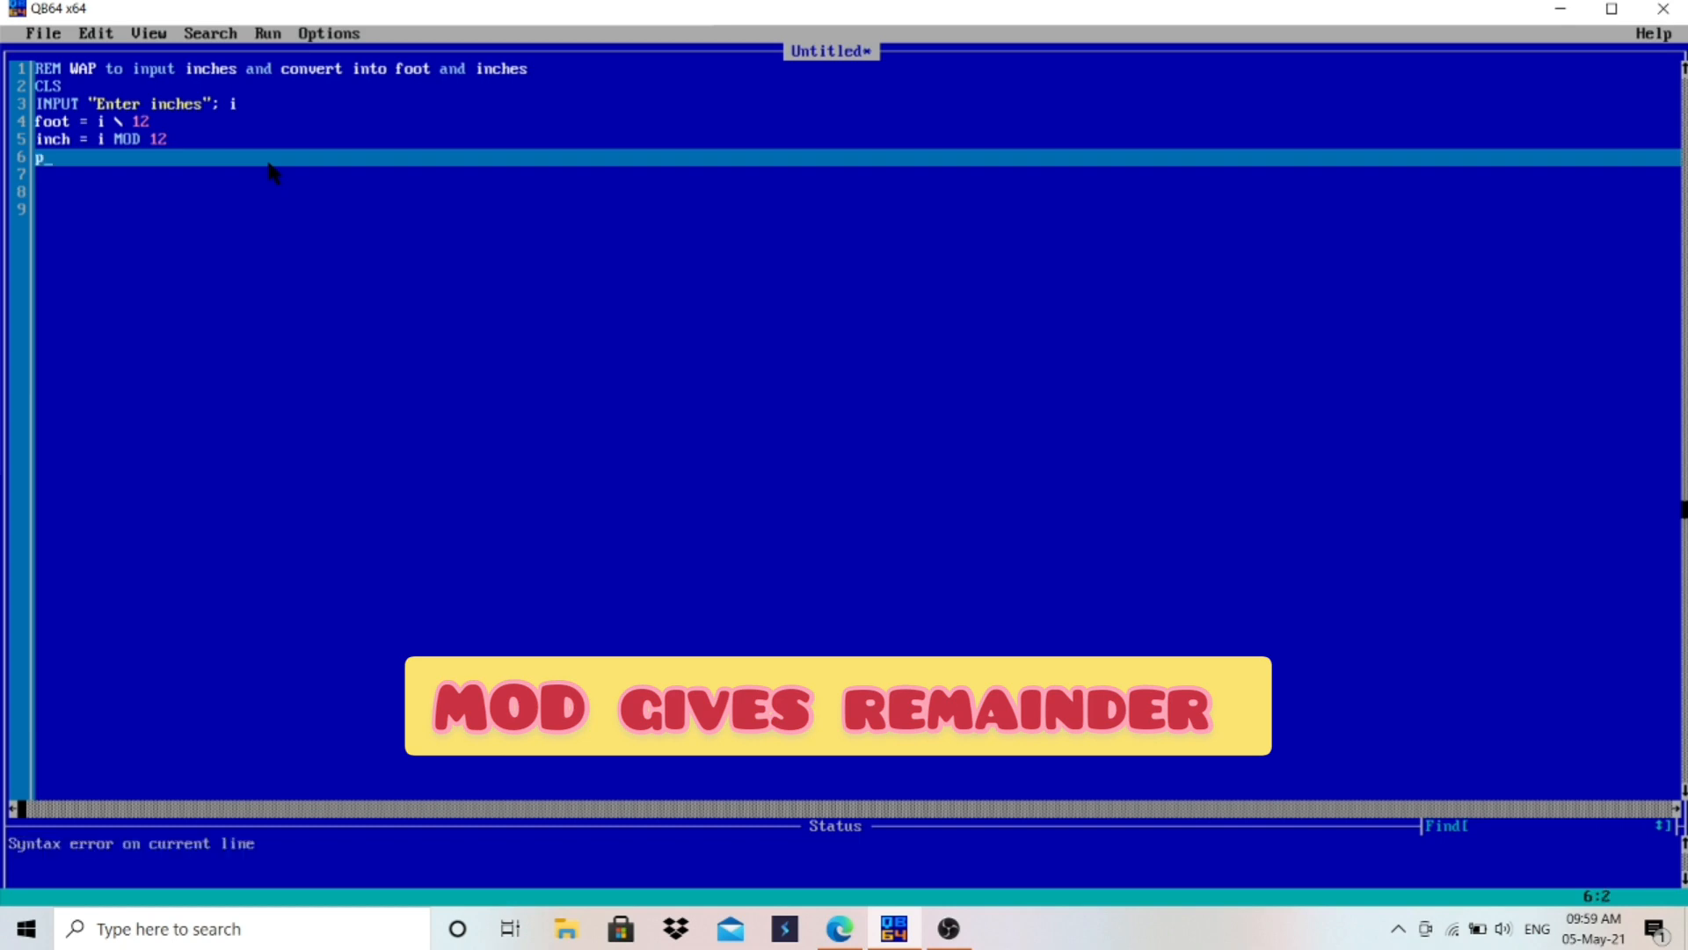
pyautogui.write('rint""')
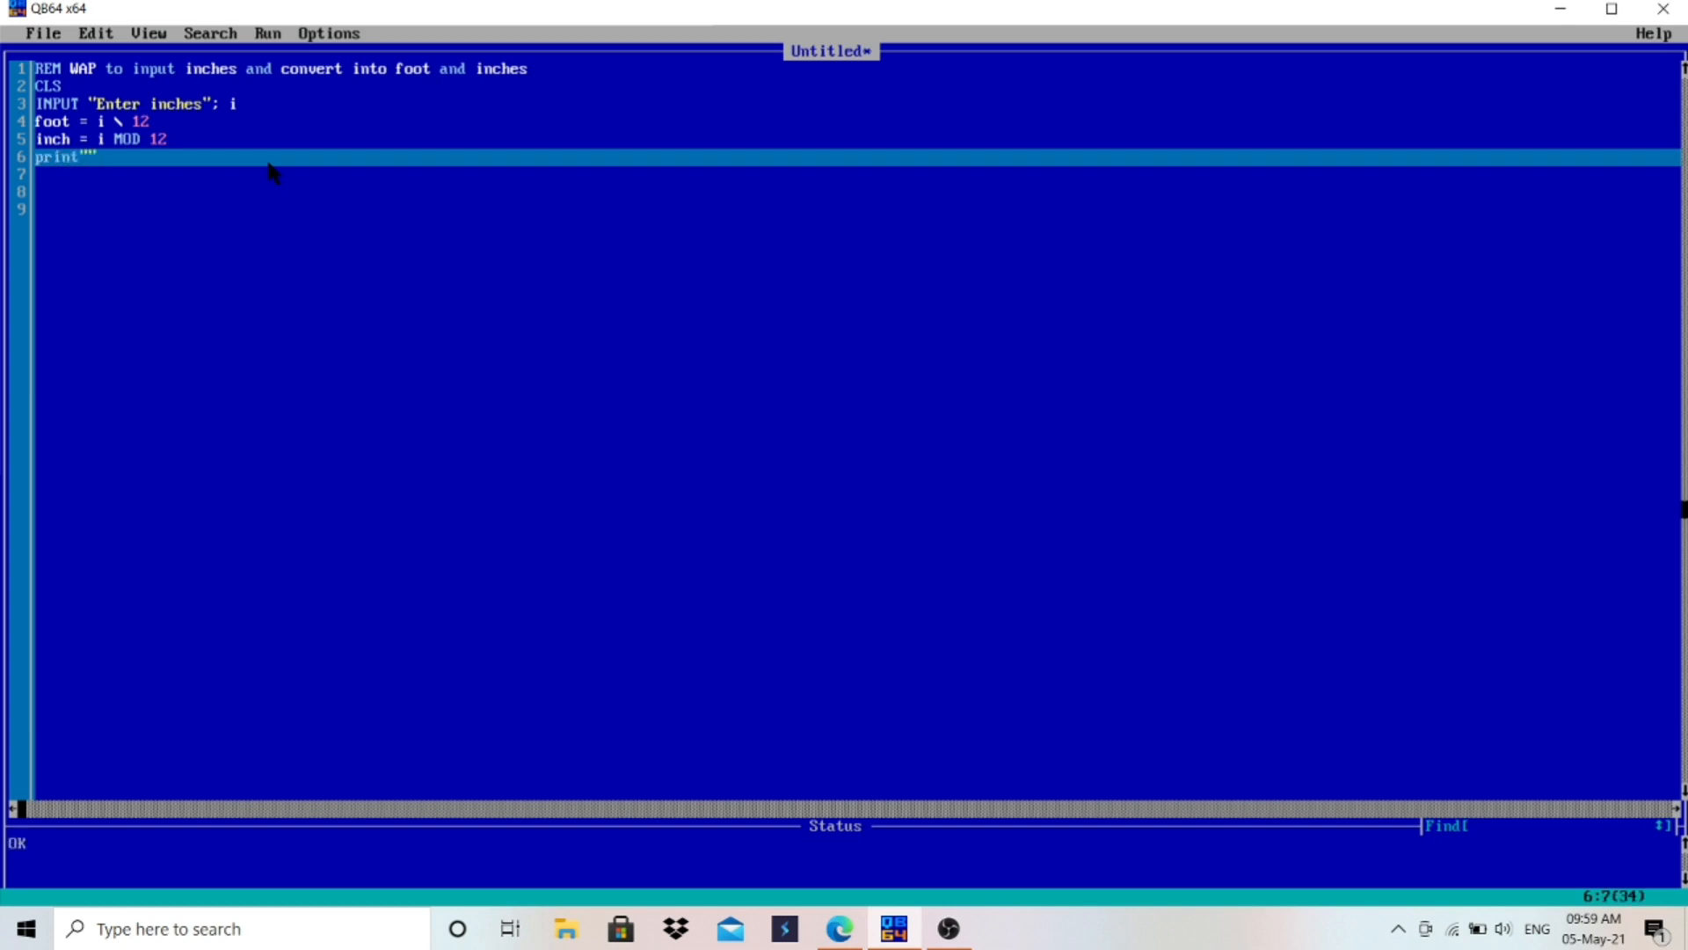
pyautogui.write('foot is')
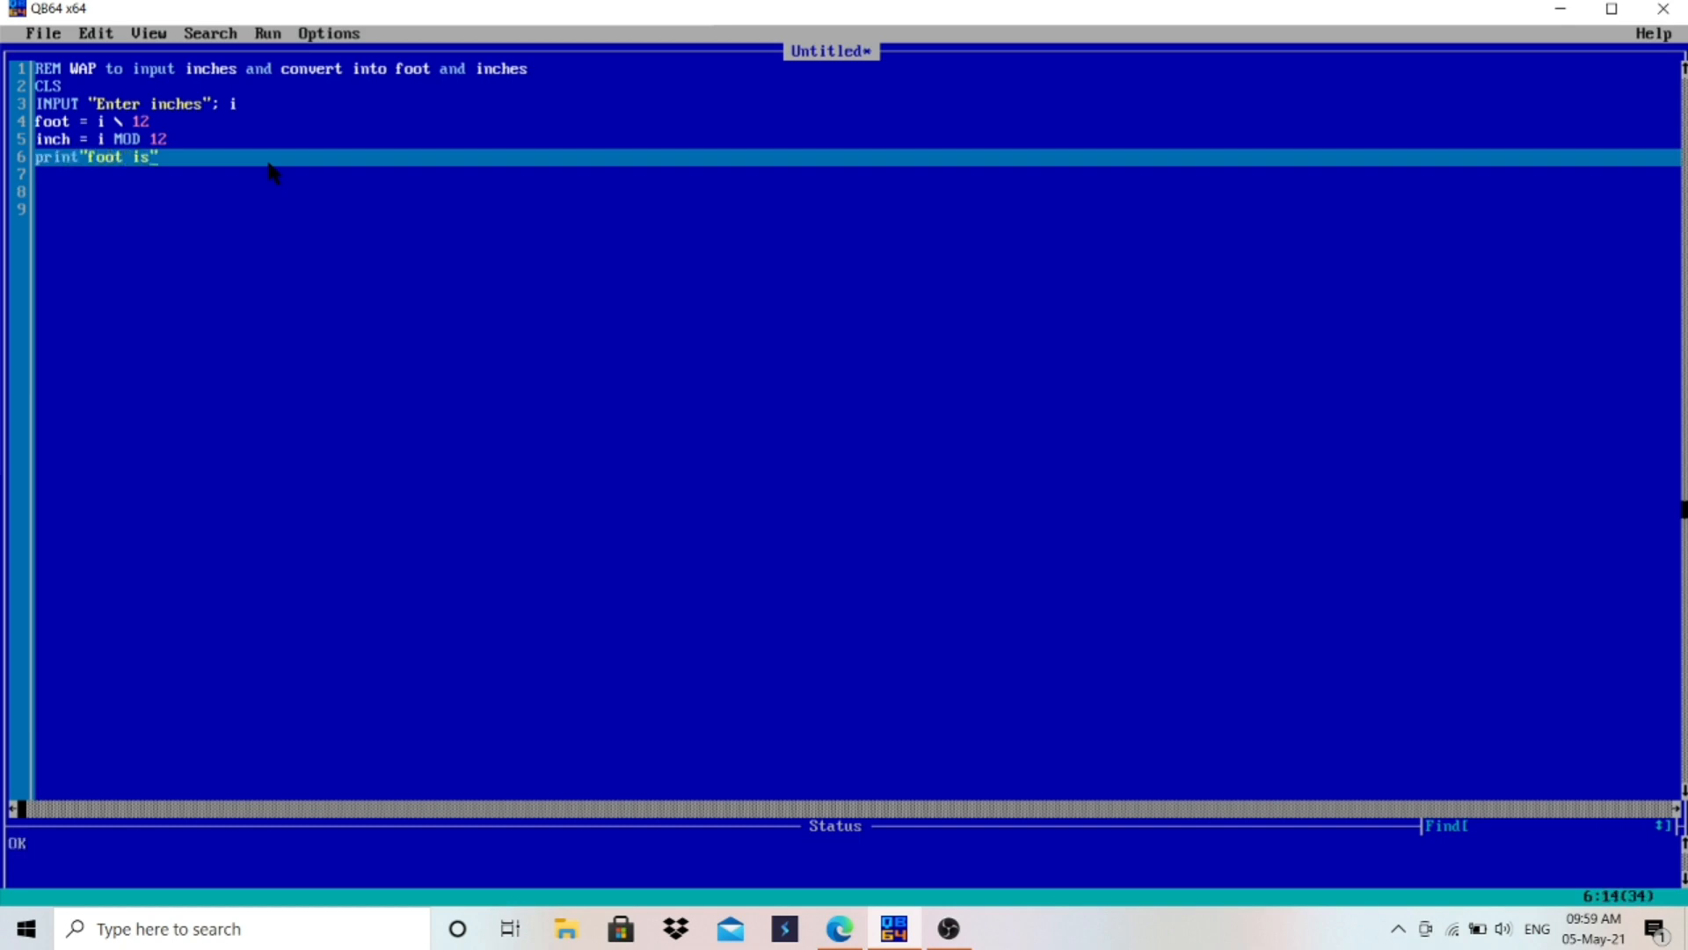
pyautogui.write(';foor')
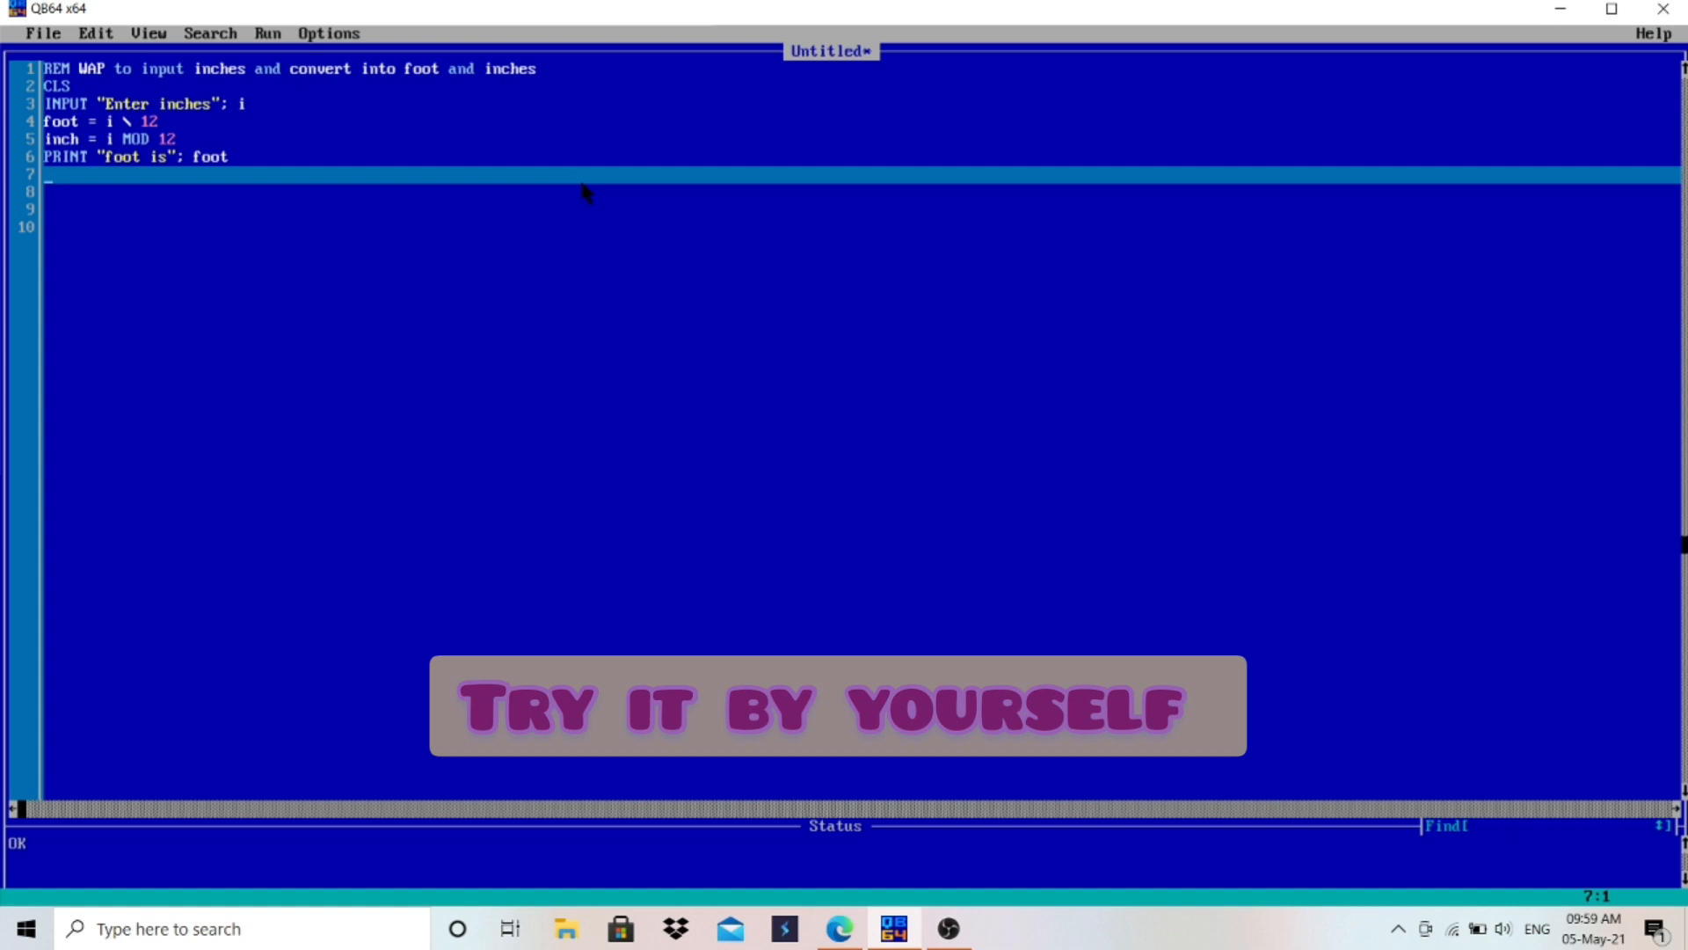
pyautogui.write('print""')
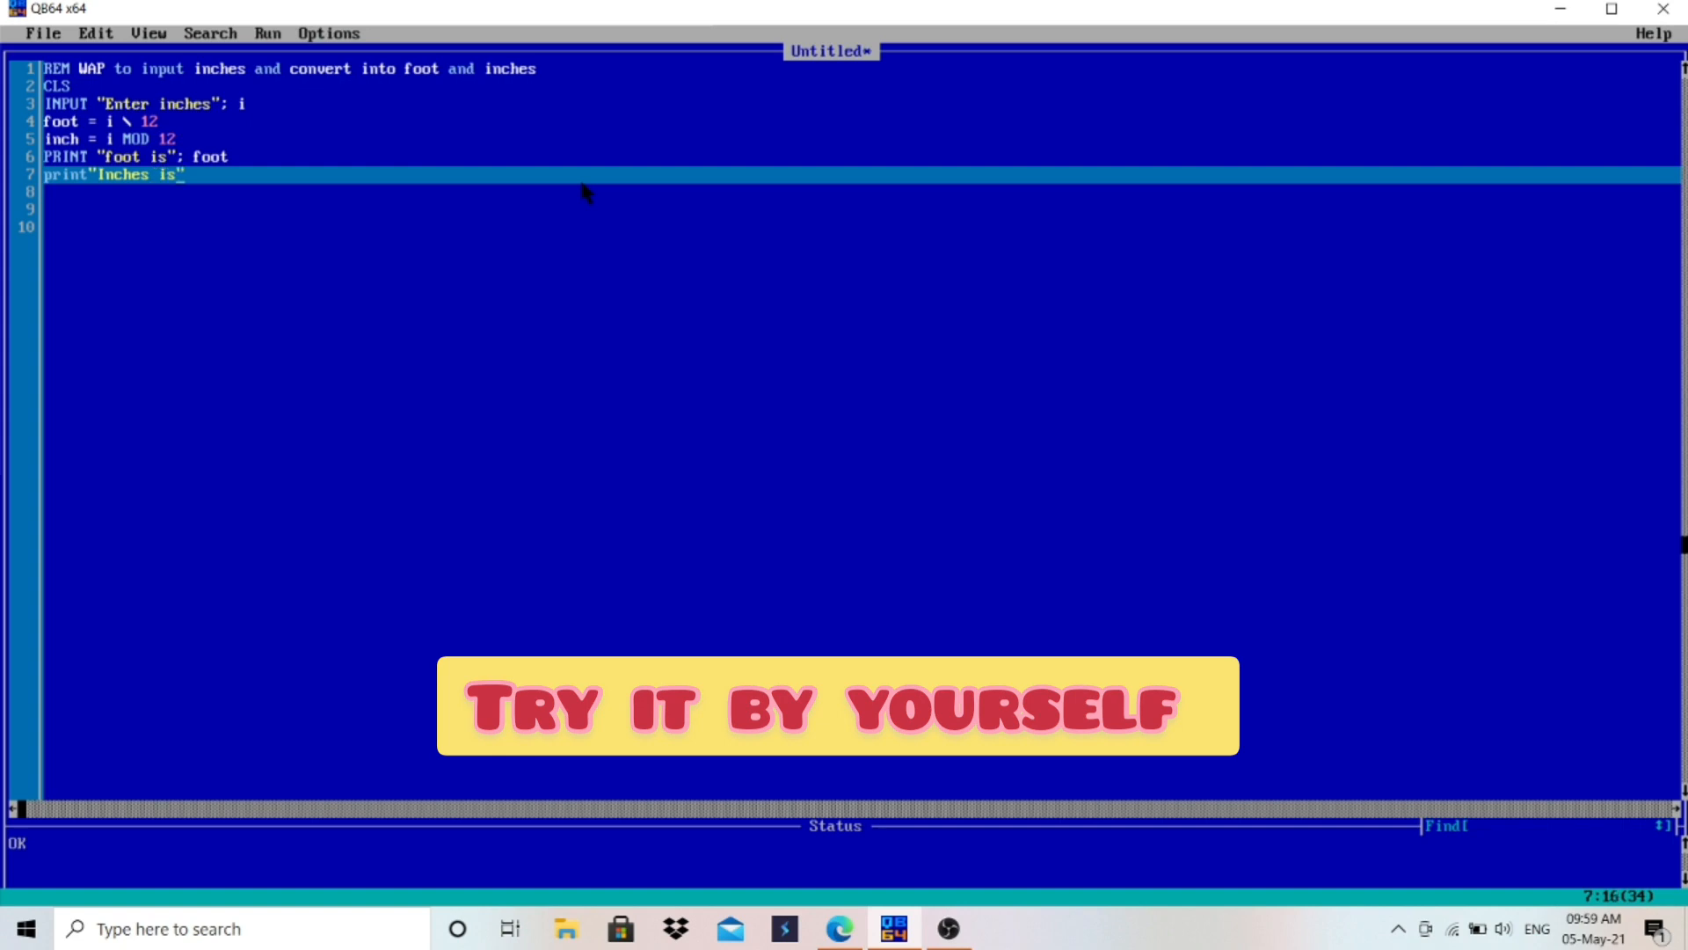
pyautogui.write(';in')
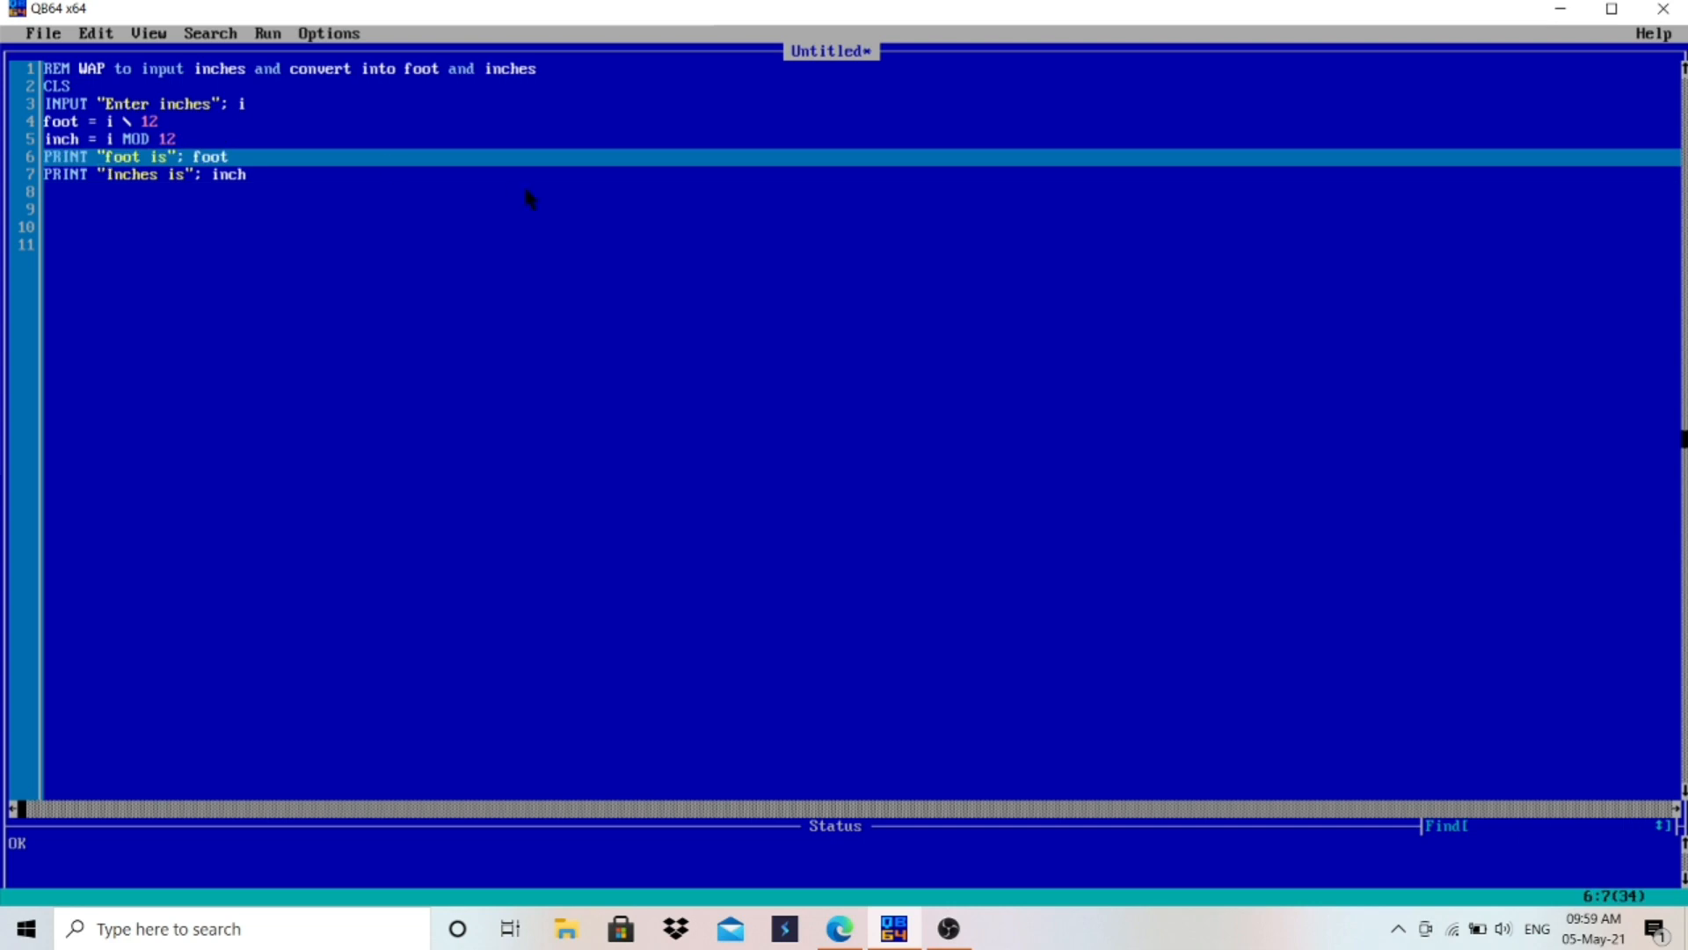
# Extend the first label to "After converting foot is" and finish the program with END
pyautogui.write('After')
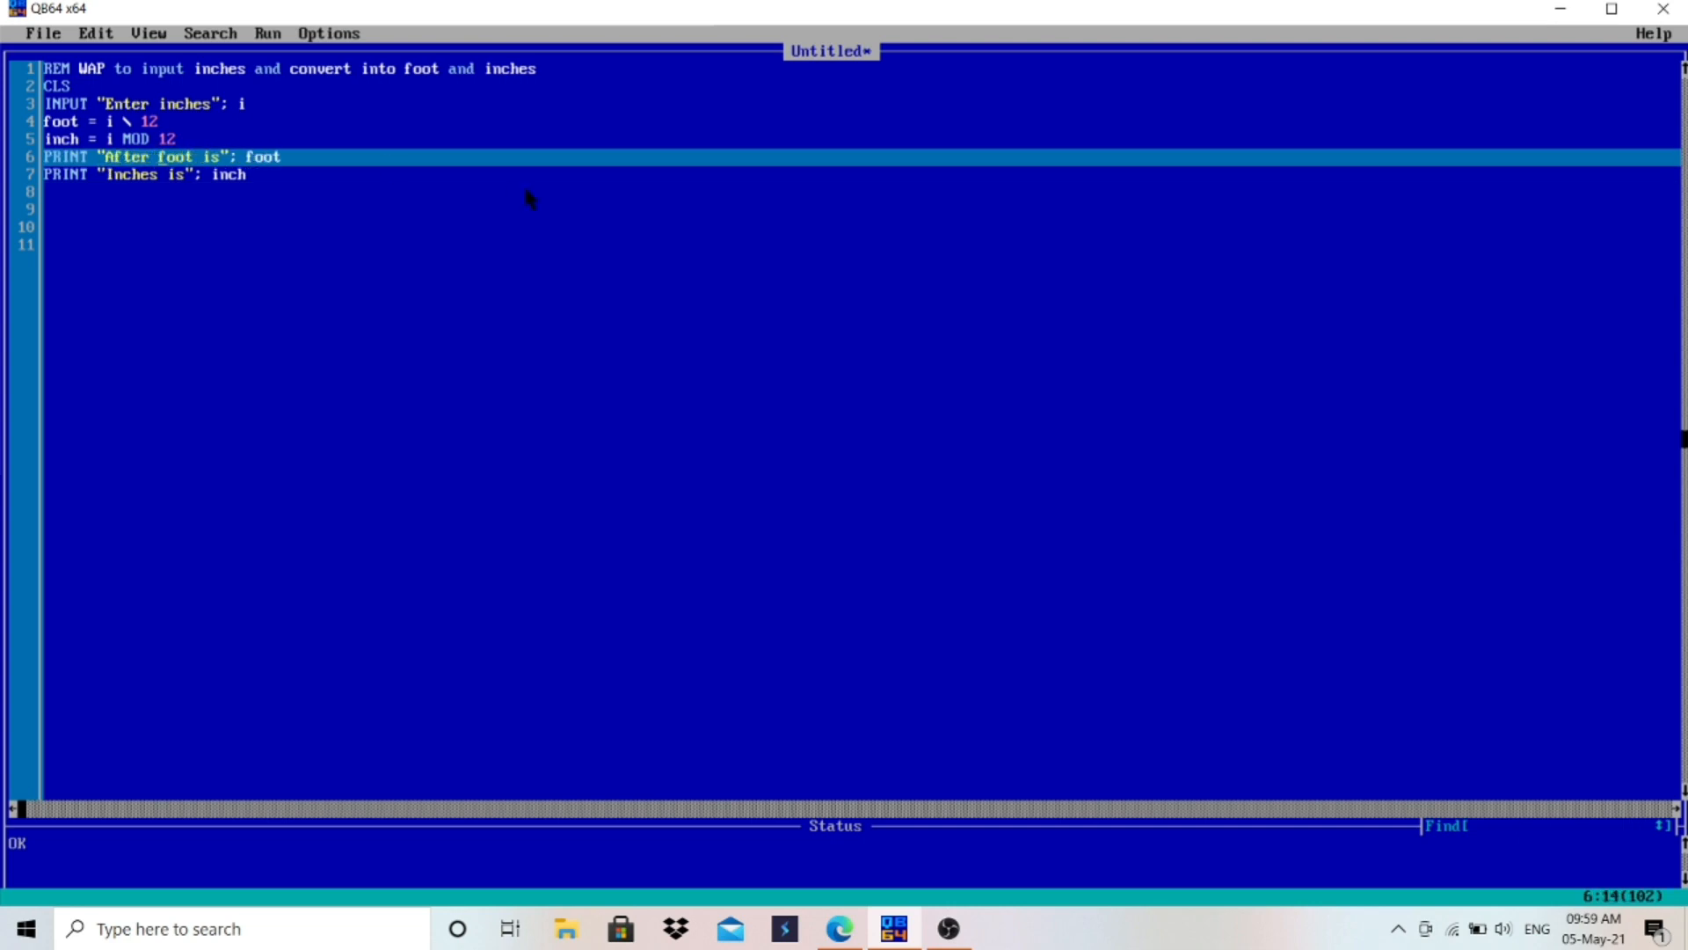
pyautogui.write('converting')
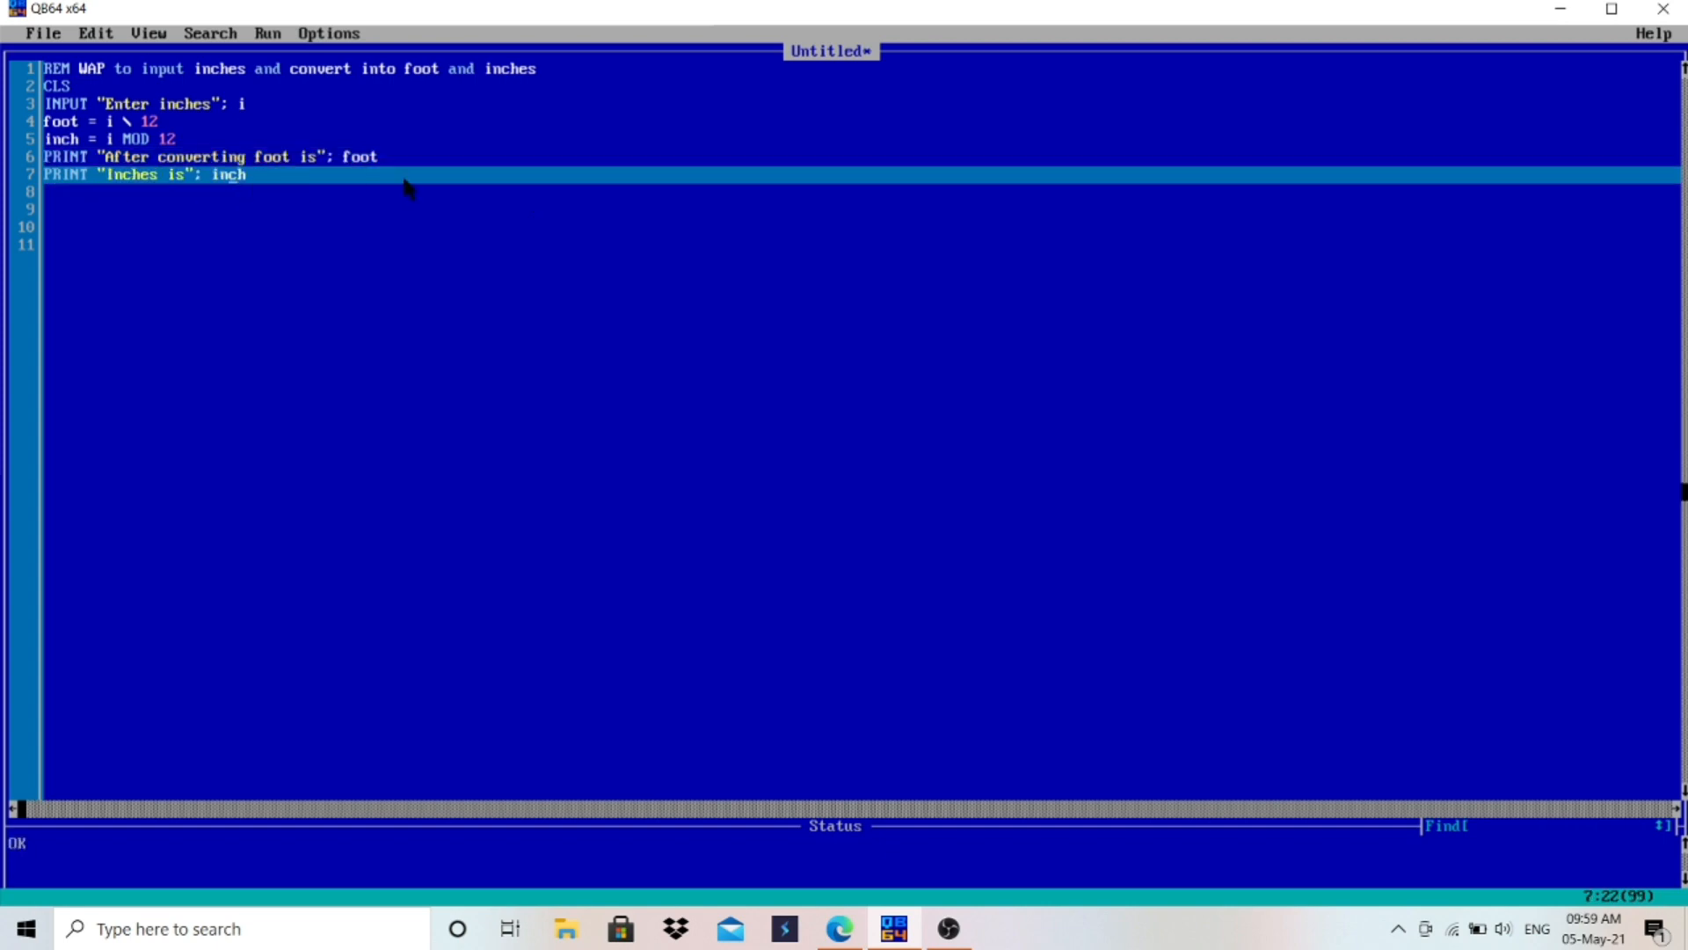
pyautogui.click(42, 34)
pyautogui.write('END')
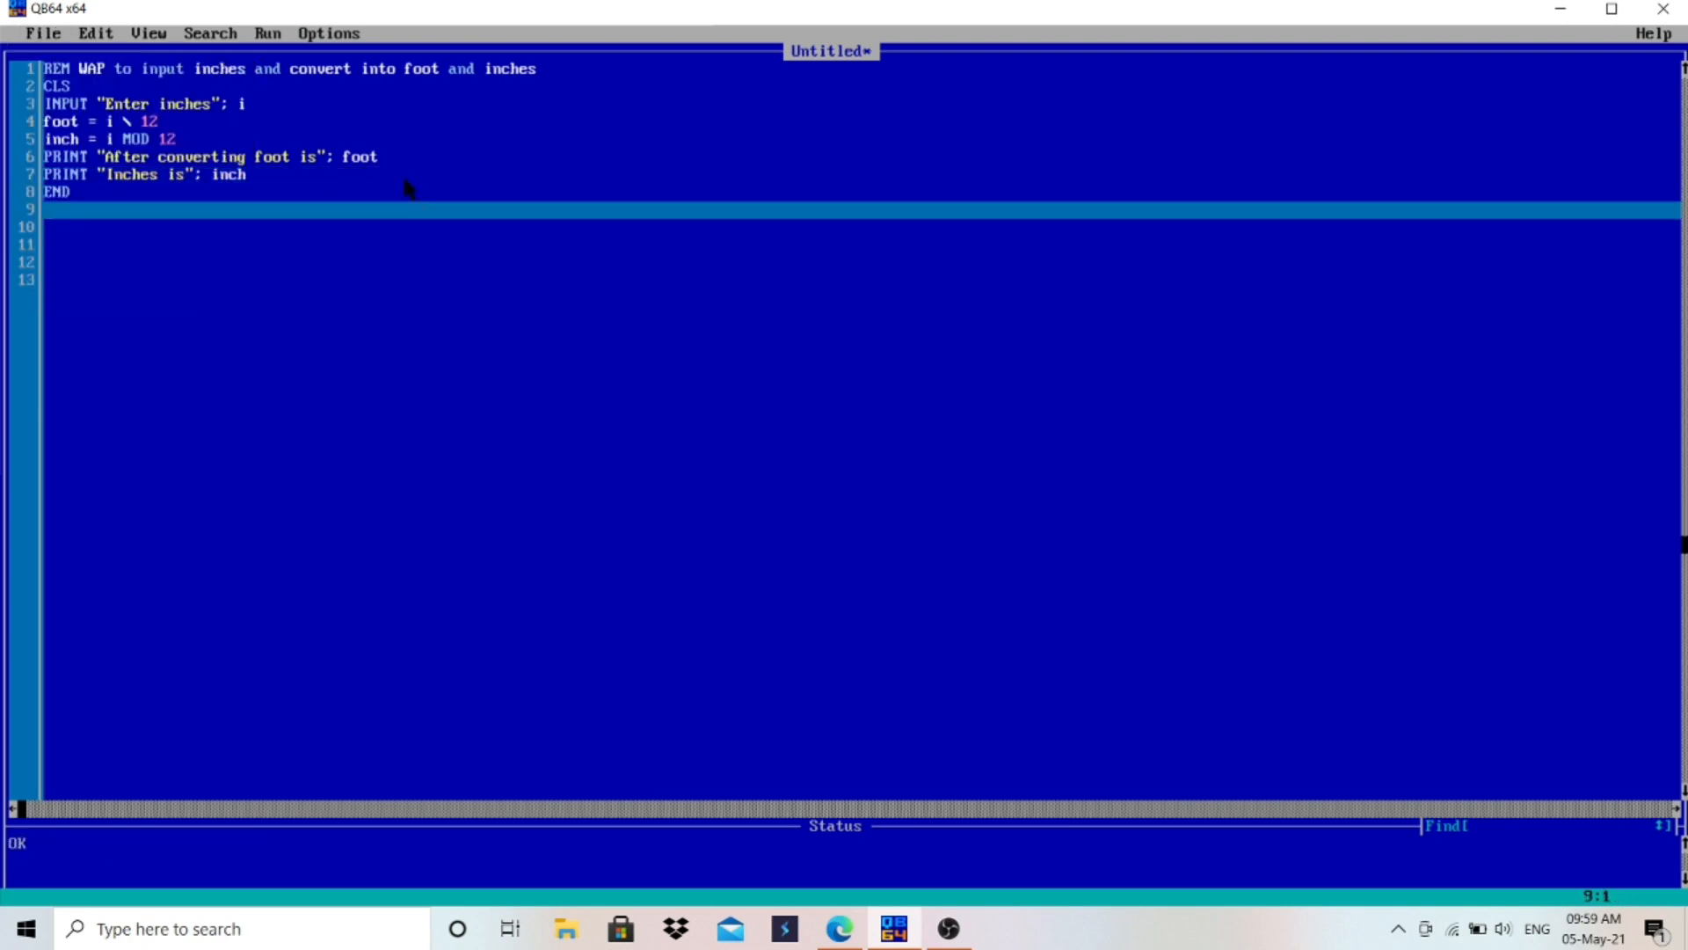
# Run the program with F5 and convert 15 inches, getting 1 foot and 3 inches
pyautogui.press('F5')
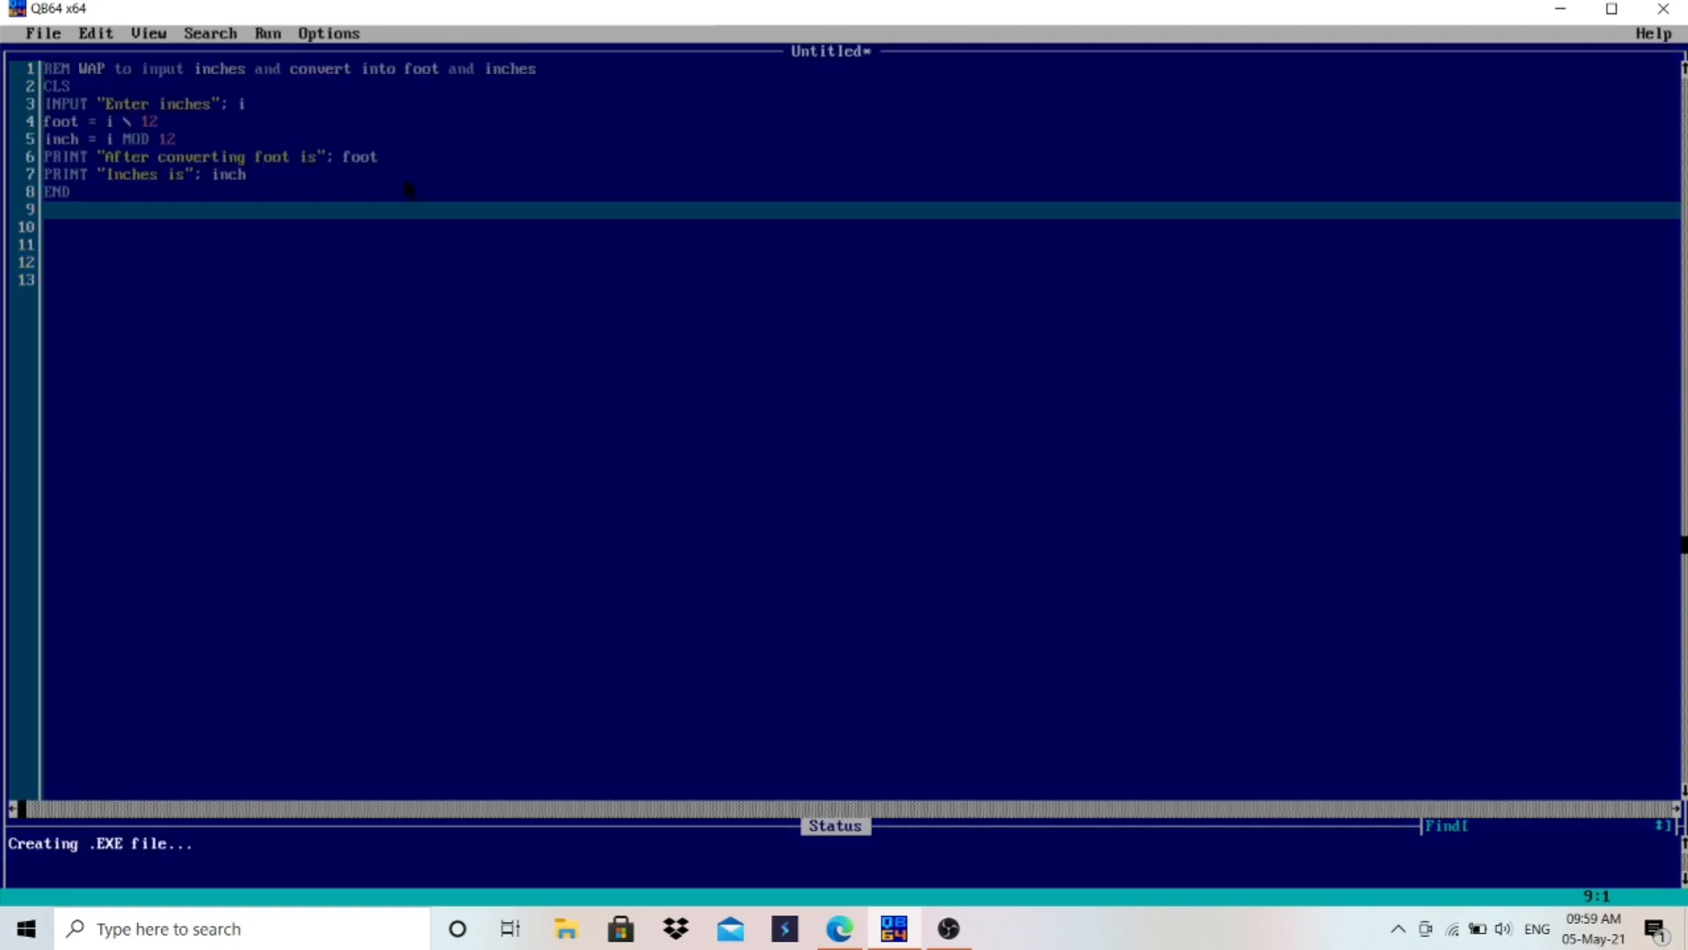
pyautogui.moveTo(315, 77)
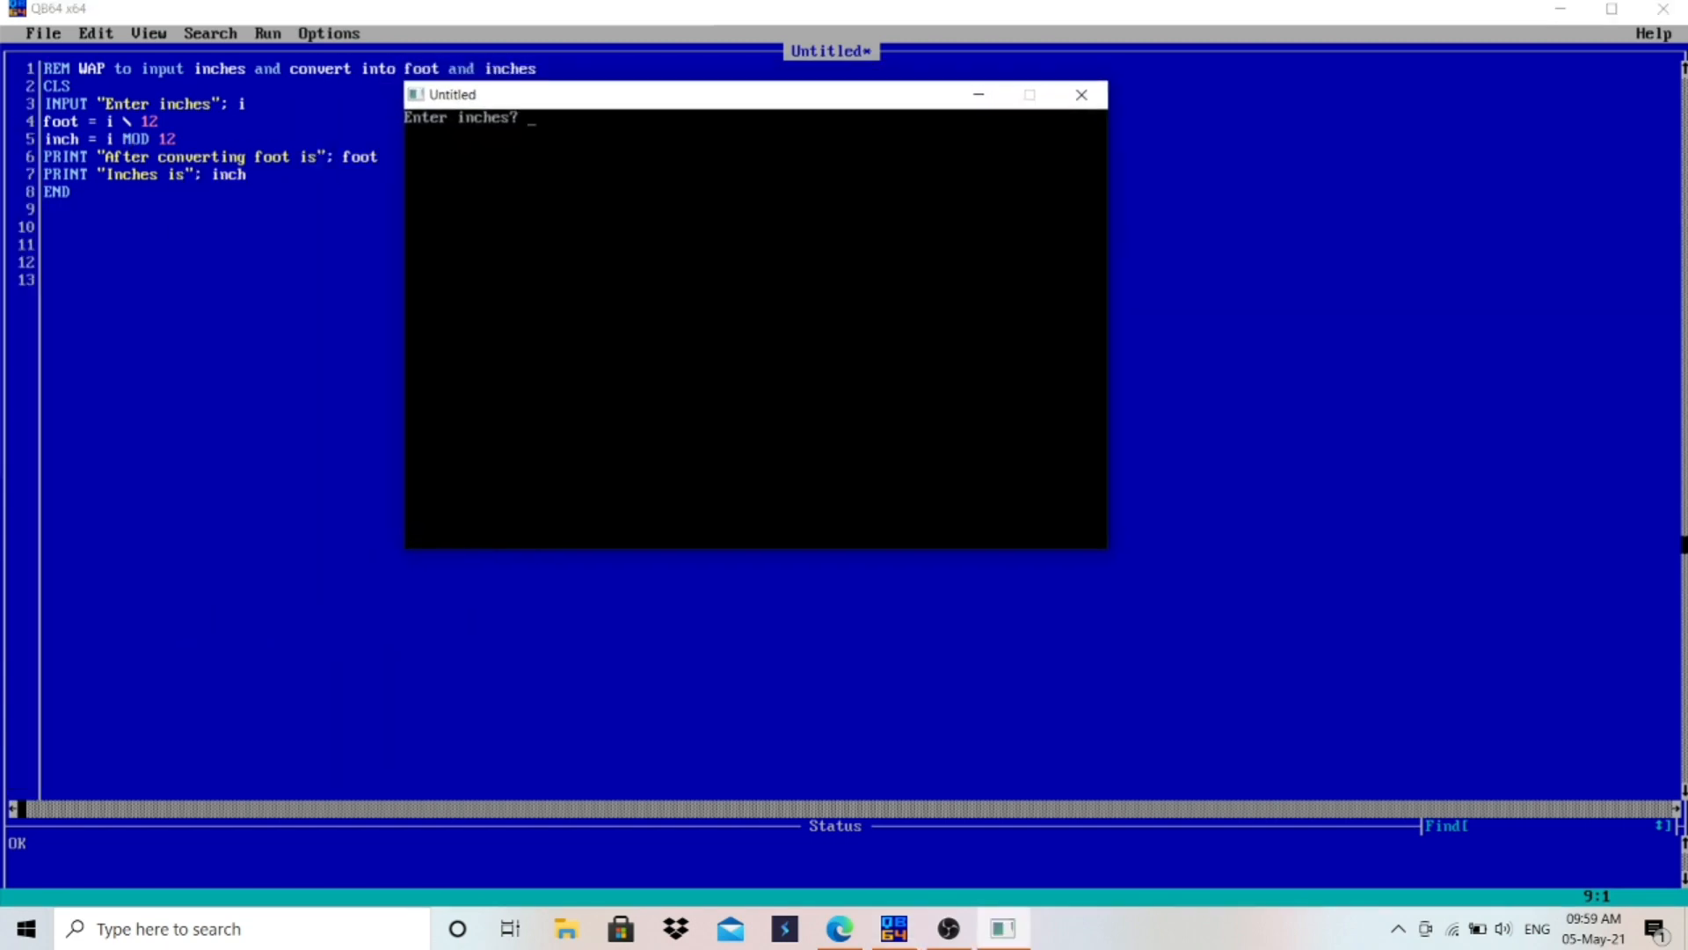
pyautogui.write('15')
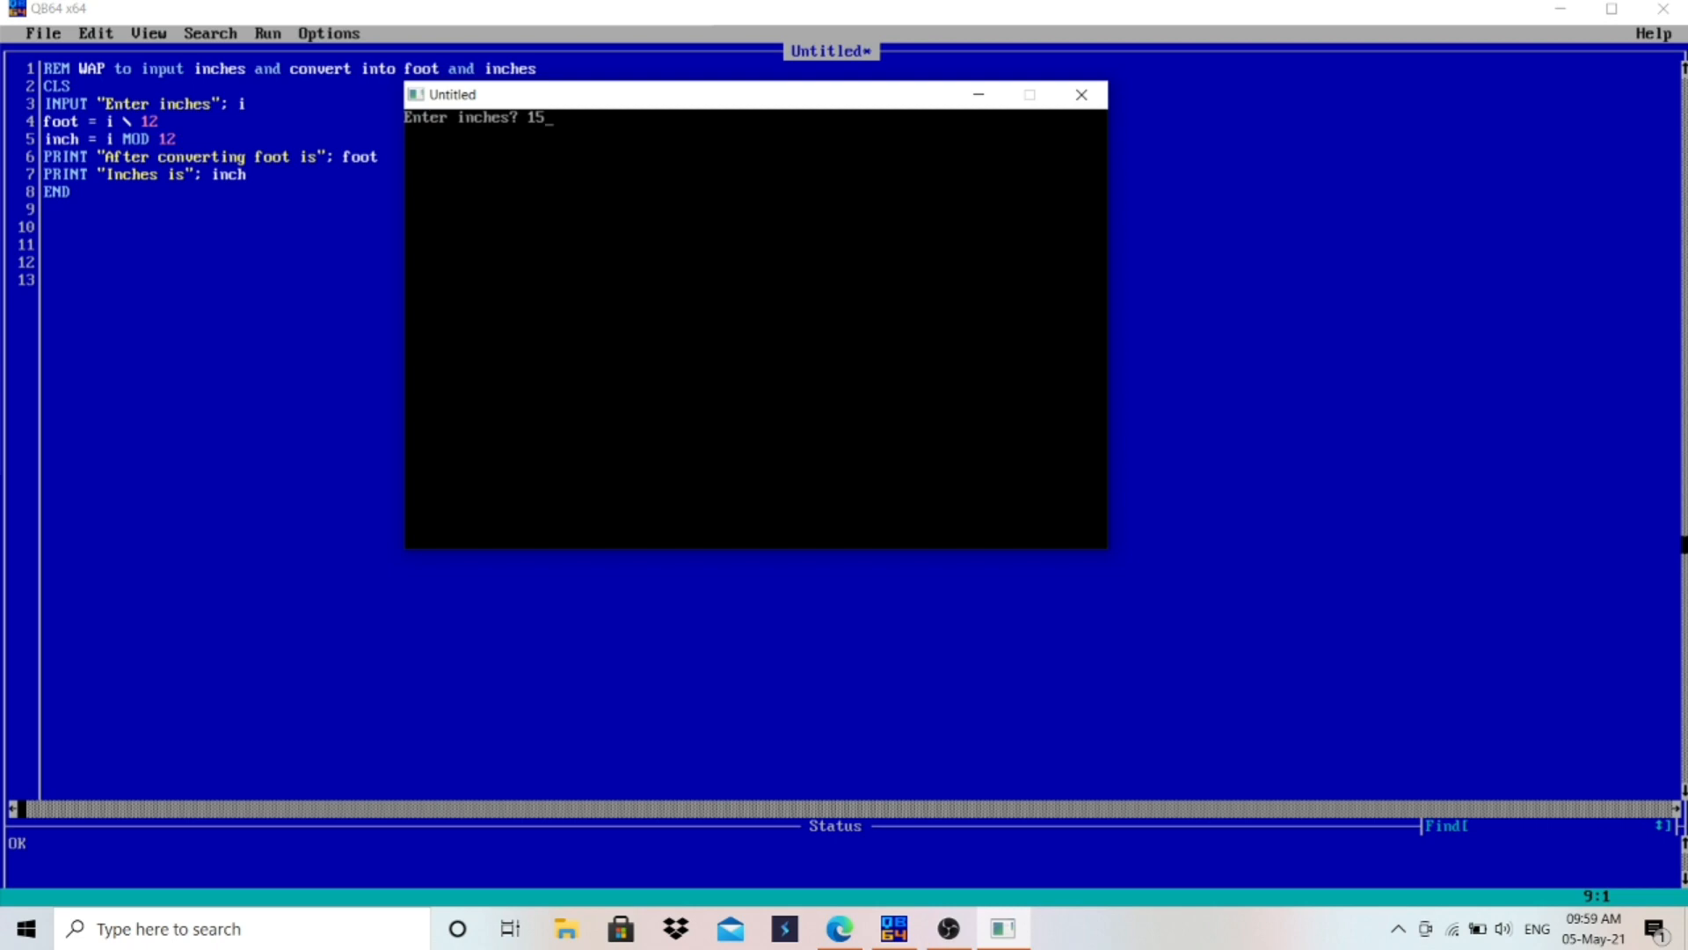
pyautogui.press('enter')
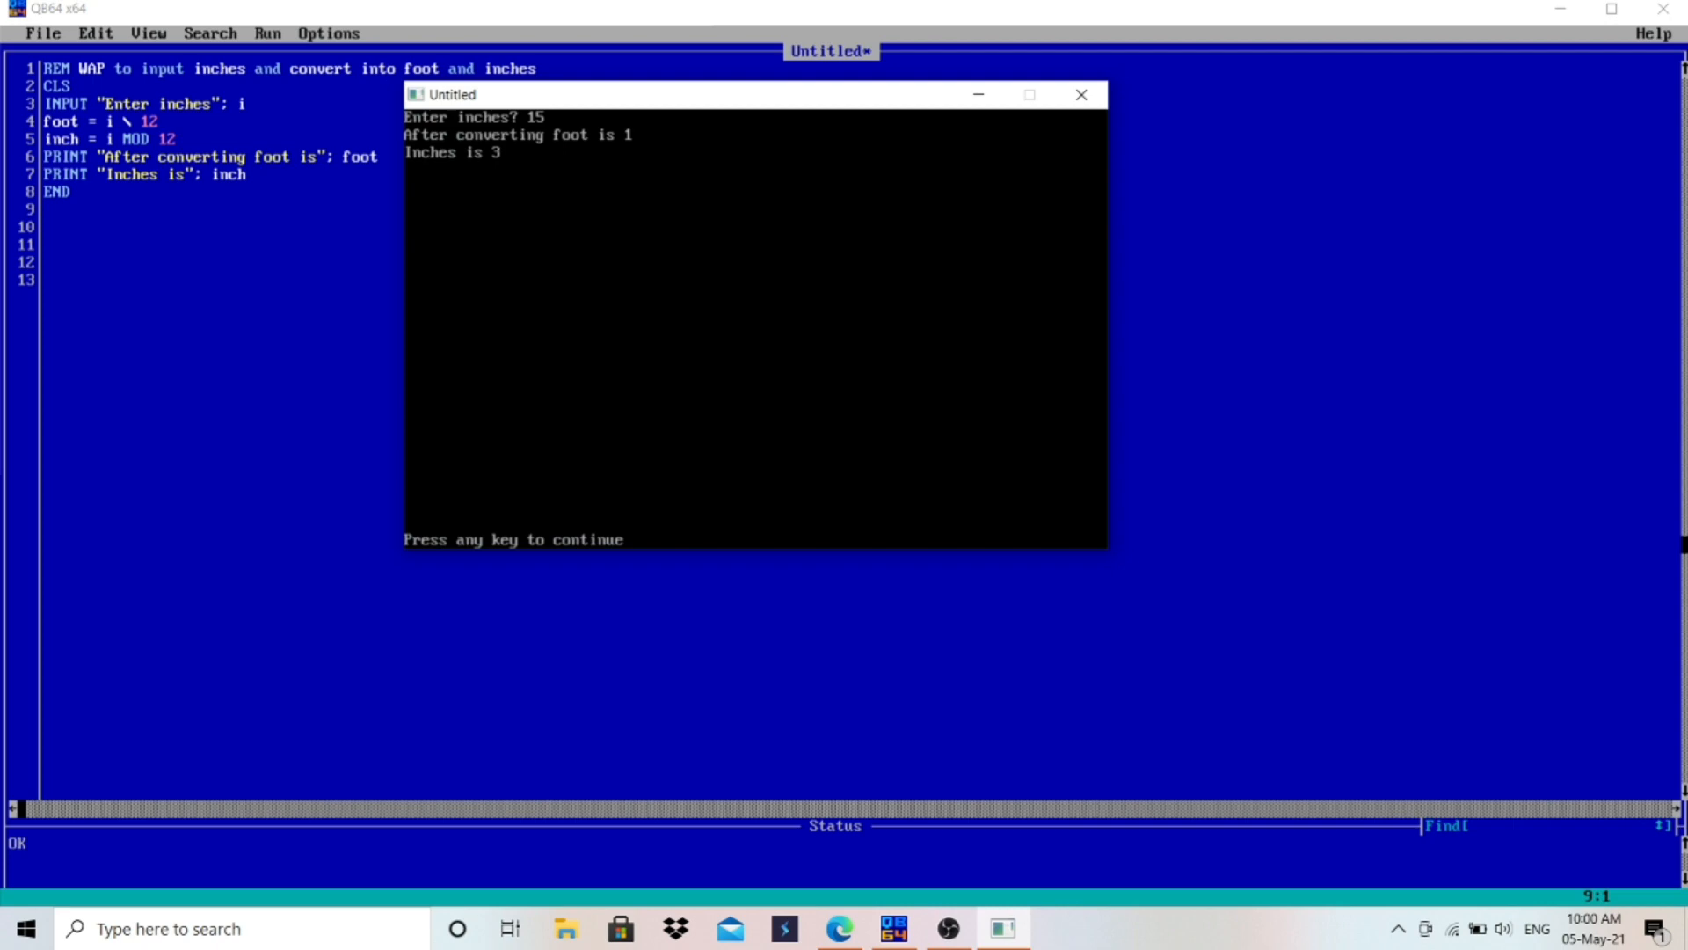
pyautogui.moveTo(261, 118)
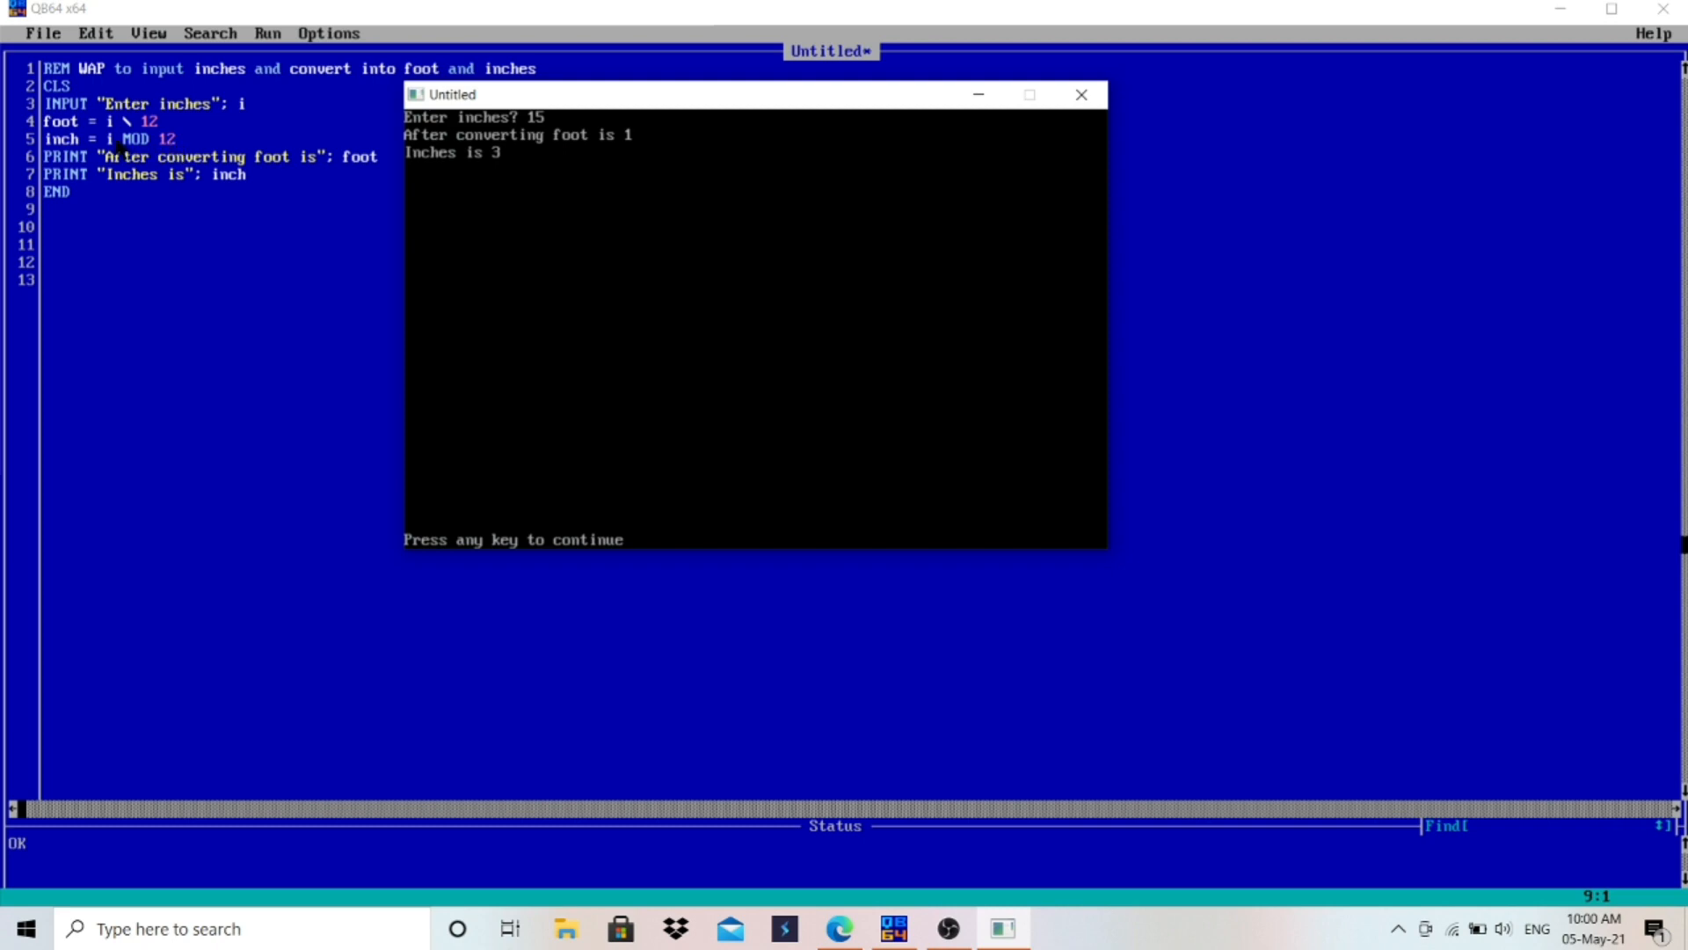
pyautogui.moveTo(174, 144)
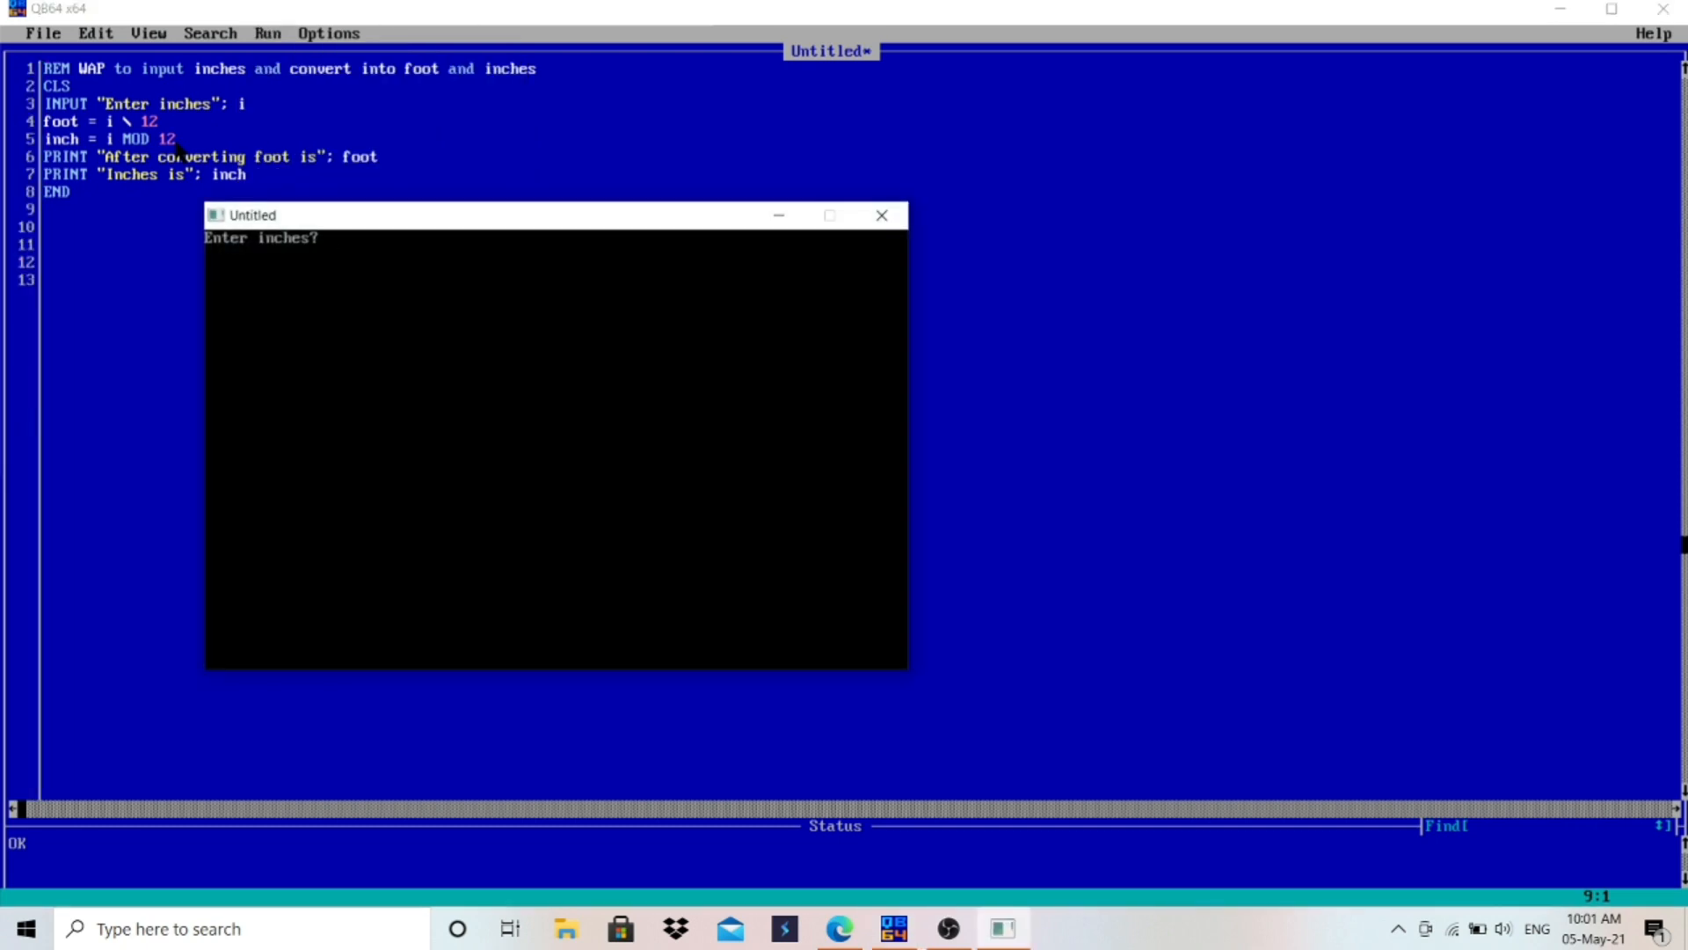
# Run the program again with 25 inches, getting 2 feet and 1 inch
pyautogui.write('25')
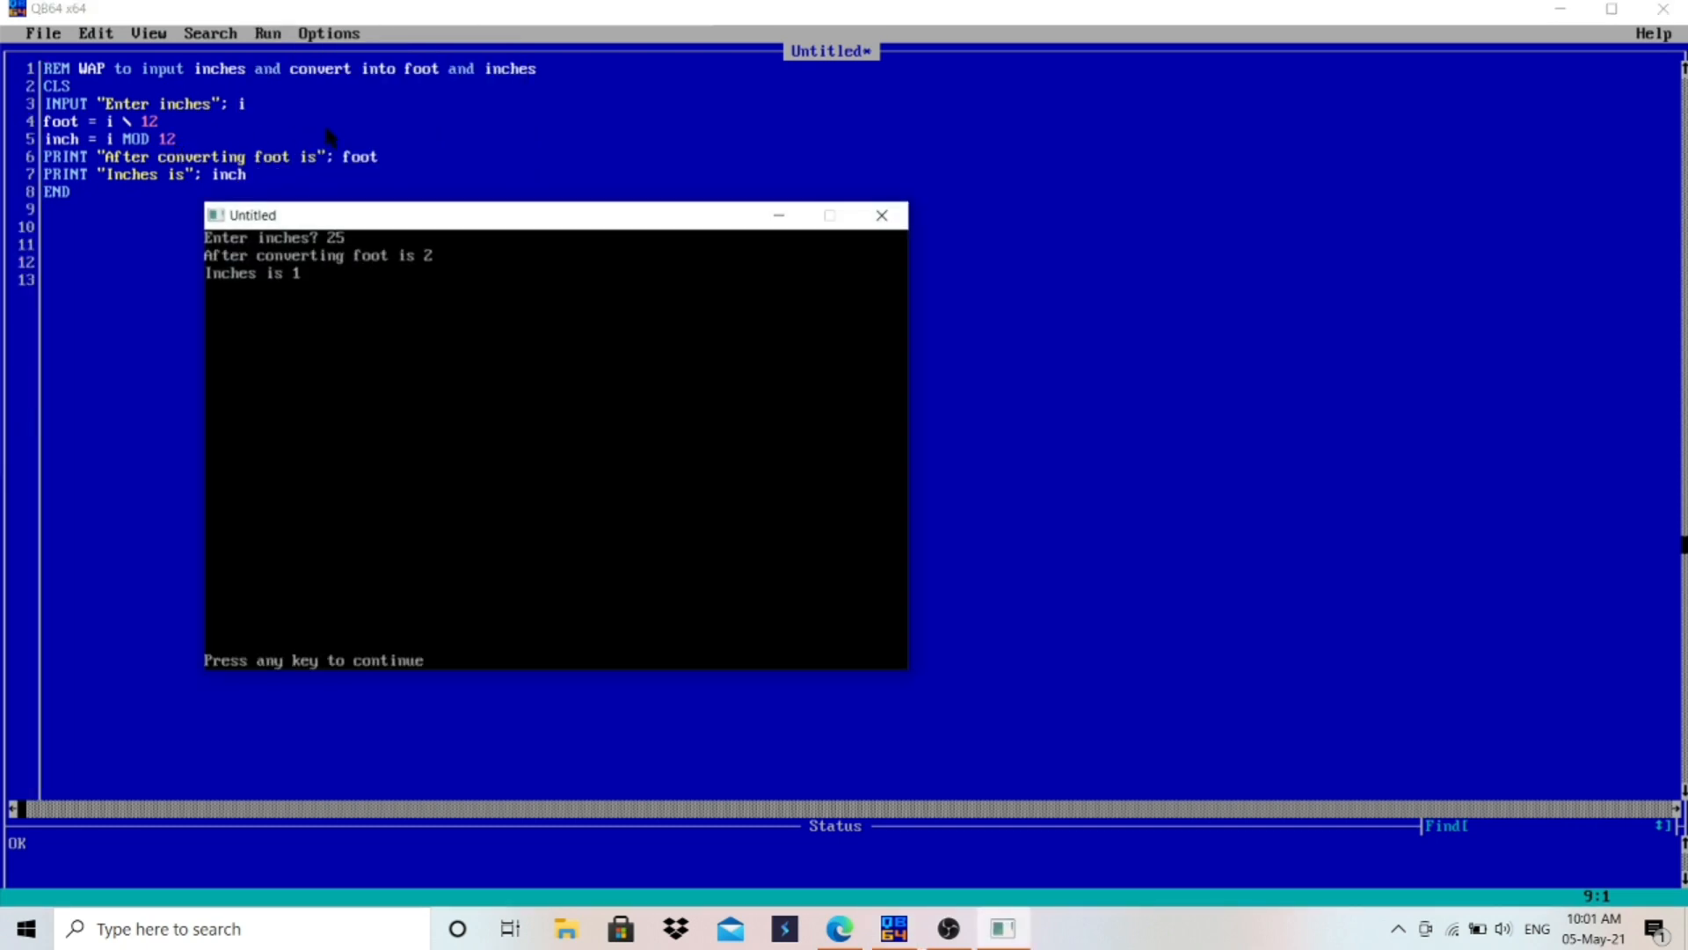
pyautogui.moveTo(330, 136)
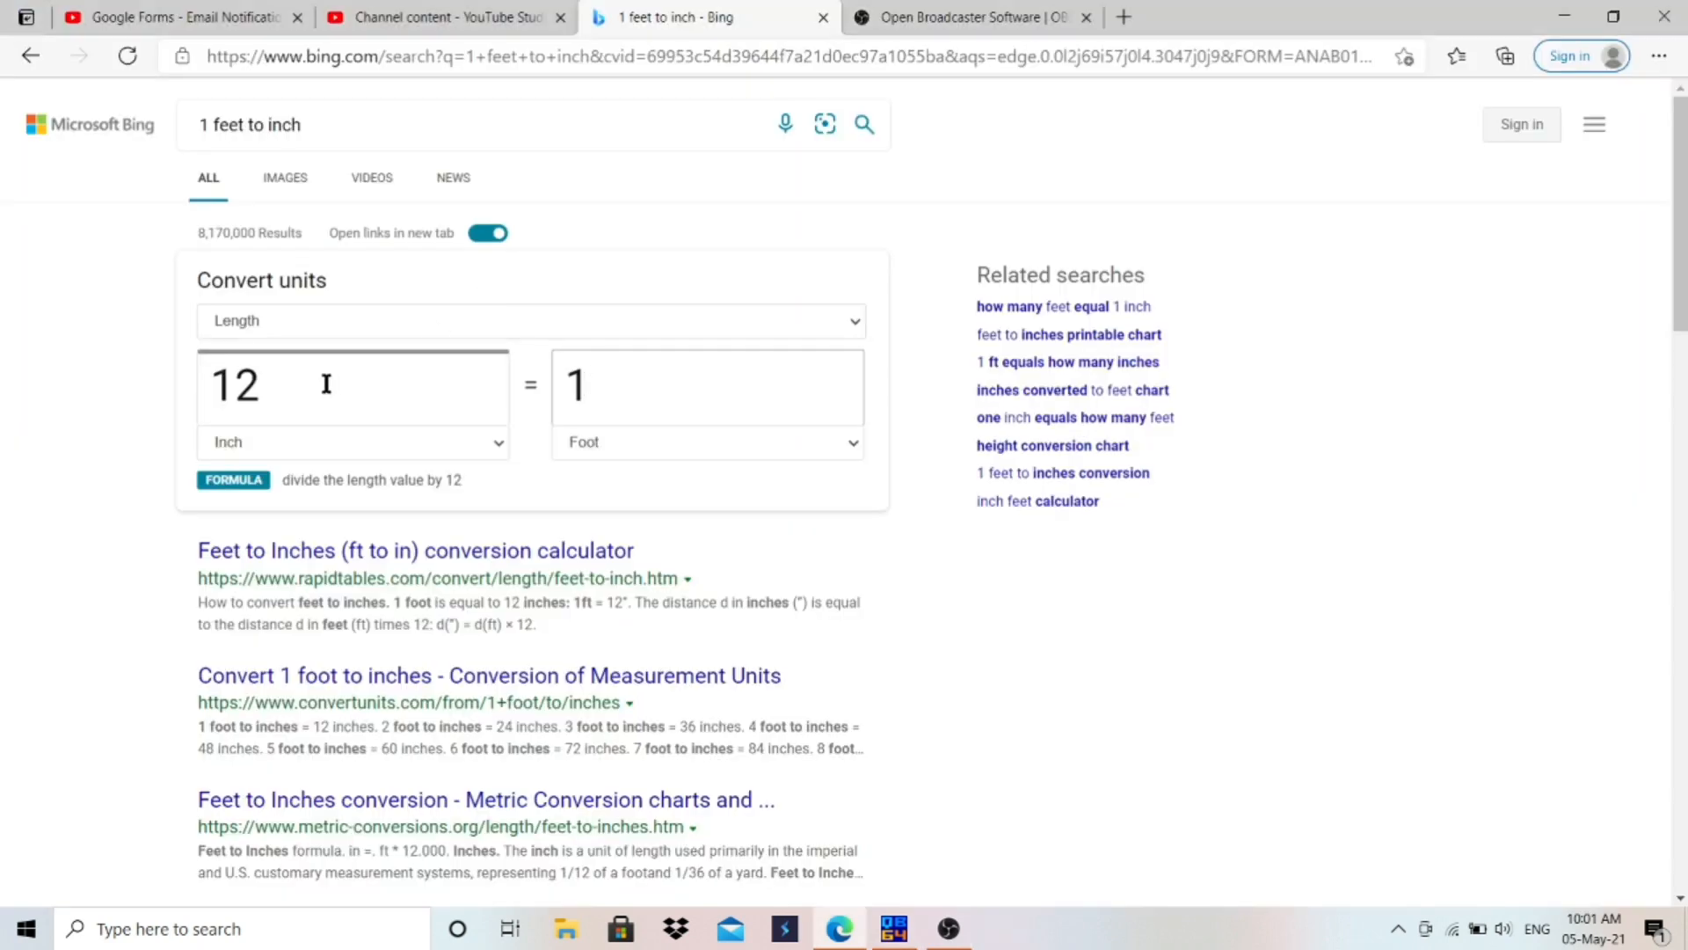
# Check 15 inches (1.25 ft) and 25 inches (2.08333333 ft) in Bing's converter, then return to QB64
pyautogui.write('1')
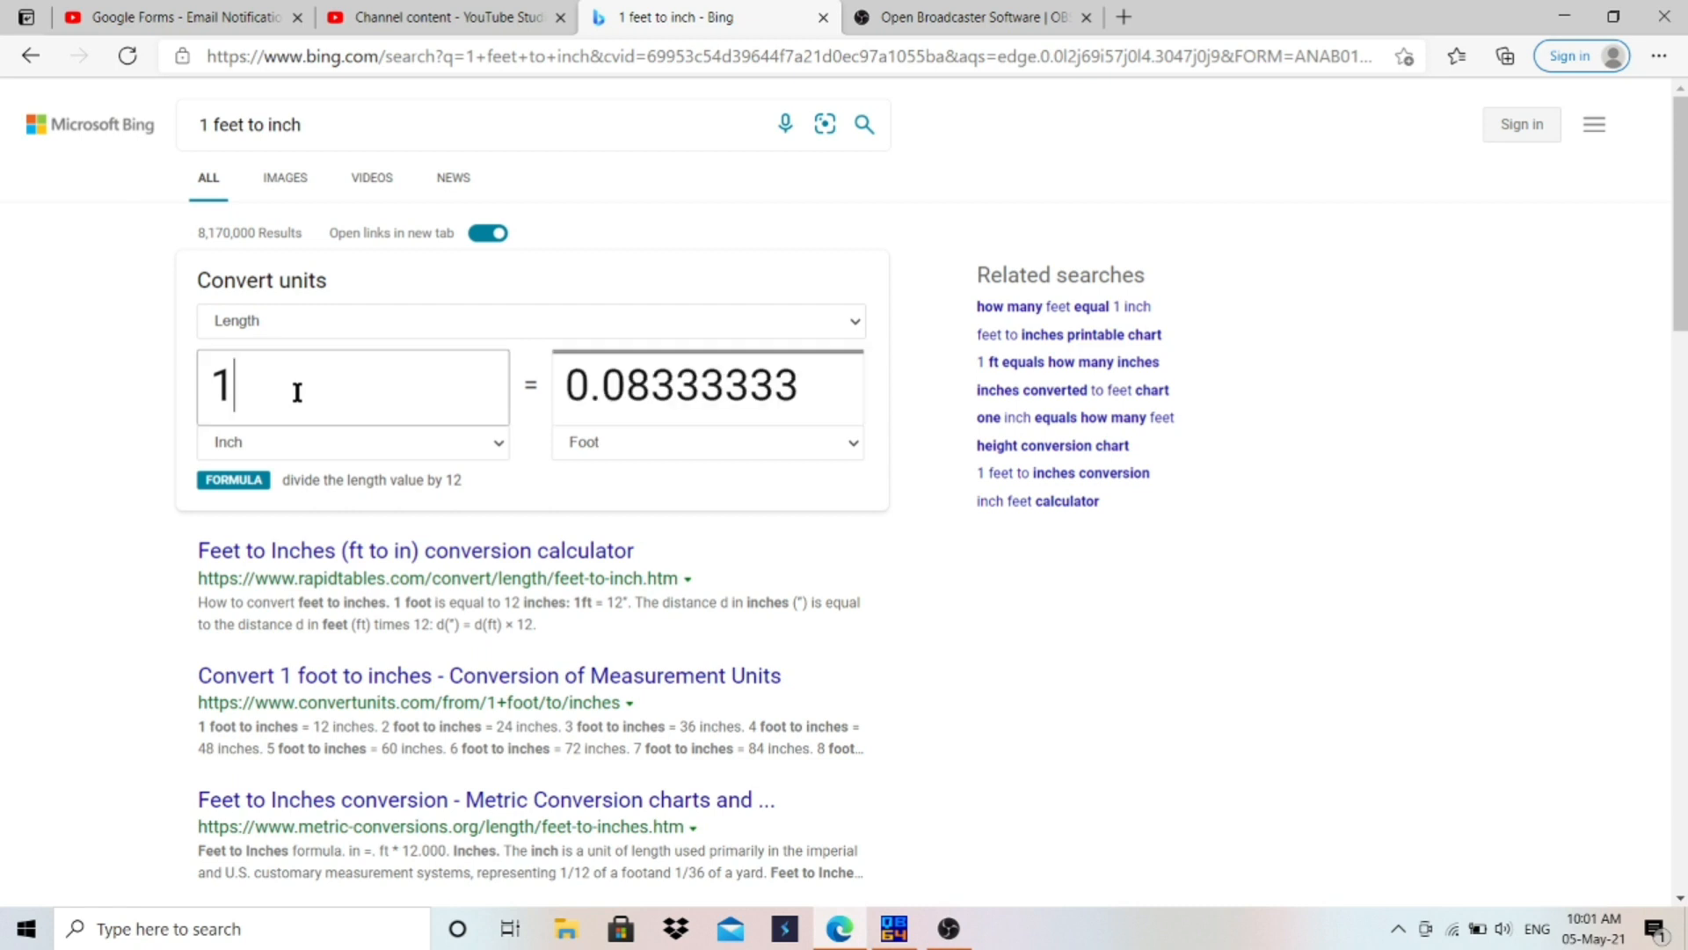
pyautogui.write('5')
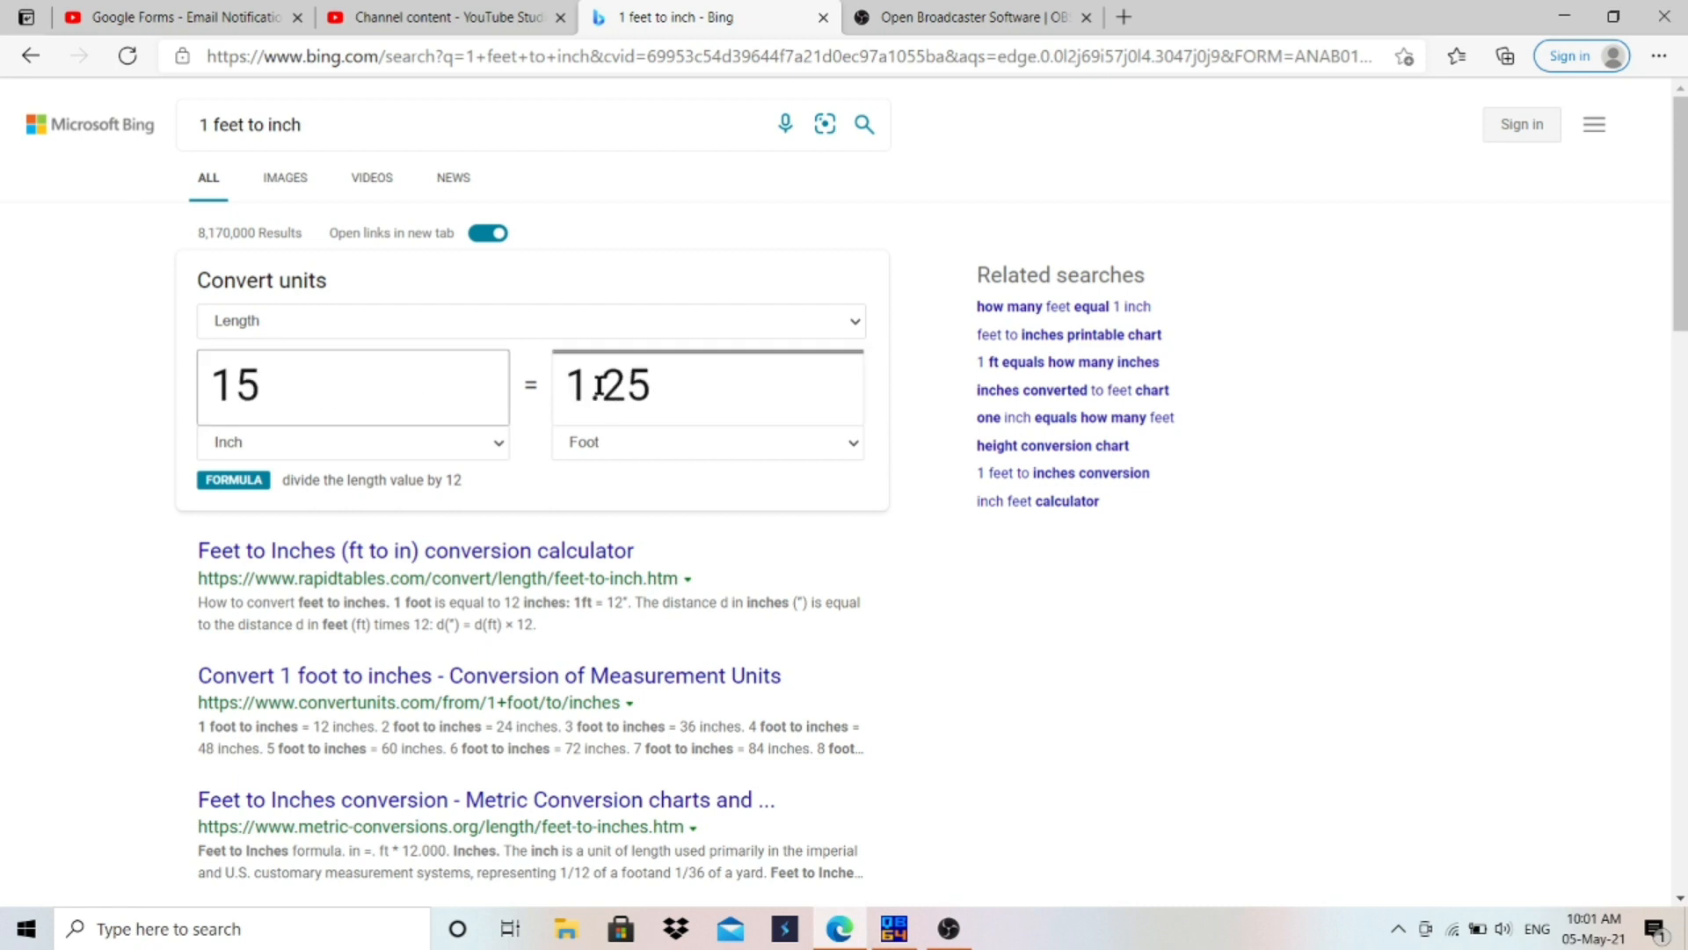
pyautogui.doubleClick(620, 386)
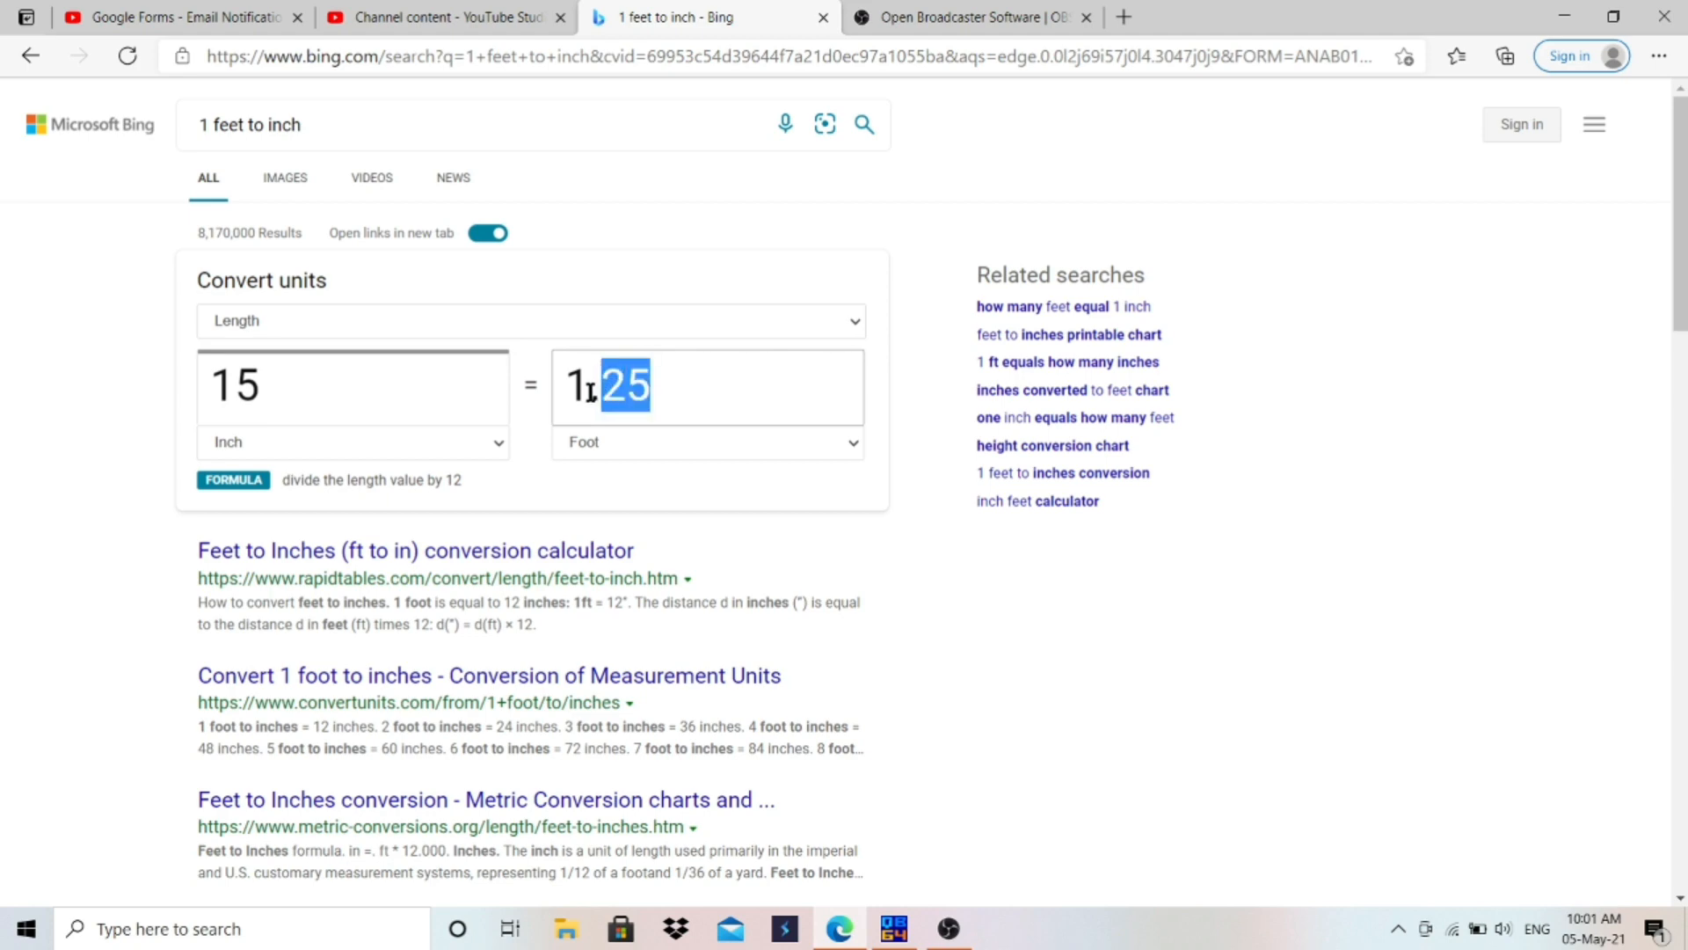
pyautogui.write('25')
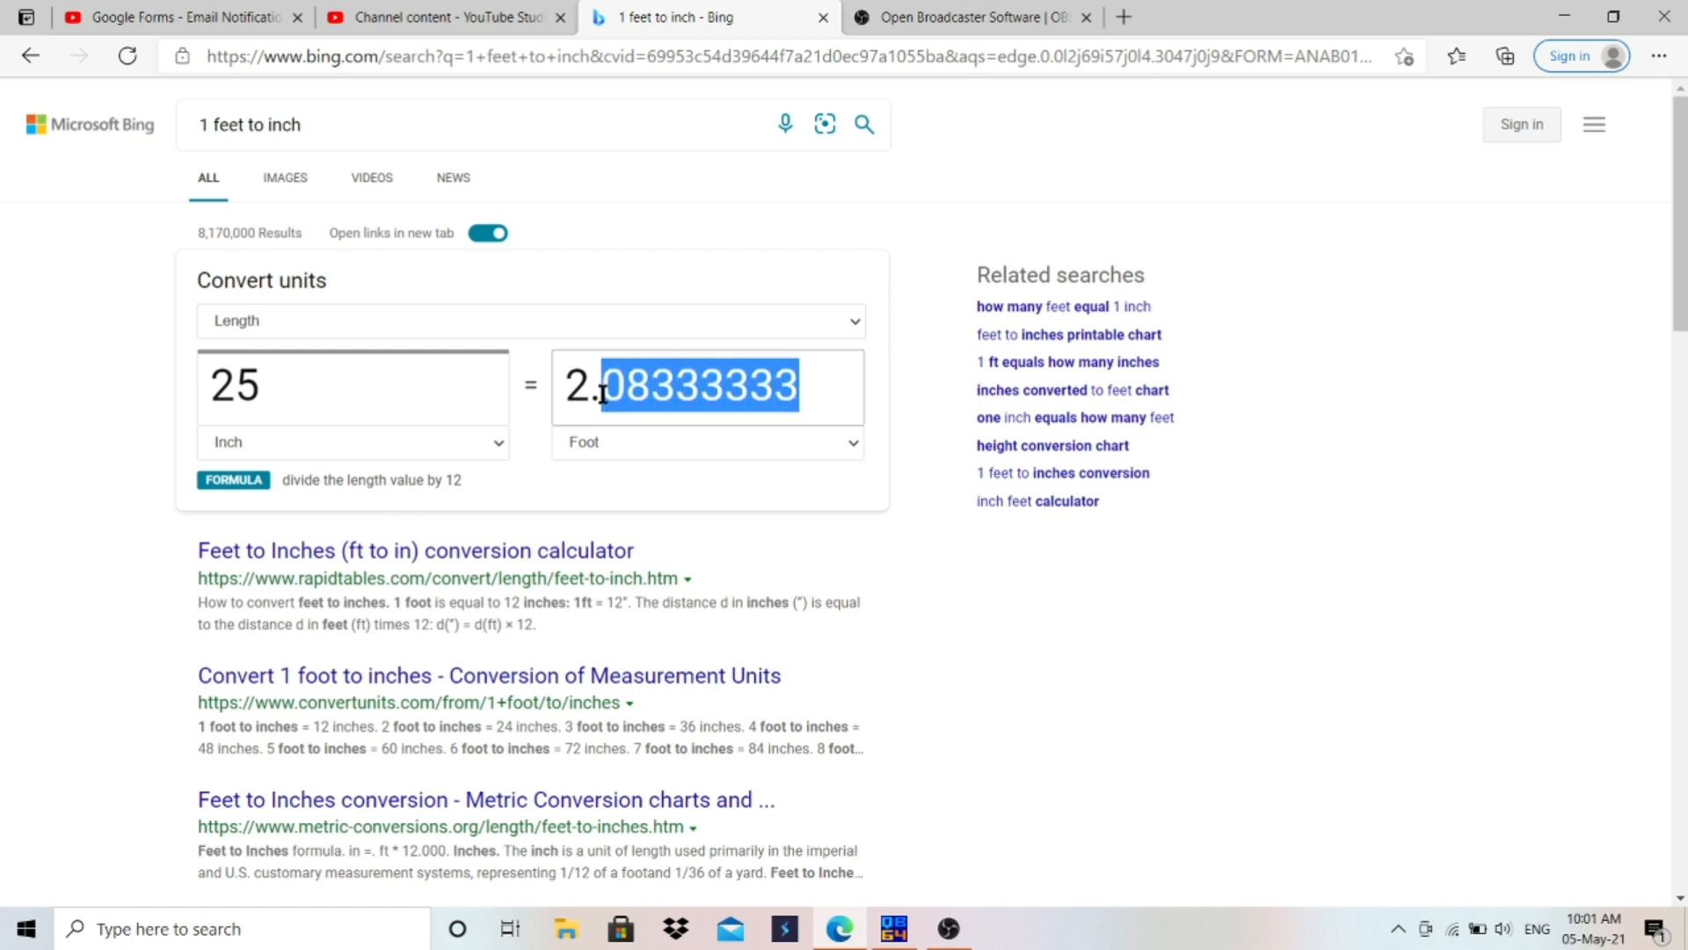
pyautogui.moveTo(1058, 936)
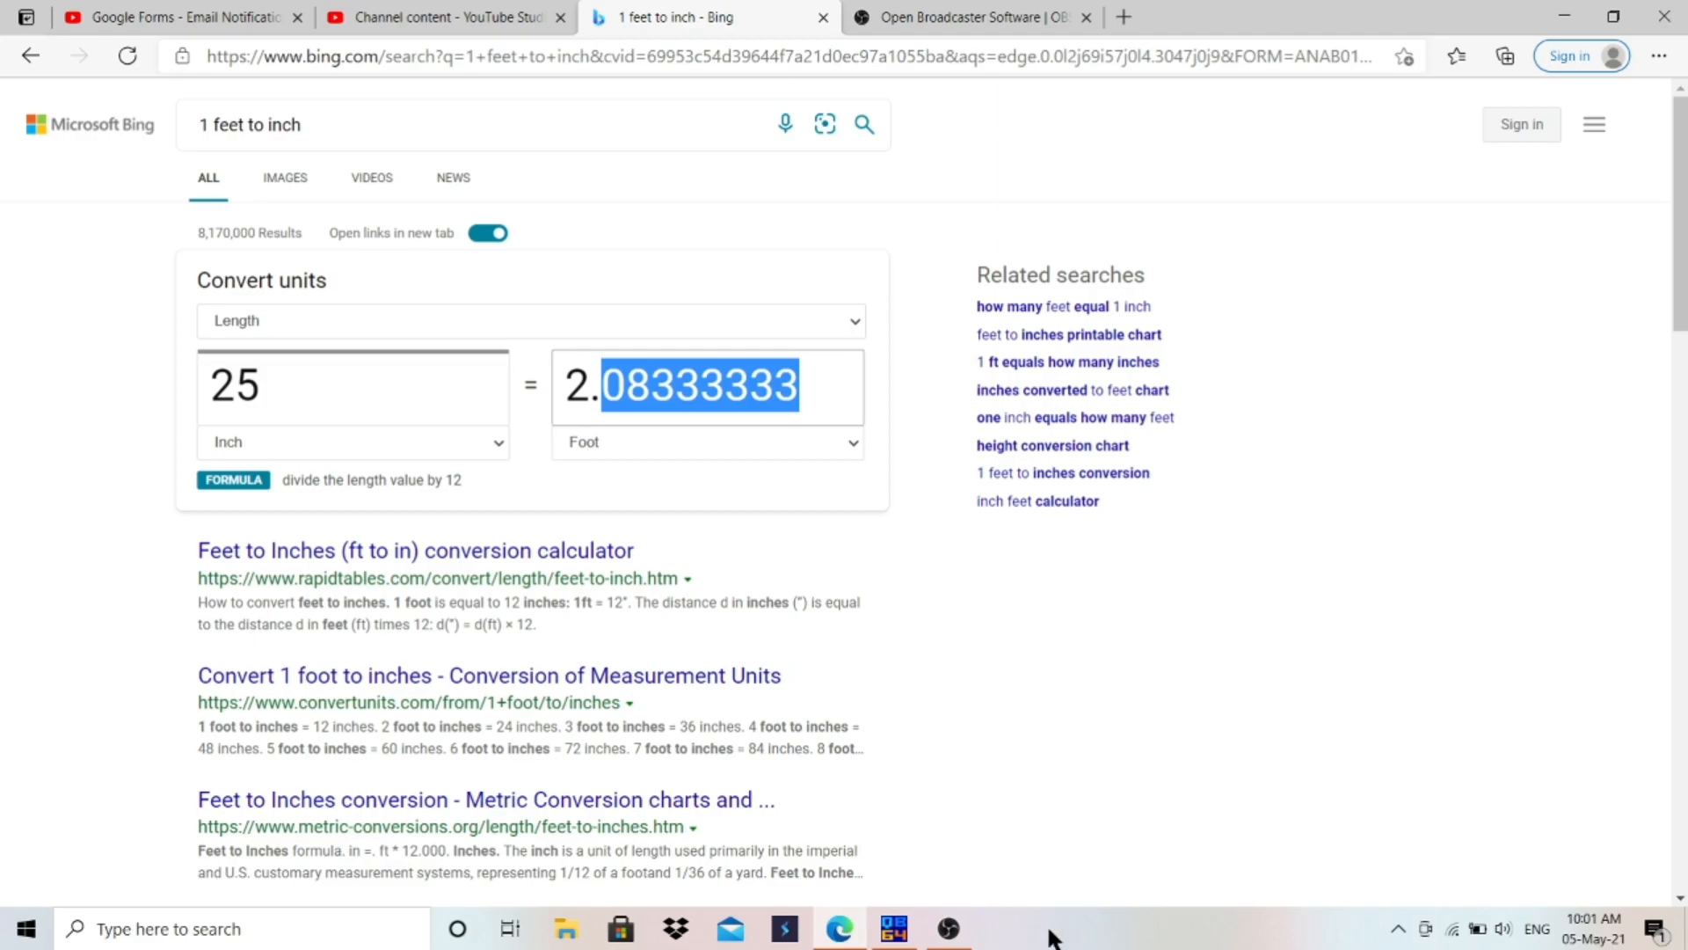
pyautogui.click(894, 928)
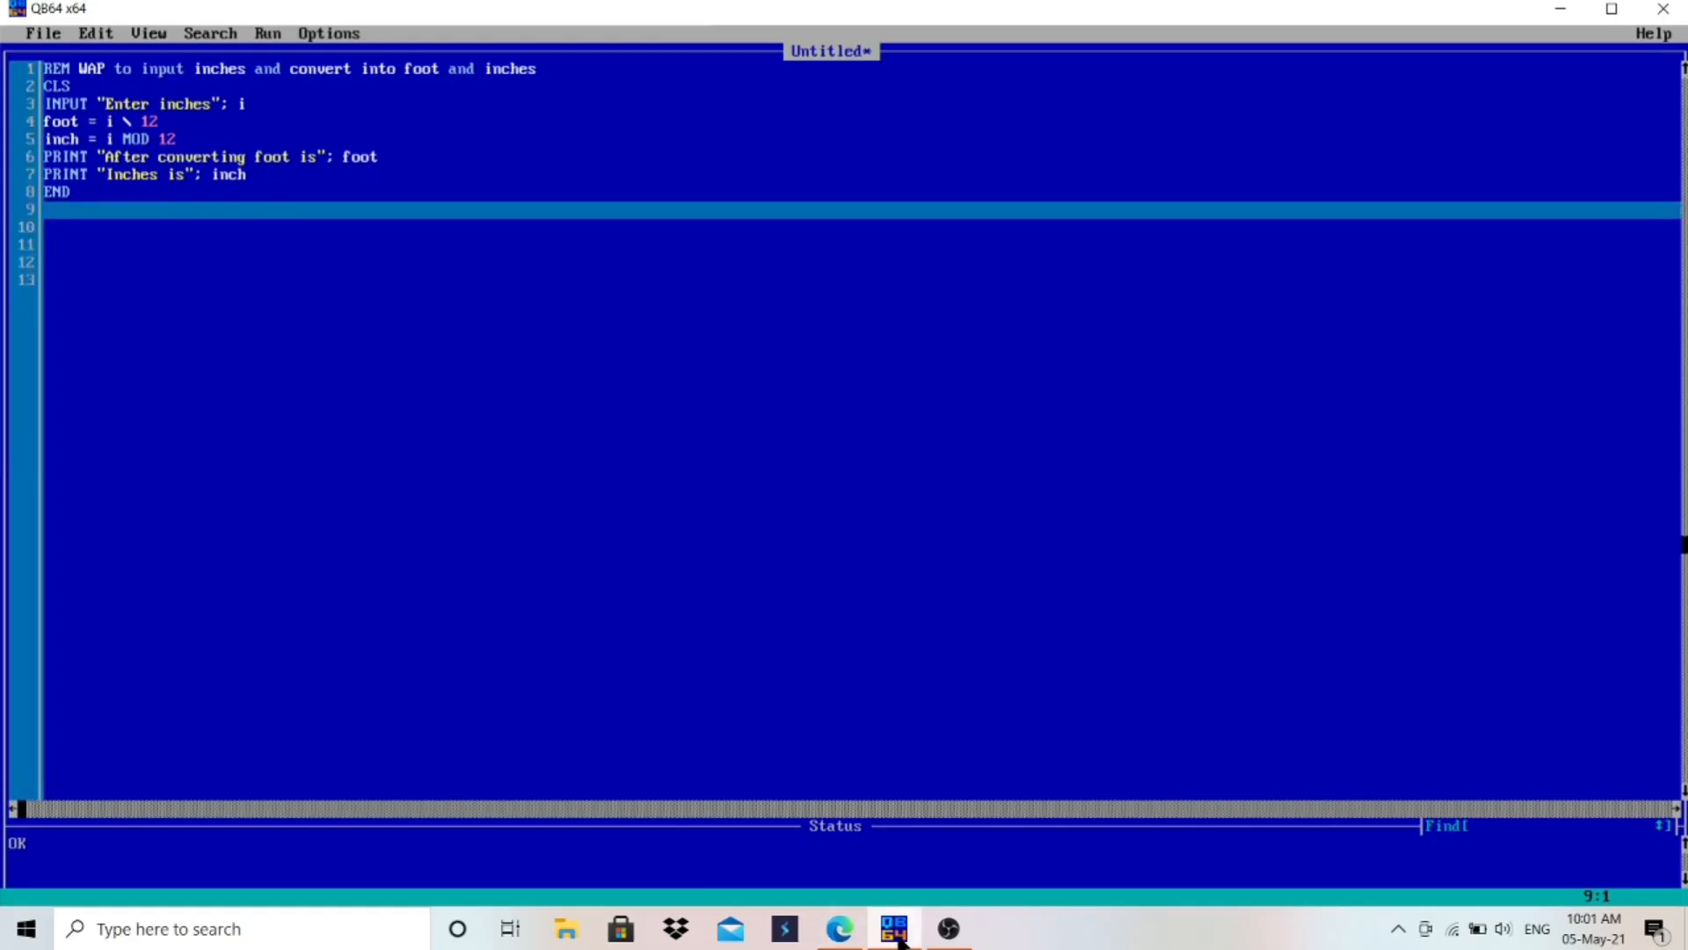